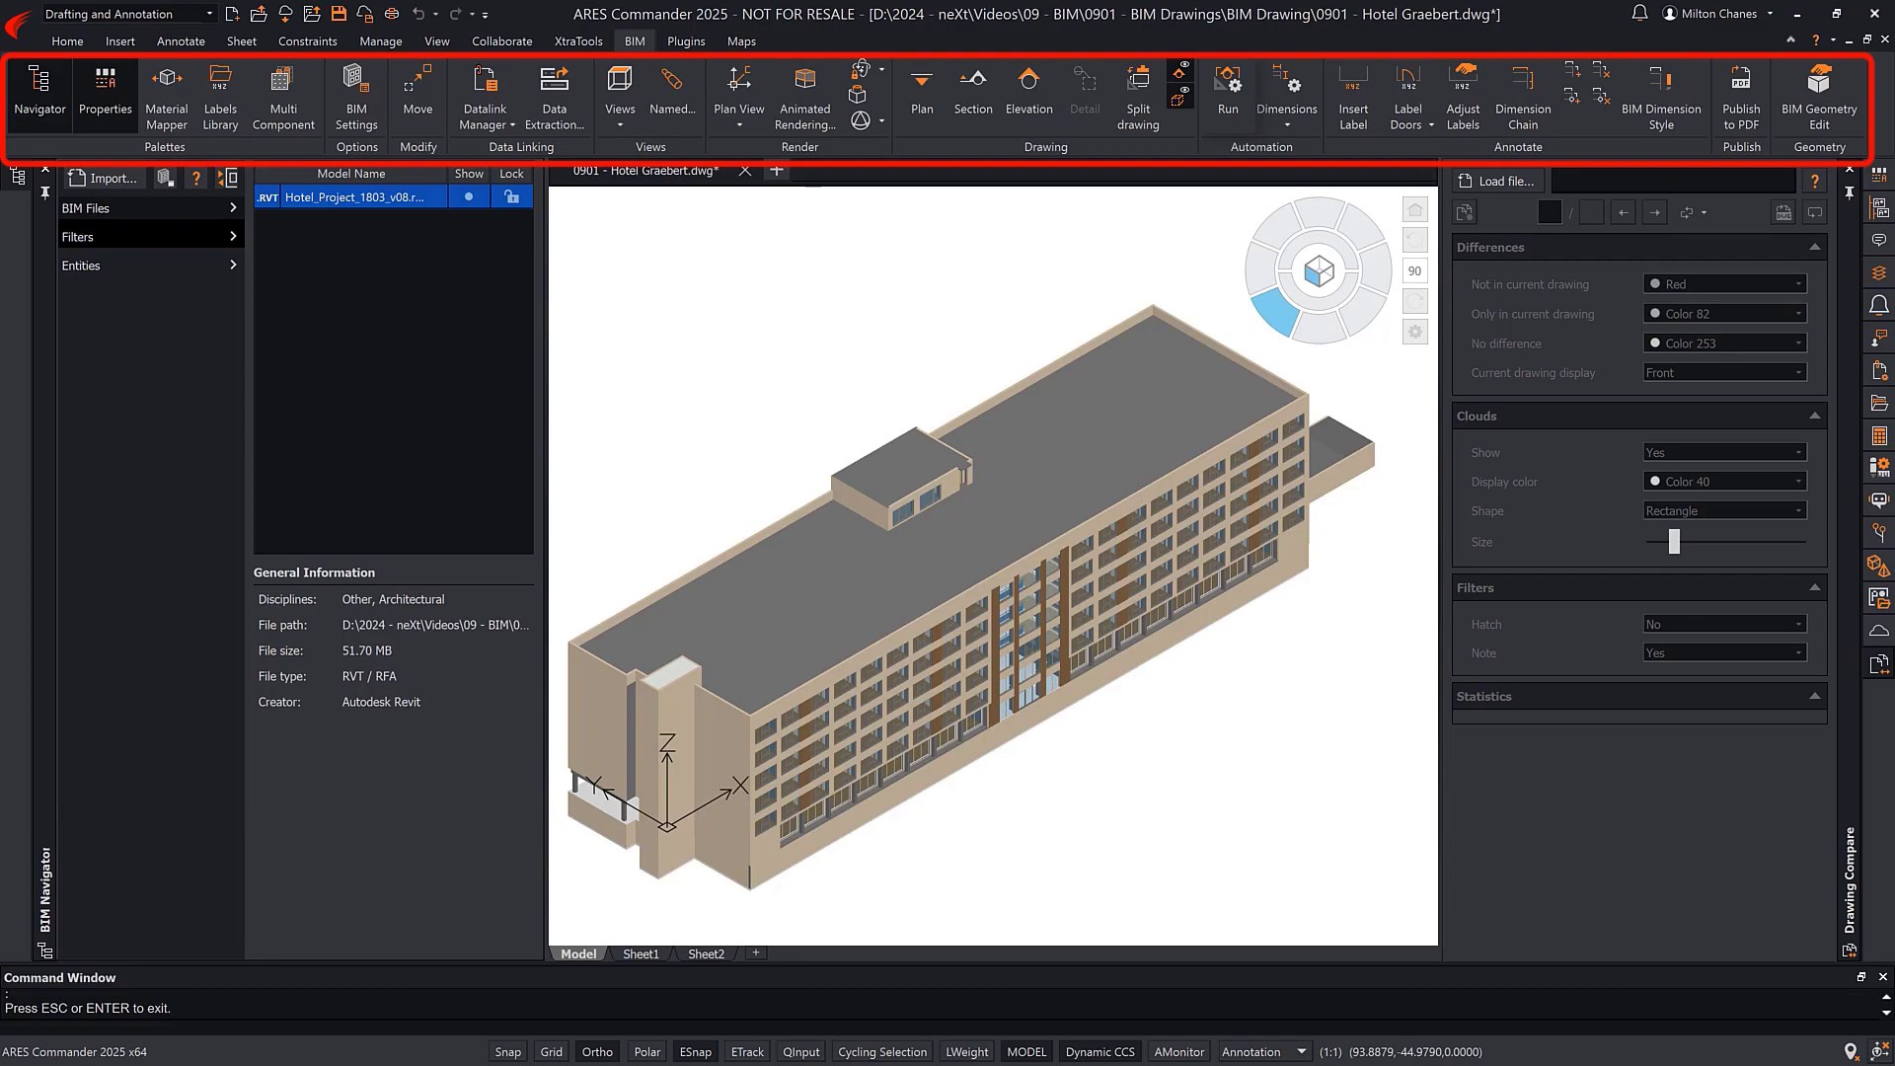
- Show the BIM Navigator palette with the drawings tree of 25_43_T01_SN.dwg
{"action": "left_click", "coordinate": [1228, 88]}
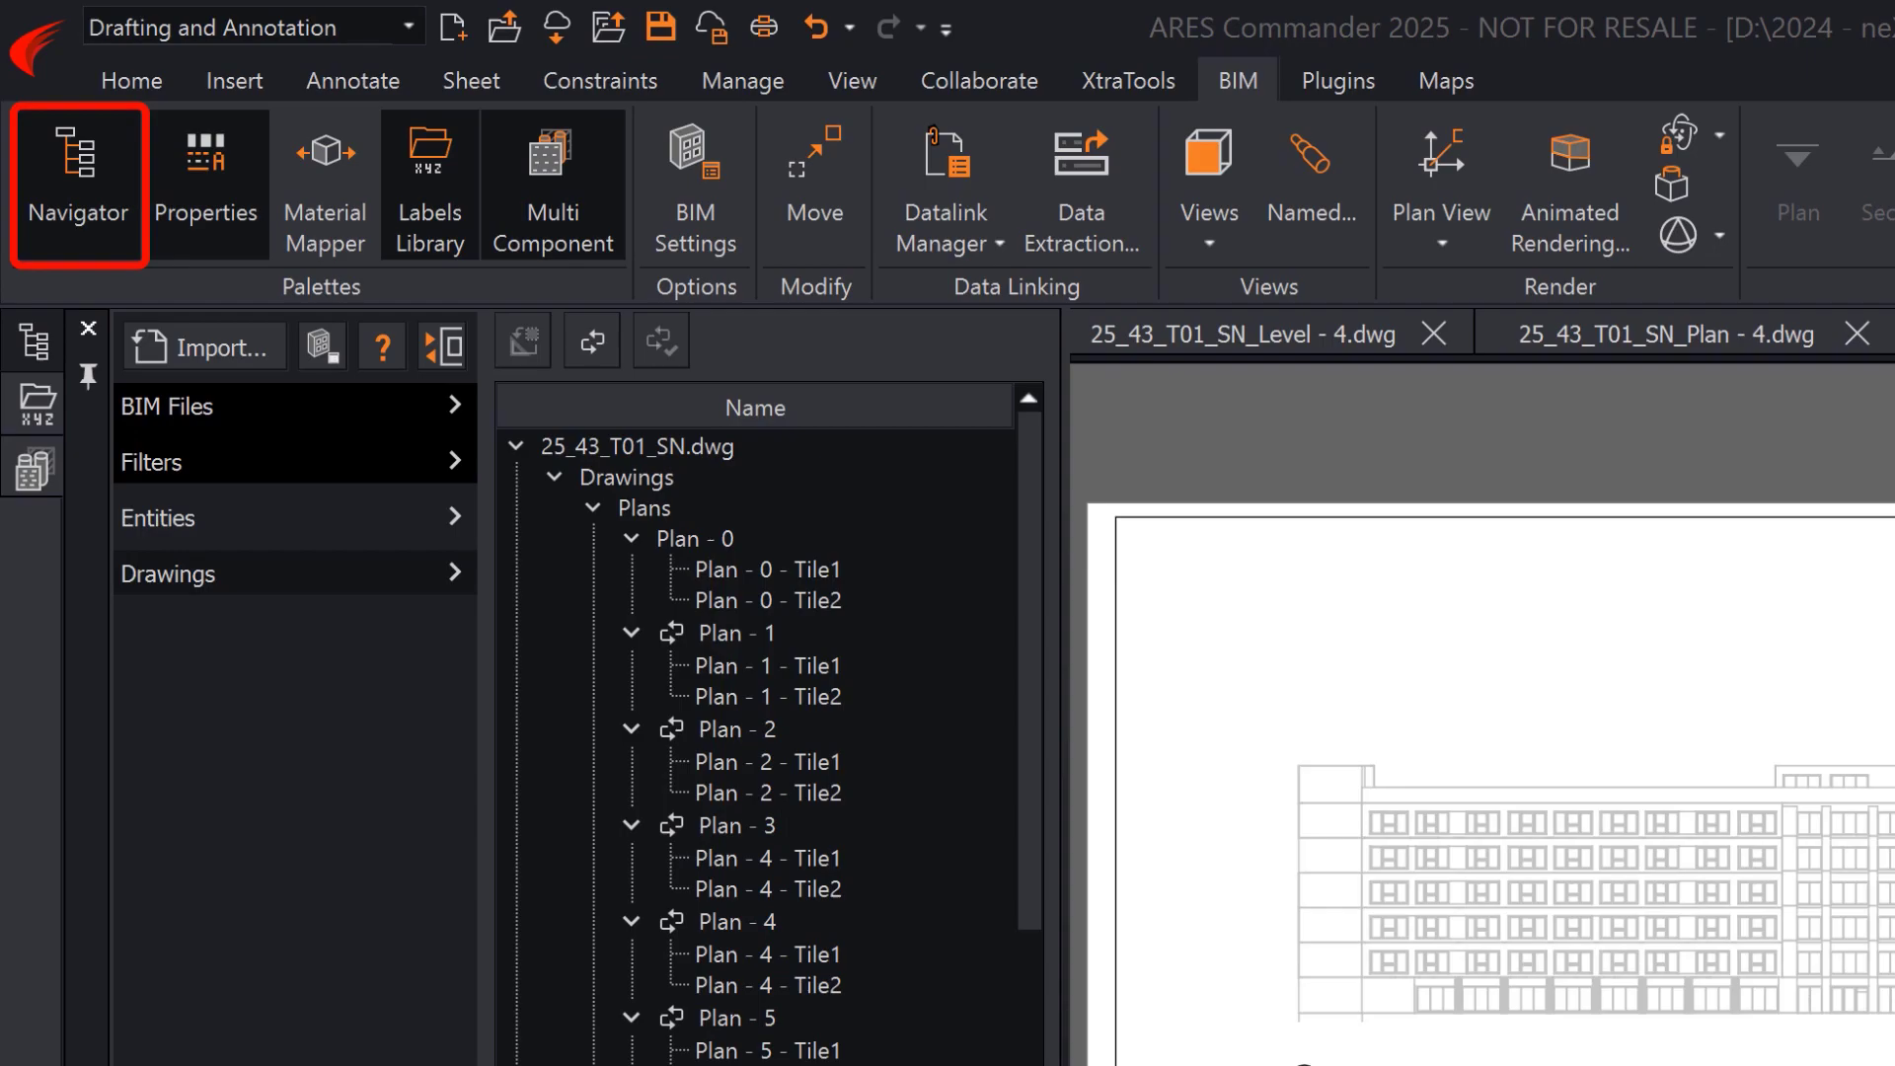
- Switch to the 25_43_T01_SN.dwg 3D view and reveal Sections, Details, Elevations and Sheets in the tree
{"action": "left_click", "coordinate": [166, 407]}
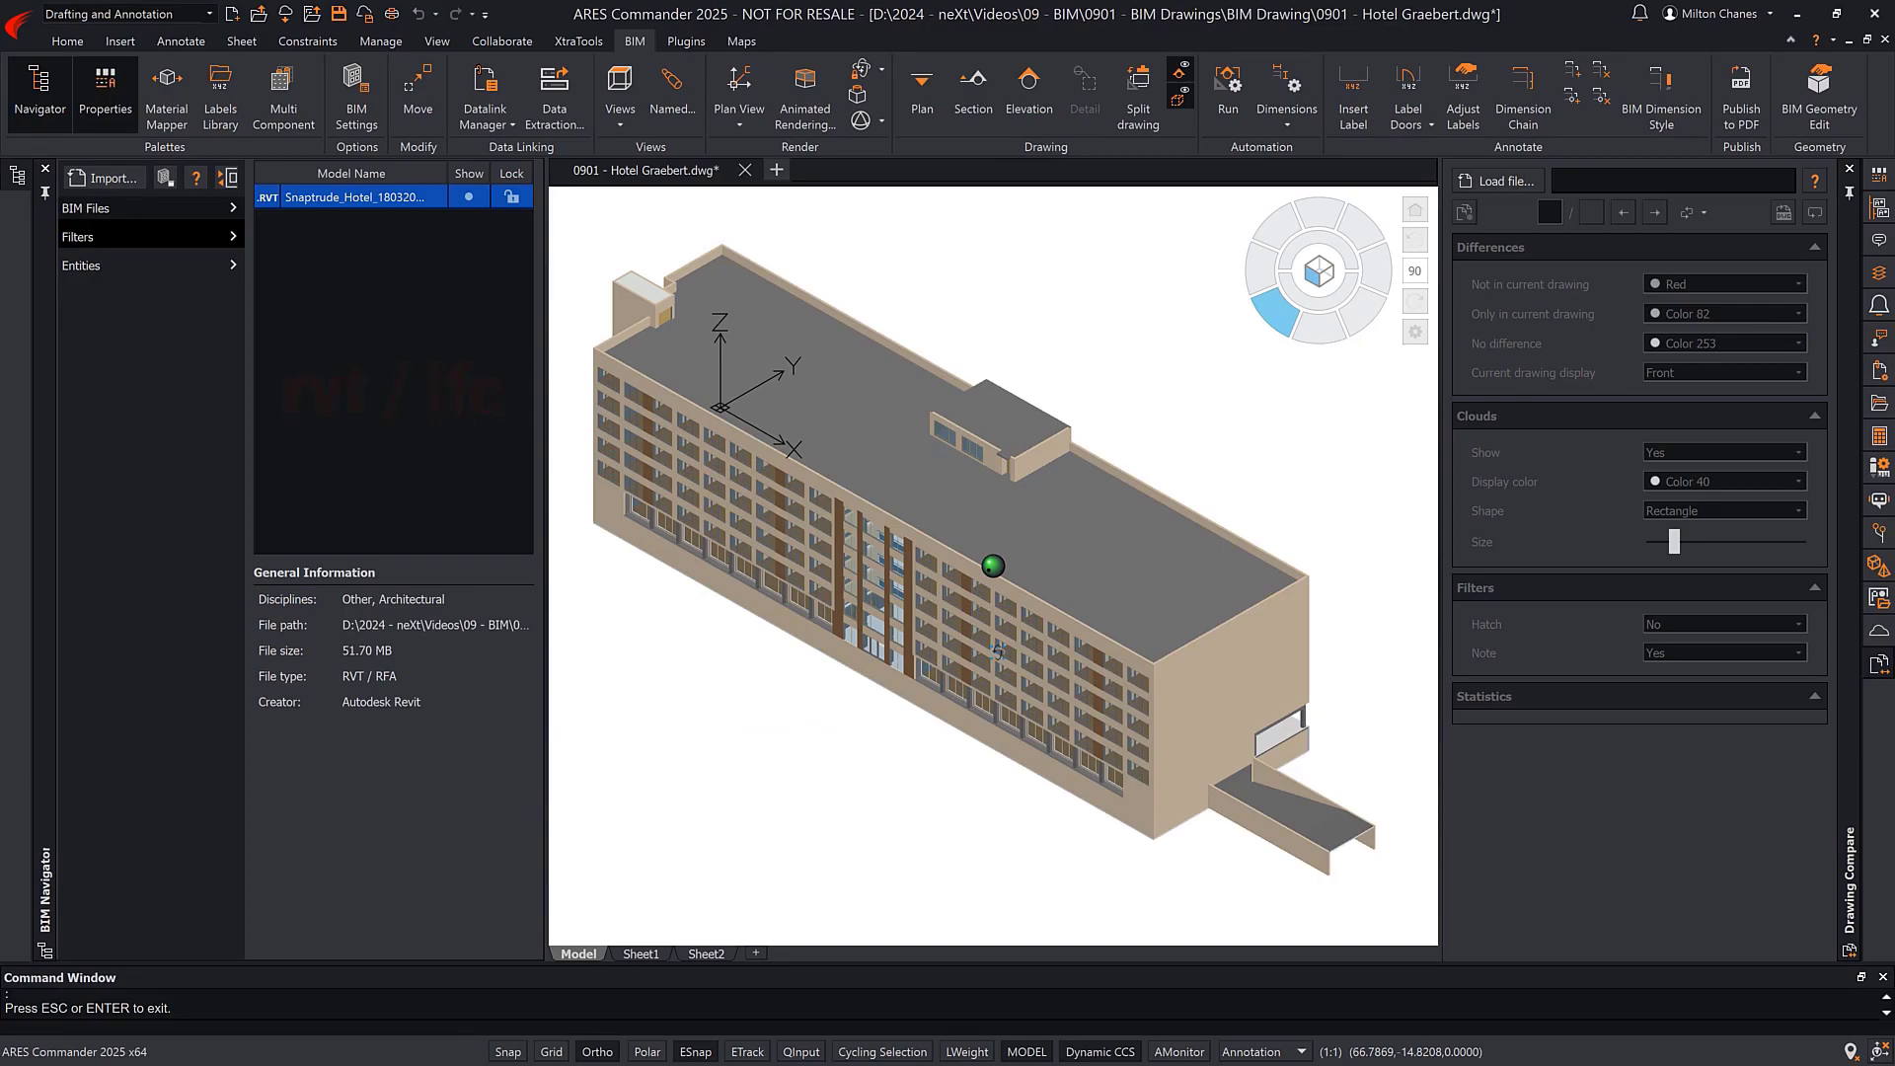
{"action": "left_click", "coordinate": [77, 237]}
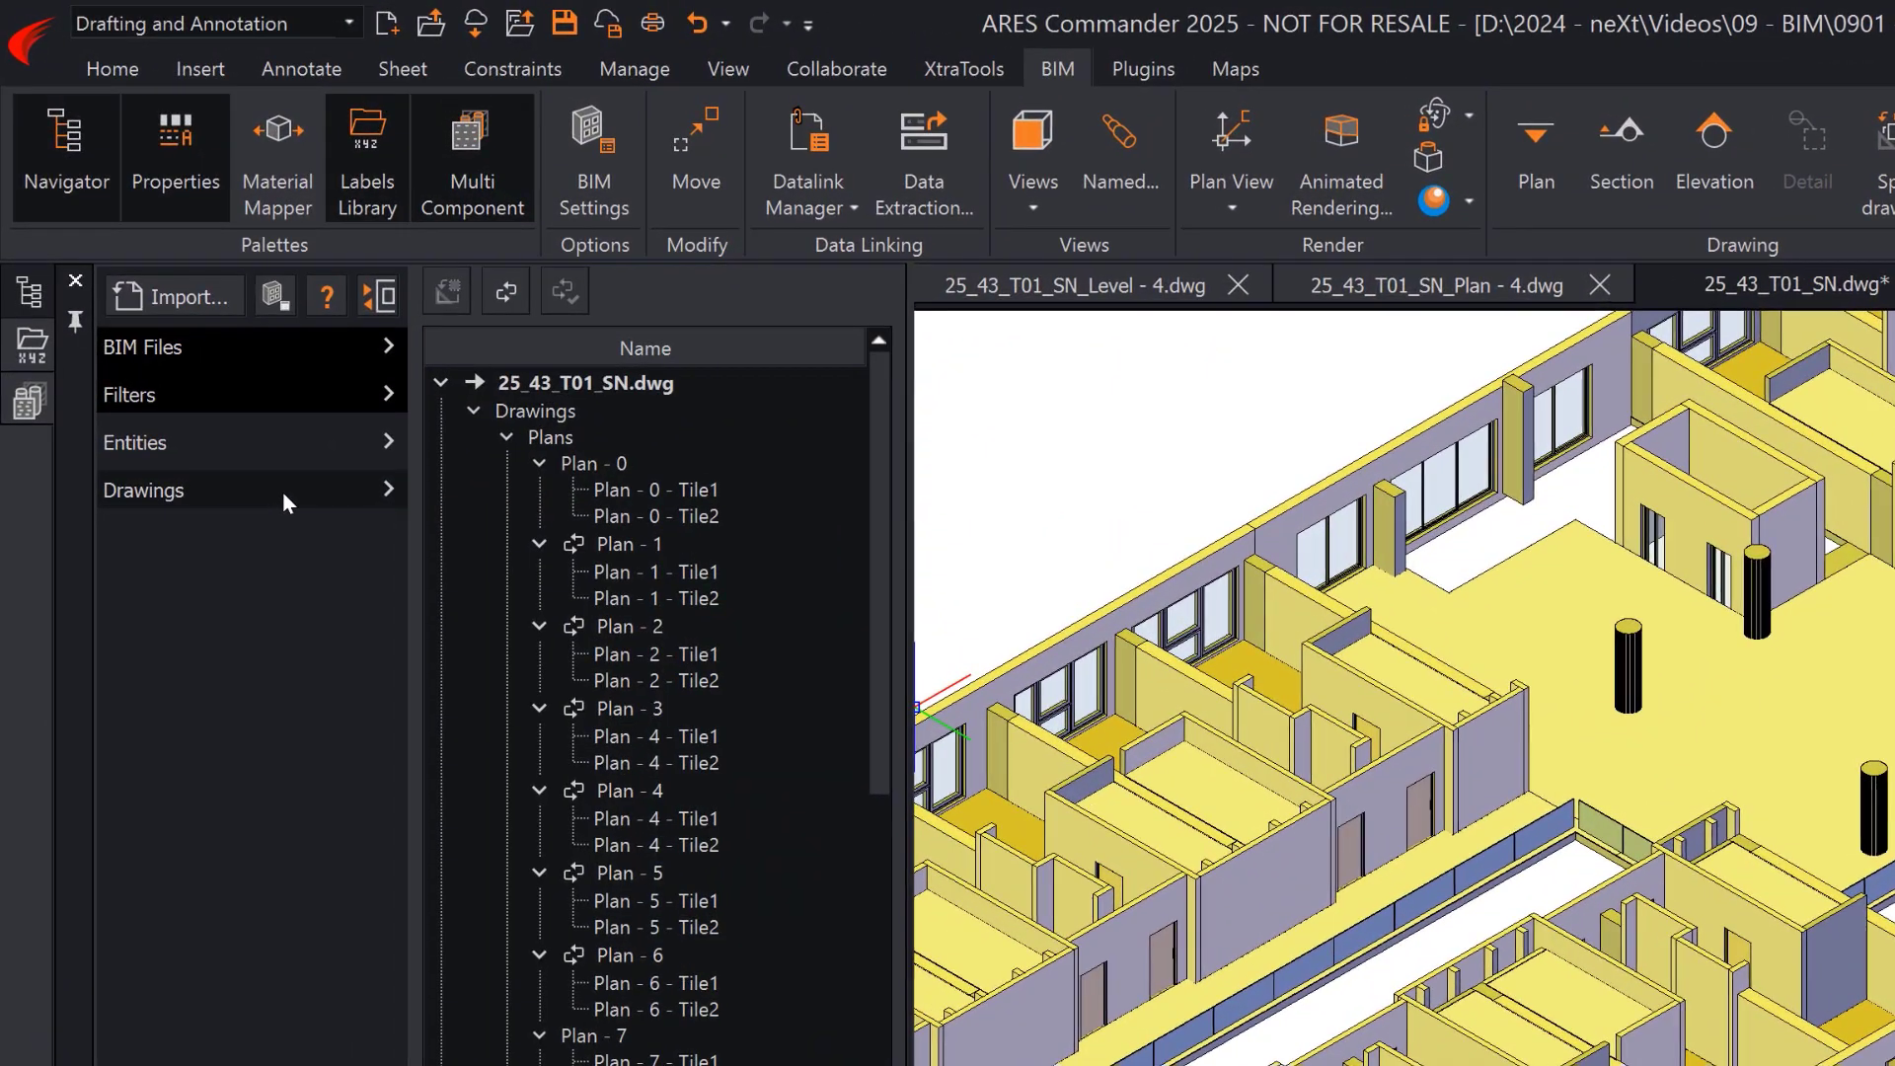
{"action": "scroll", "scroll_direction": "down", "scroll_amount": 3}
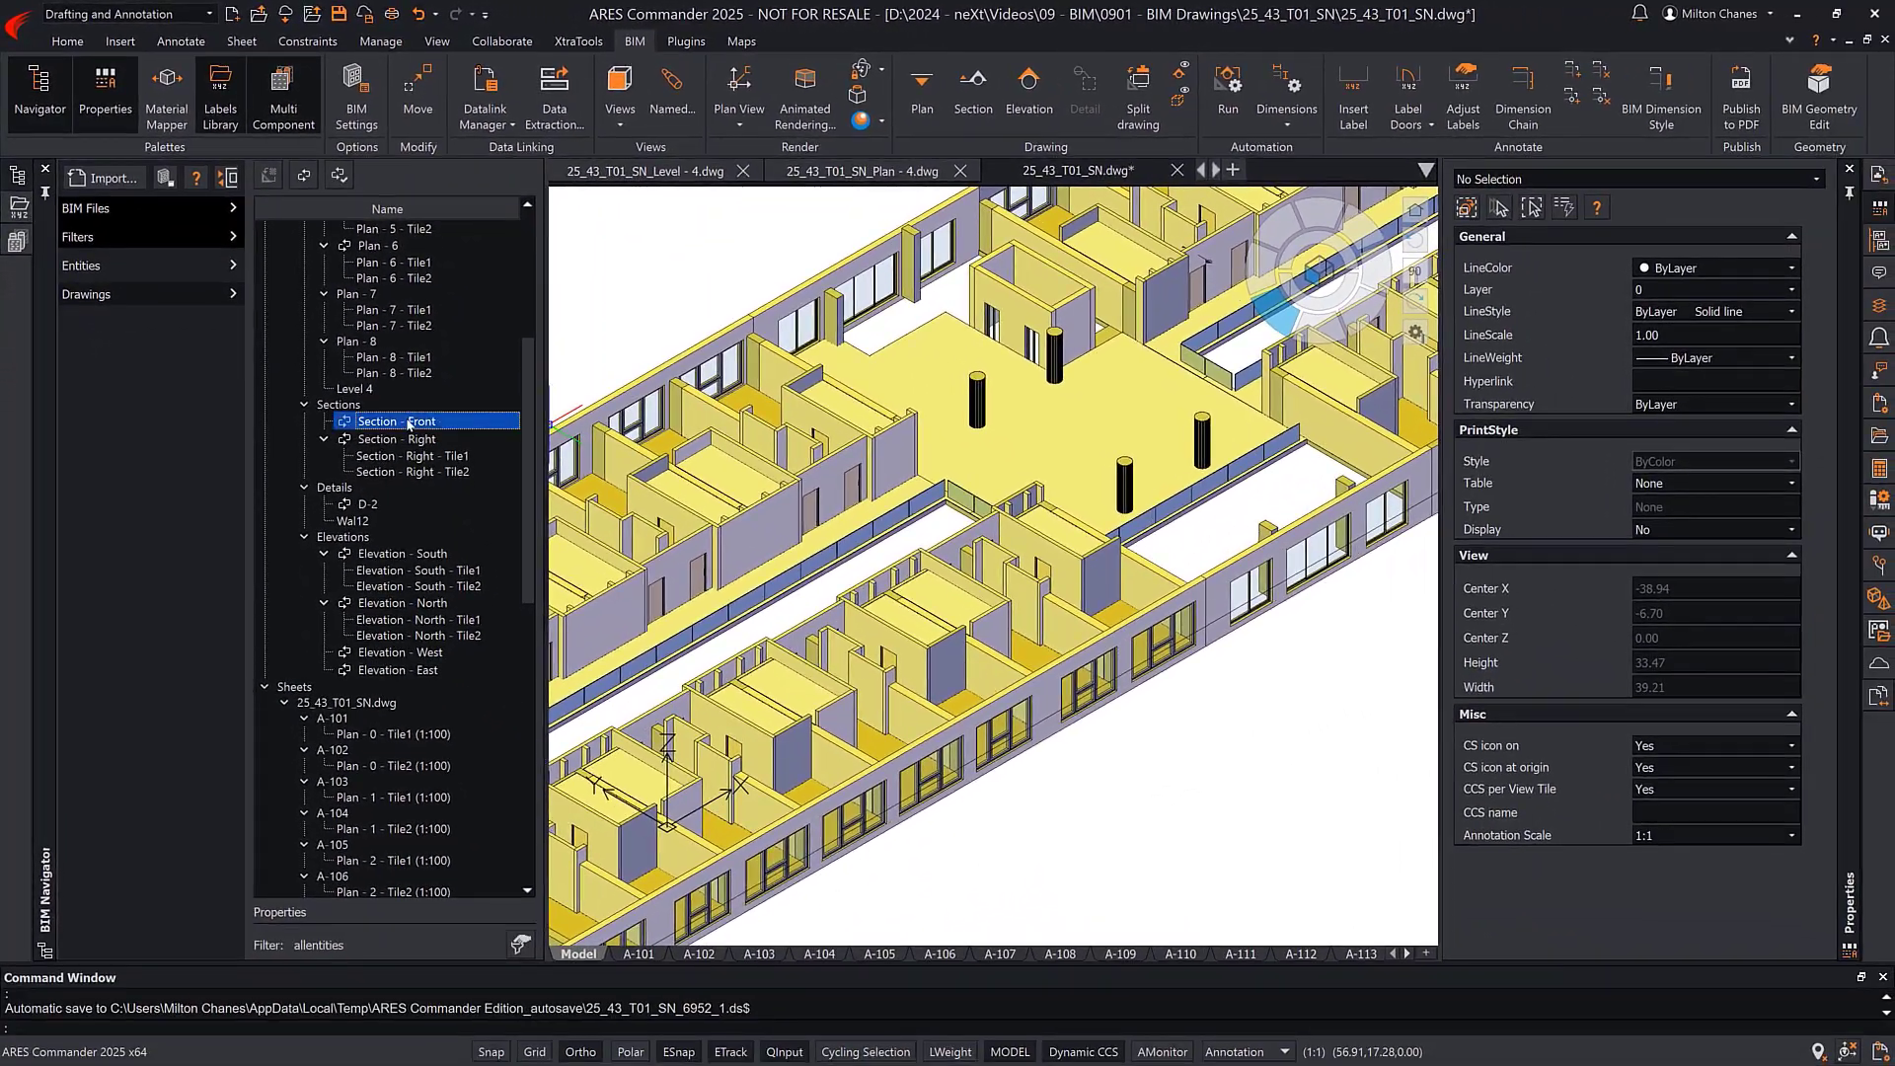
- Open a drawing view from the 0901 - Hotel Graebert tree, landing on Plan - 4 with door tags
{"action": "double_click", "coordinate": [395, 420]}
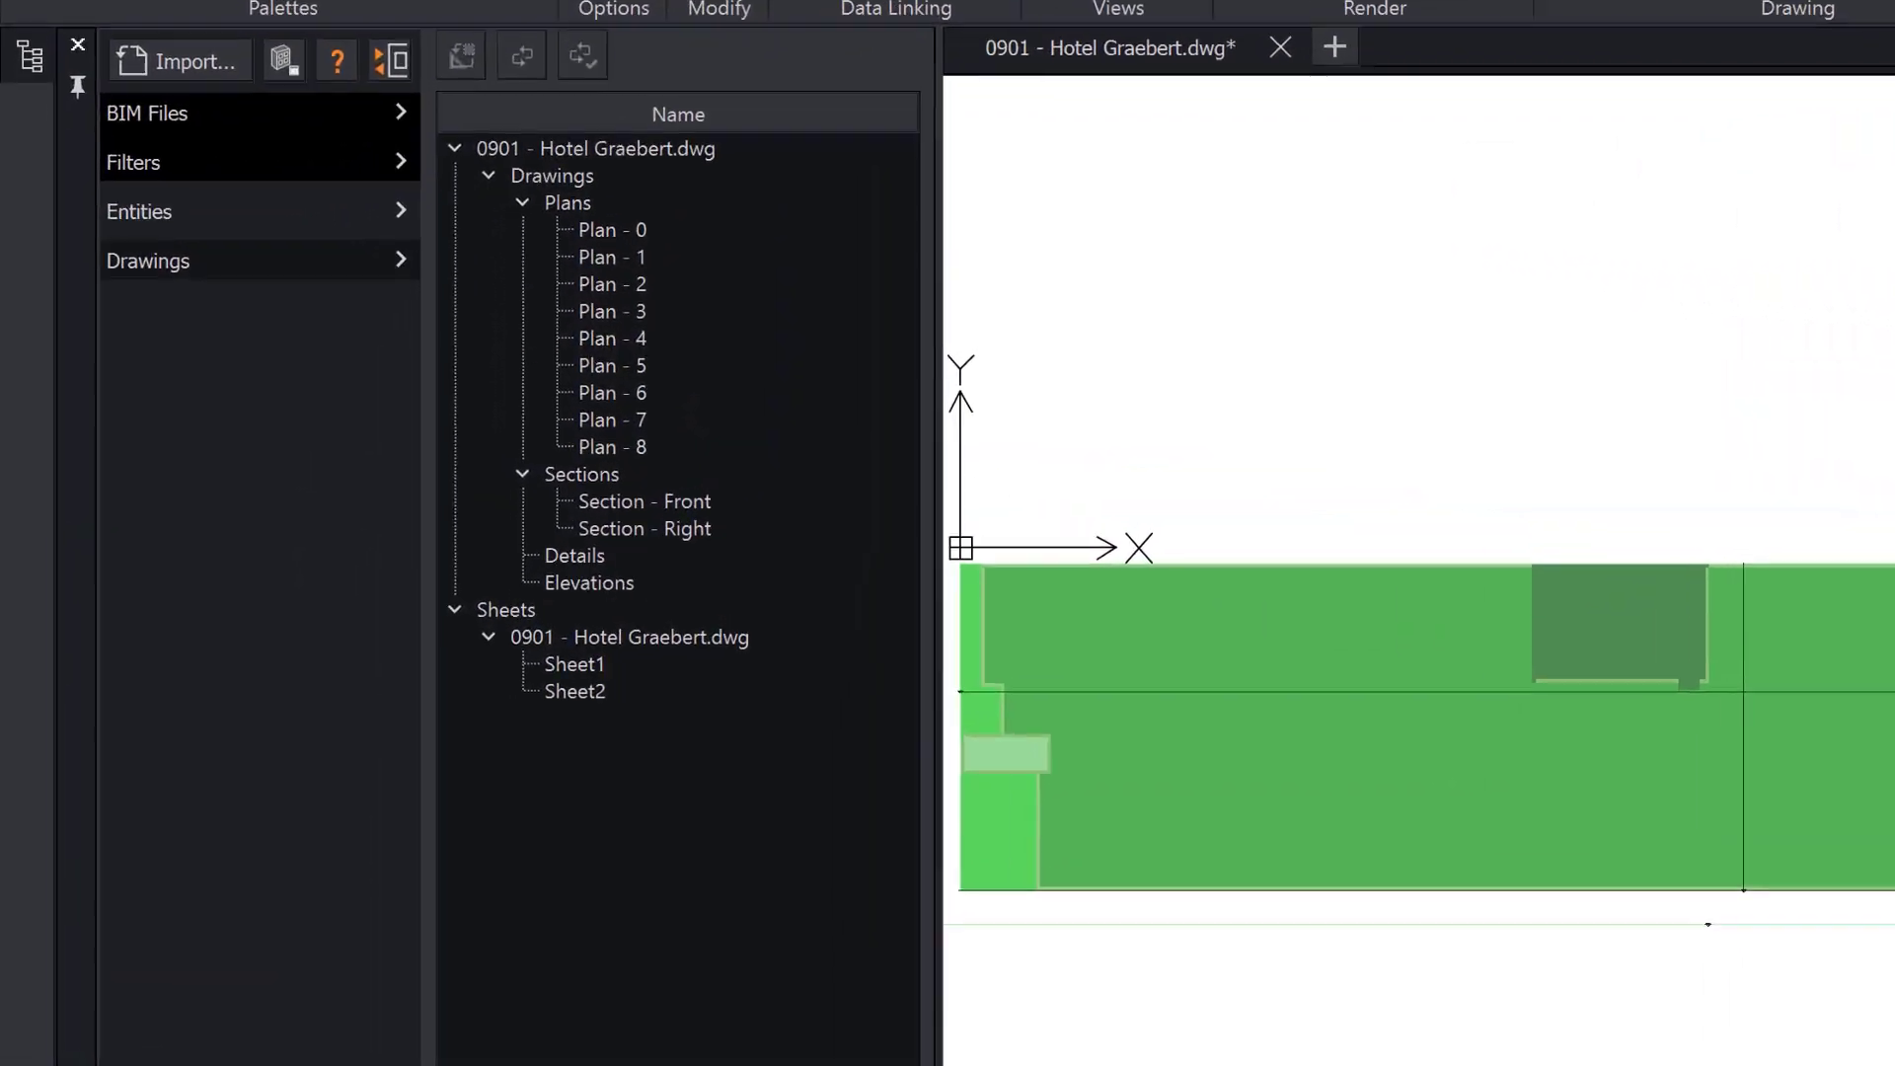
{"action": "double_click", "coordinate": [612, 228]}
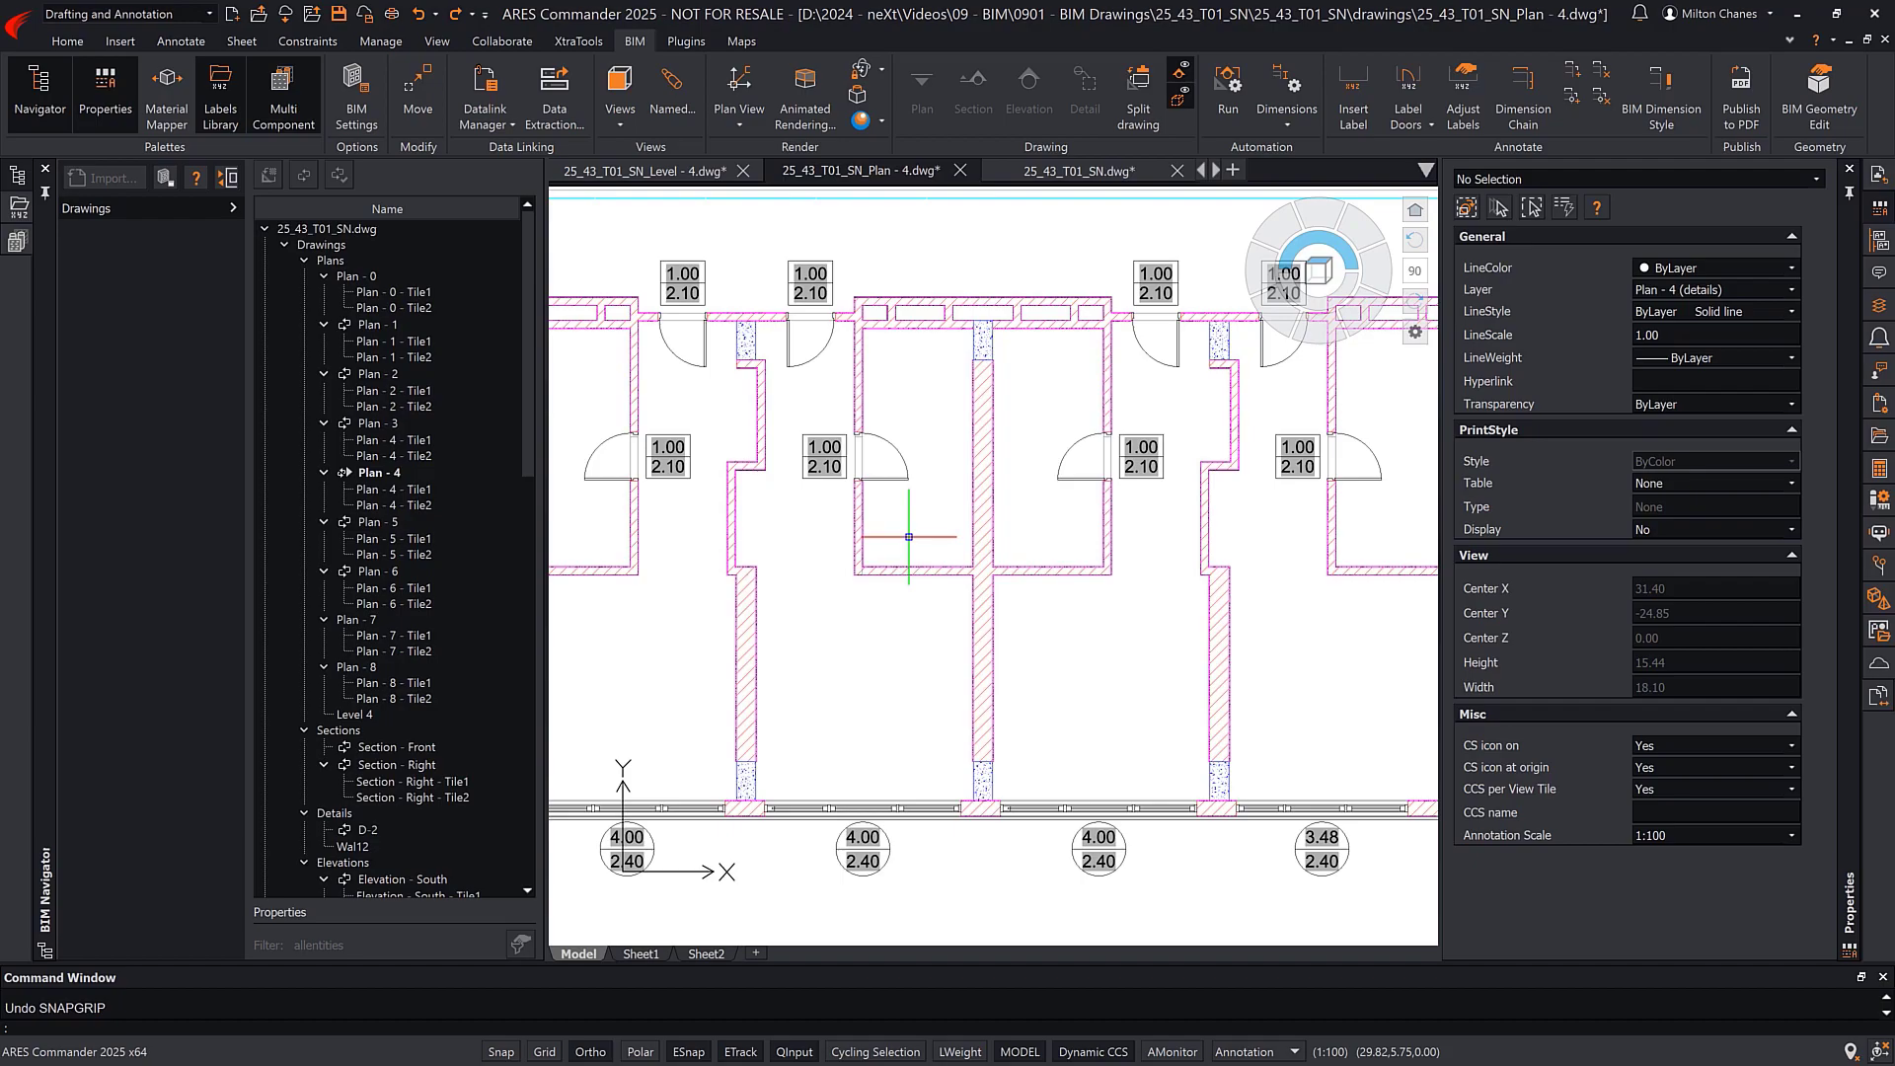
{"action": "mouse_move", "coordinate": [1460, 92]}
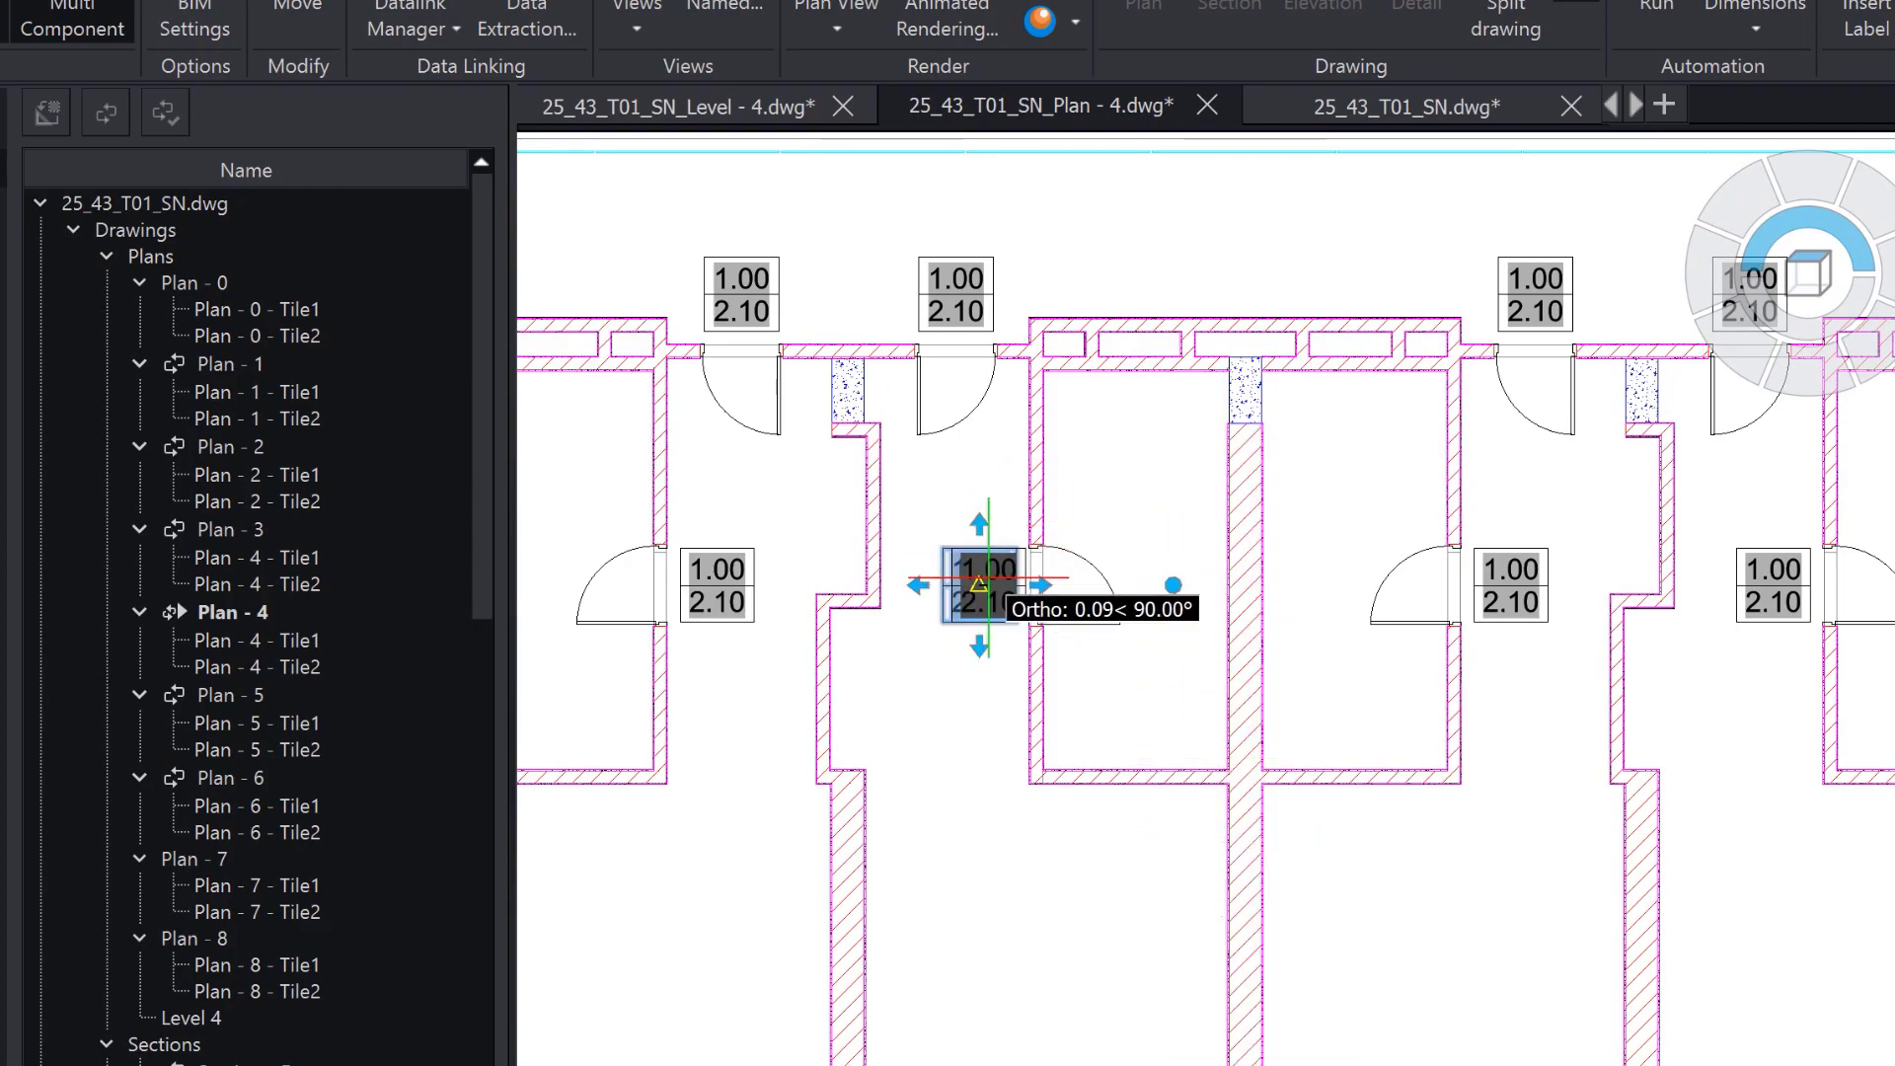
- Move a door size tag in Plan - 4 slightly upward with Ortho on
{"action": "left_click_drag", "start_coordinate": [981, 568], "coordinate": [1117, 466]}
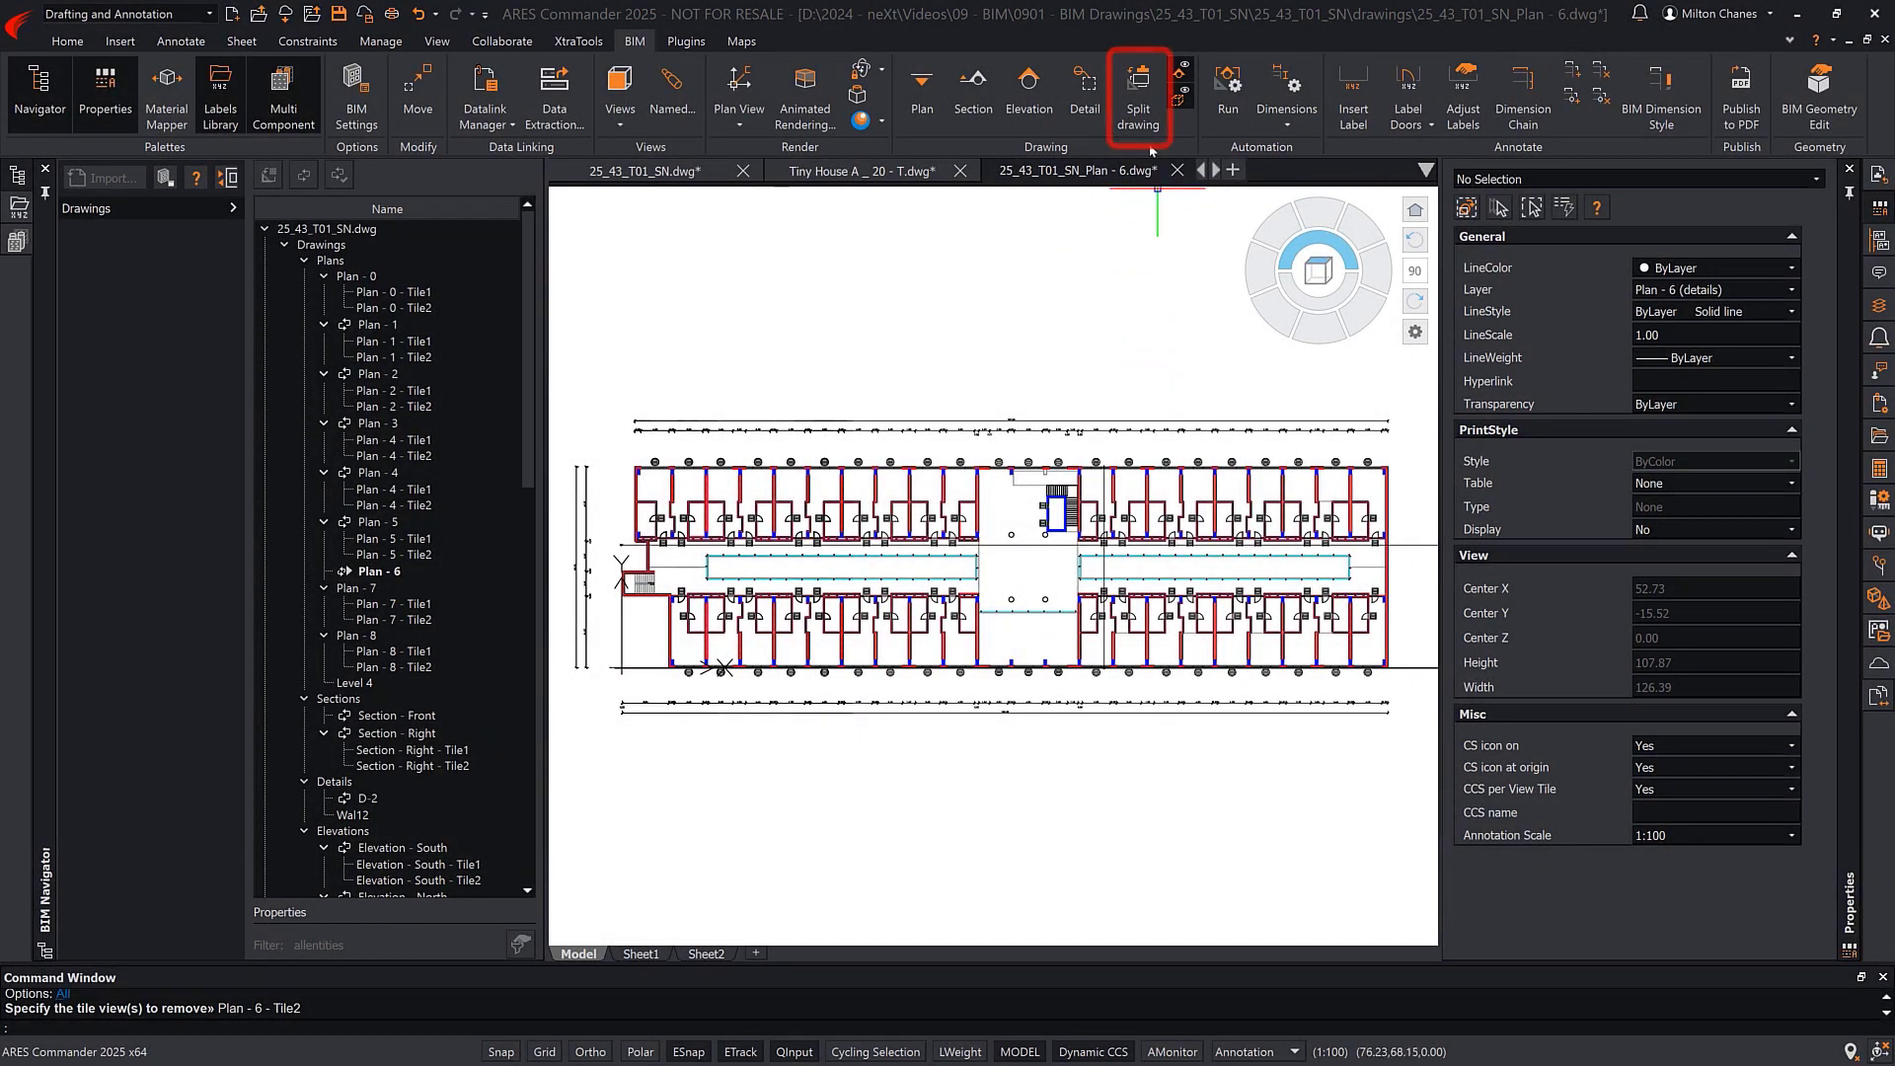
- Remove Plan - 6 - Tile2 at the Split drawing prompt
{"action": "left_click", "coordinate": [1137, 83]}
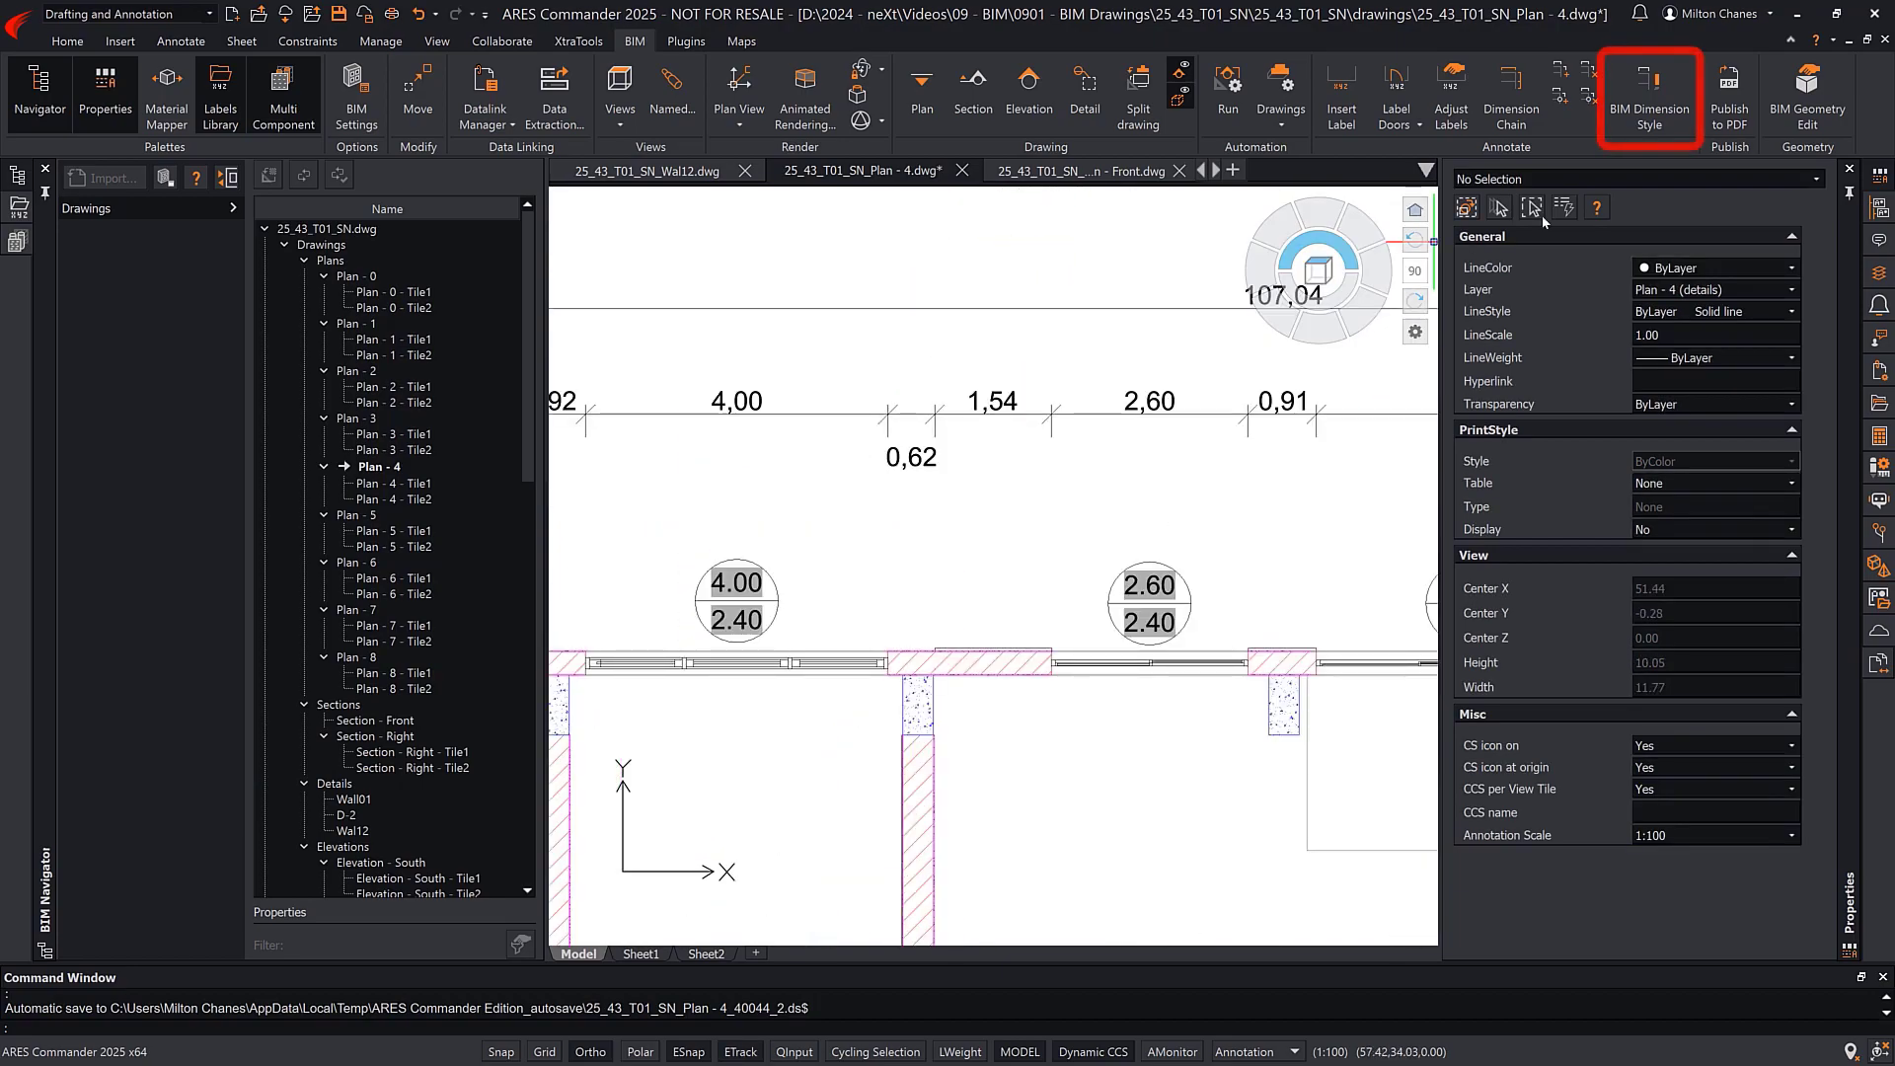
{"action": "left_click", "coordinate": [1650, 82]}
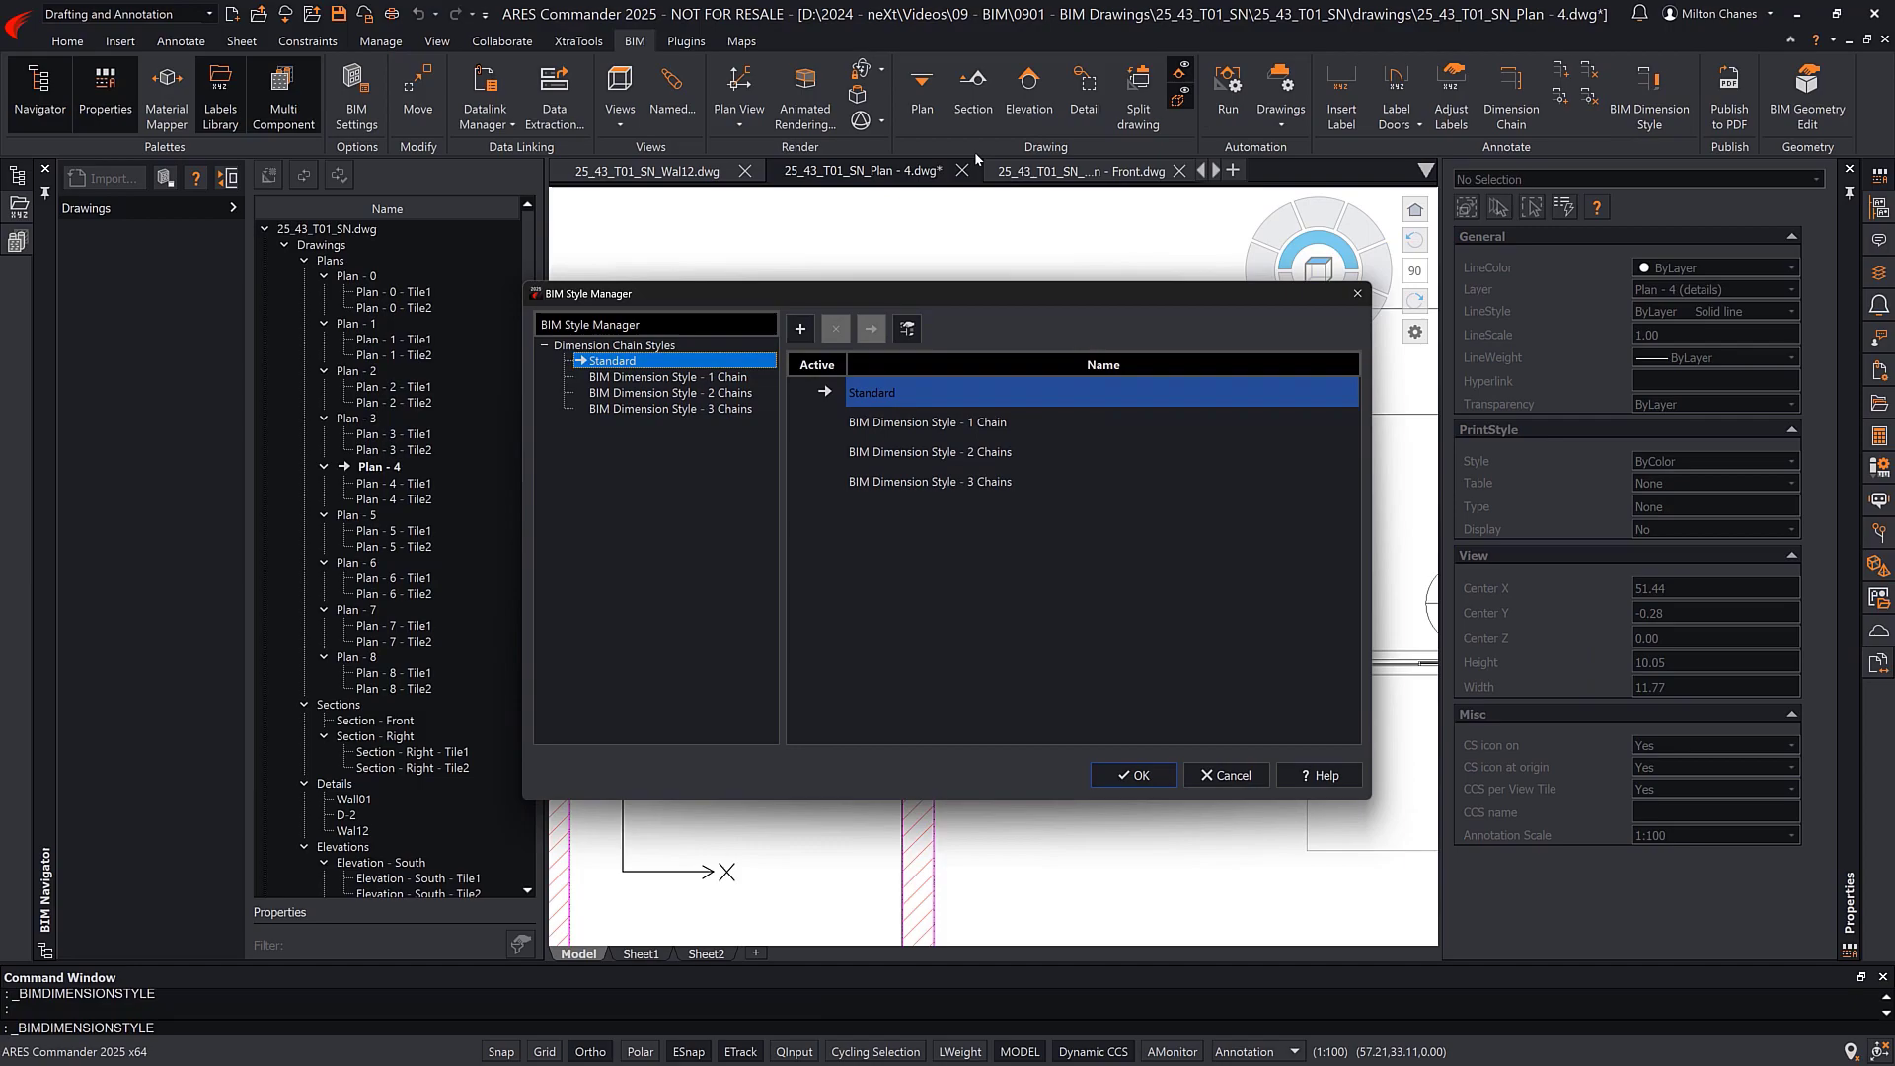
{"action": "left_click", "coordinate": [671, 375]}
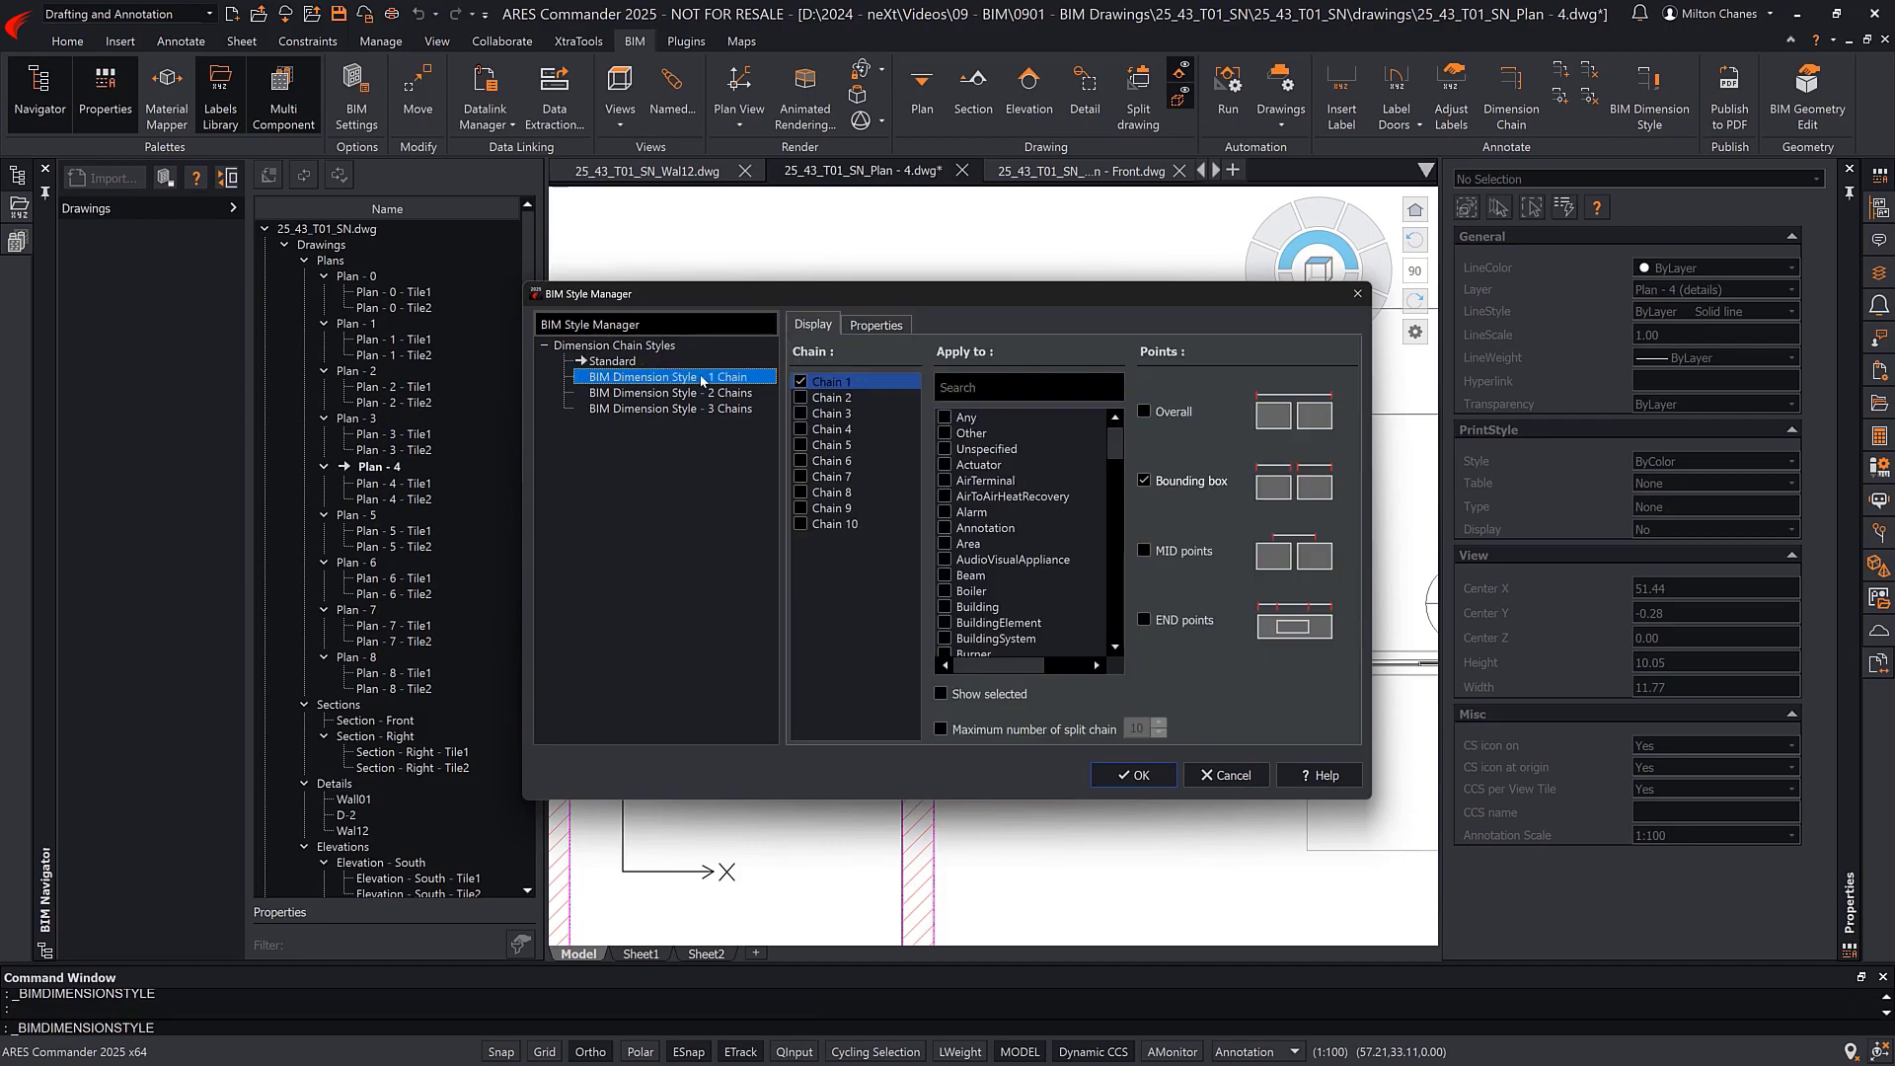
{"action": "left_click", "coordinate": [673, 409]}
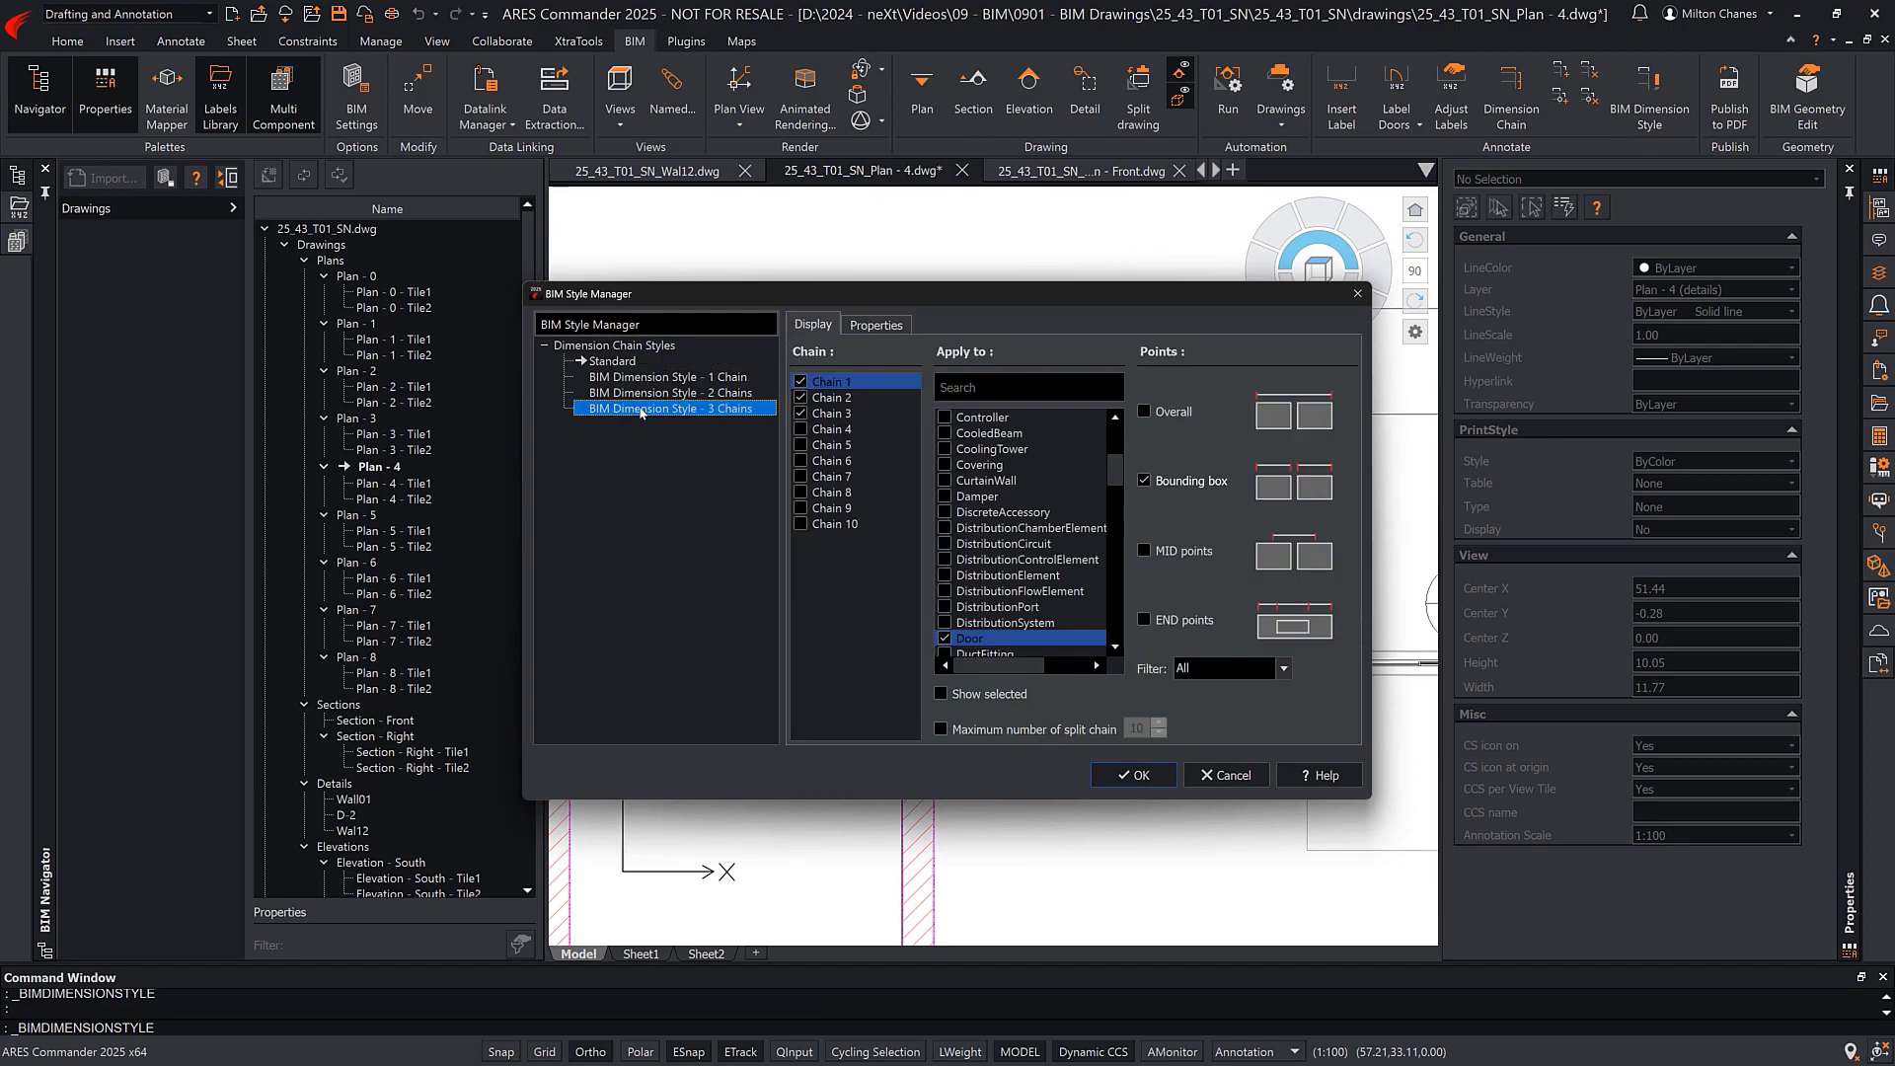
{"action": "left_click", "coordinate": [1007, 574]}
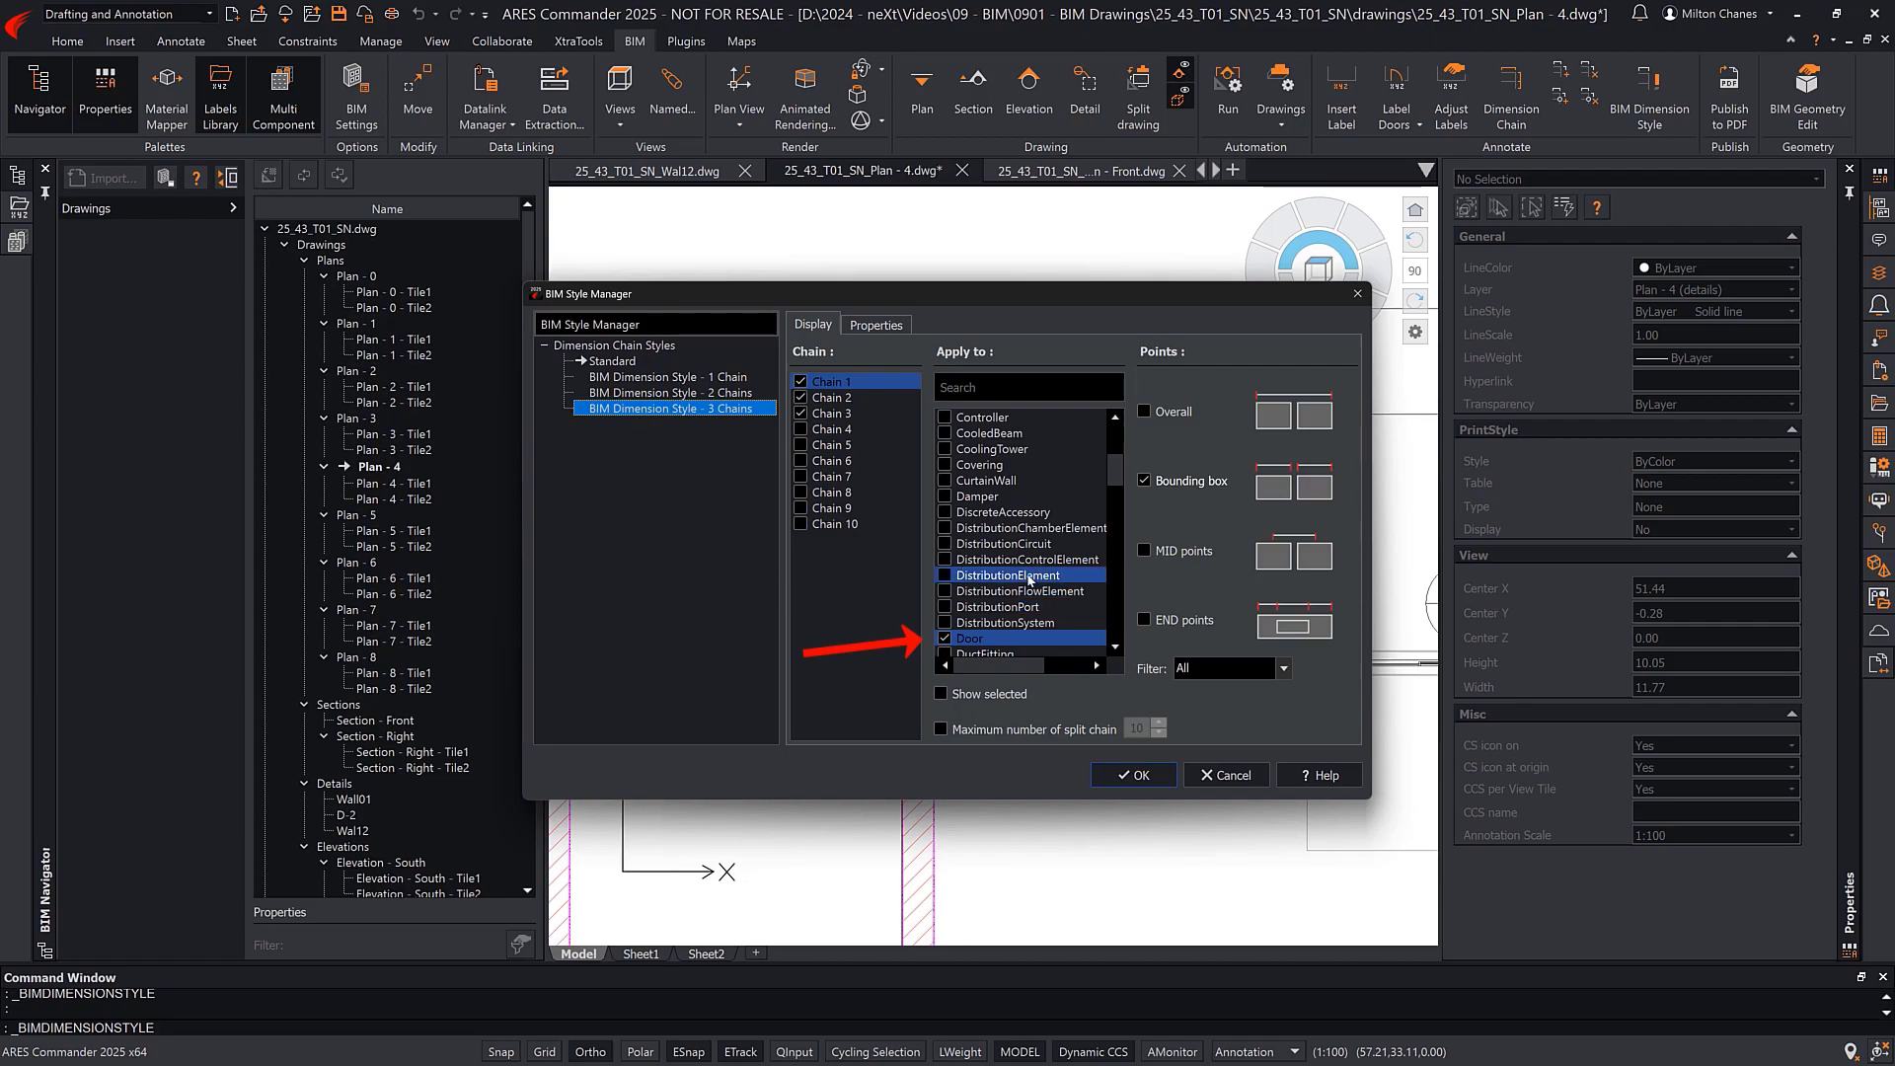
{"action": "scroll", "scroll_direction": "down", "scroll_amount": 3}
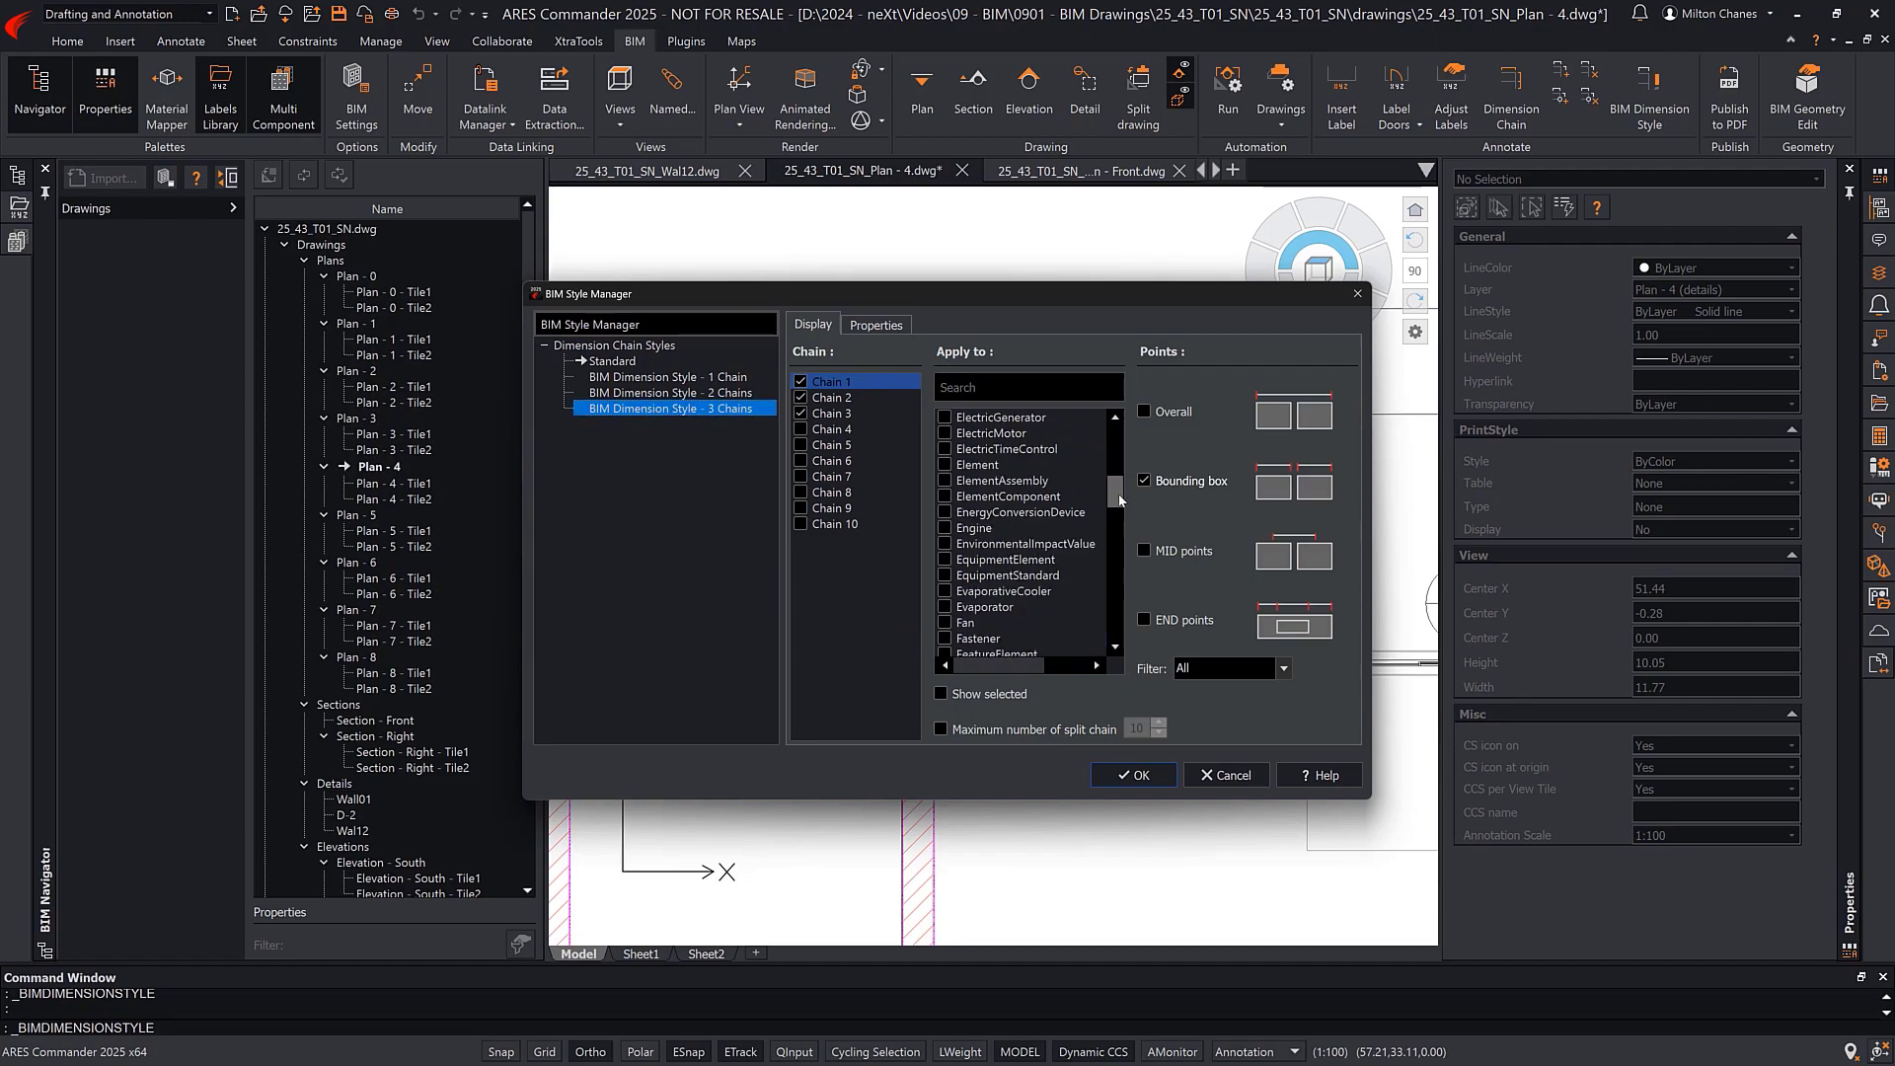
{"action": "scroll", "scroll_direction": "down", "scroll_amount": 3}
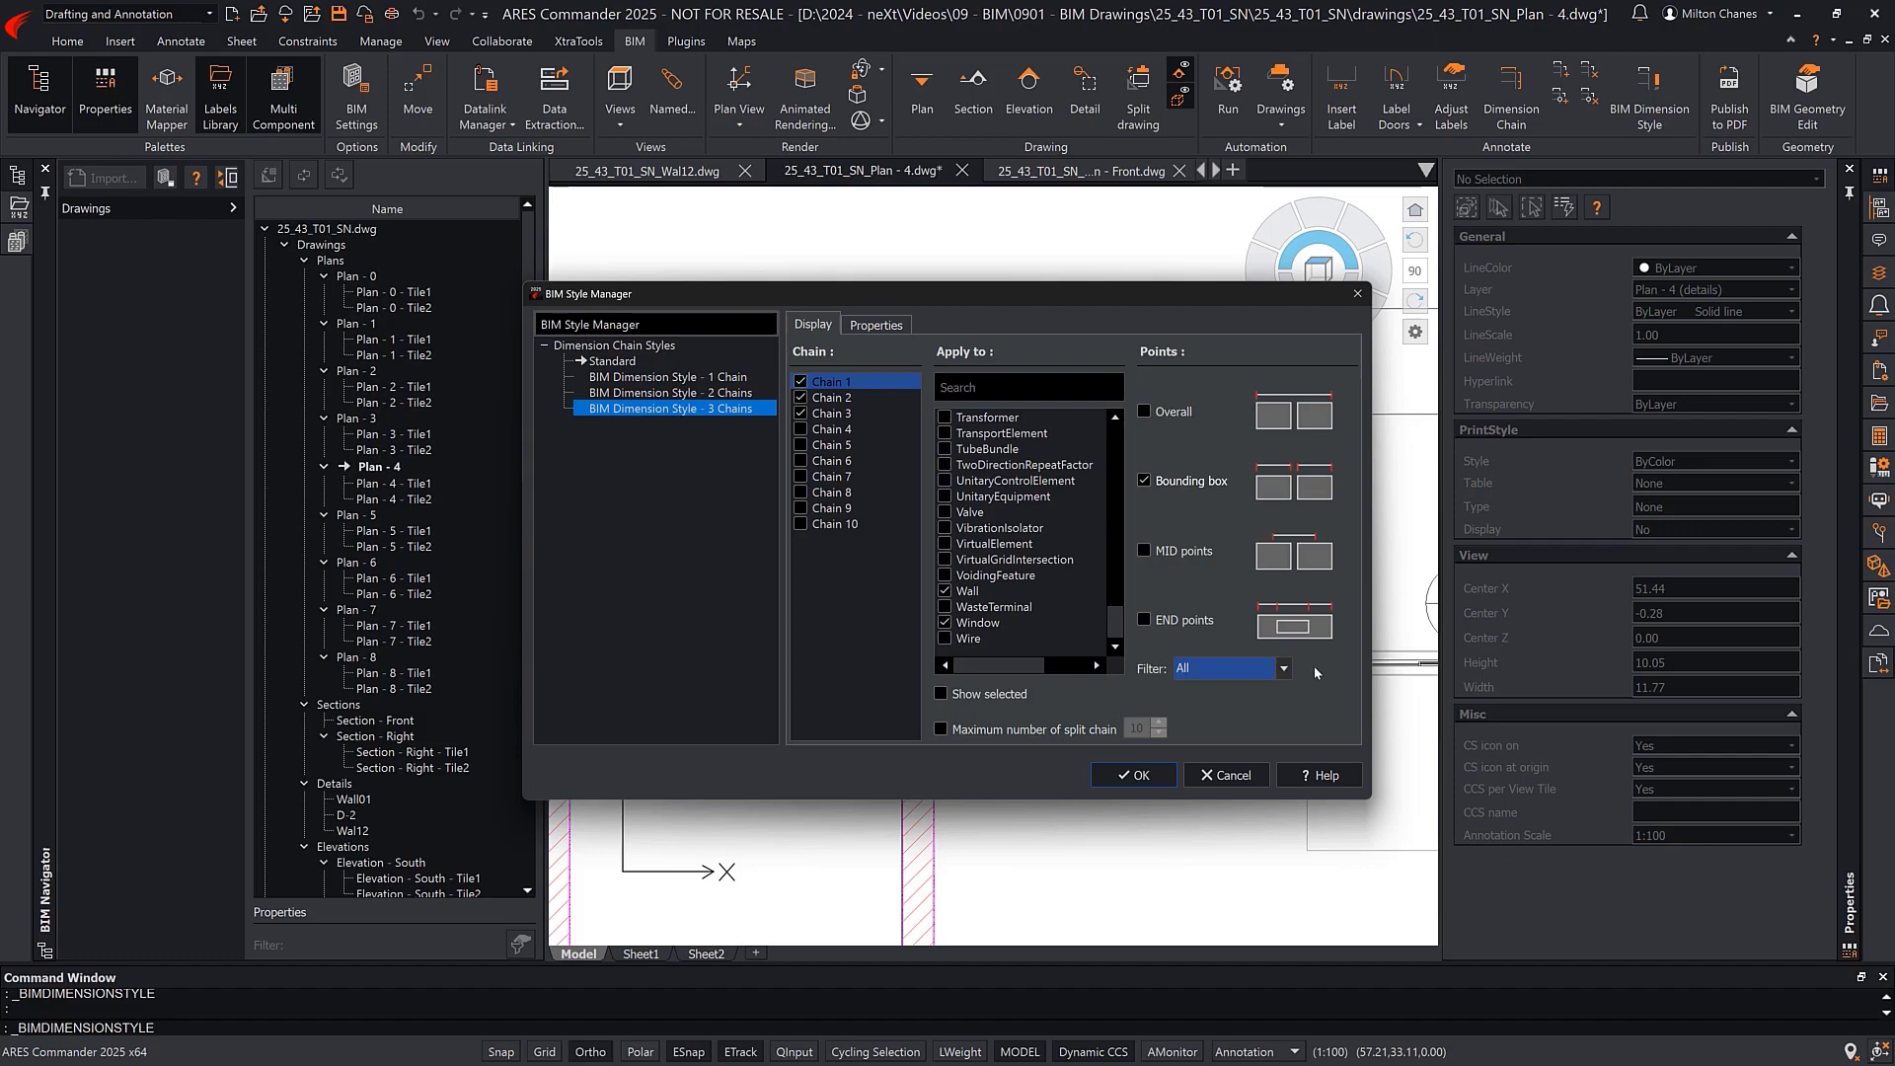
{"action": "left_click", "coordinate": [877, 324]}
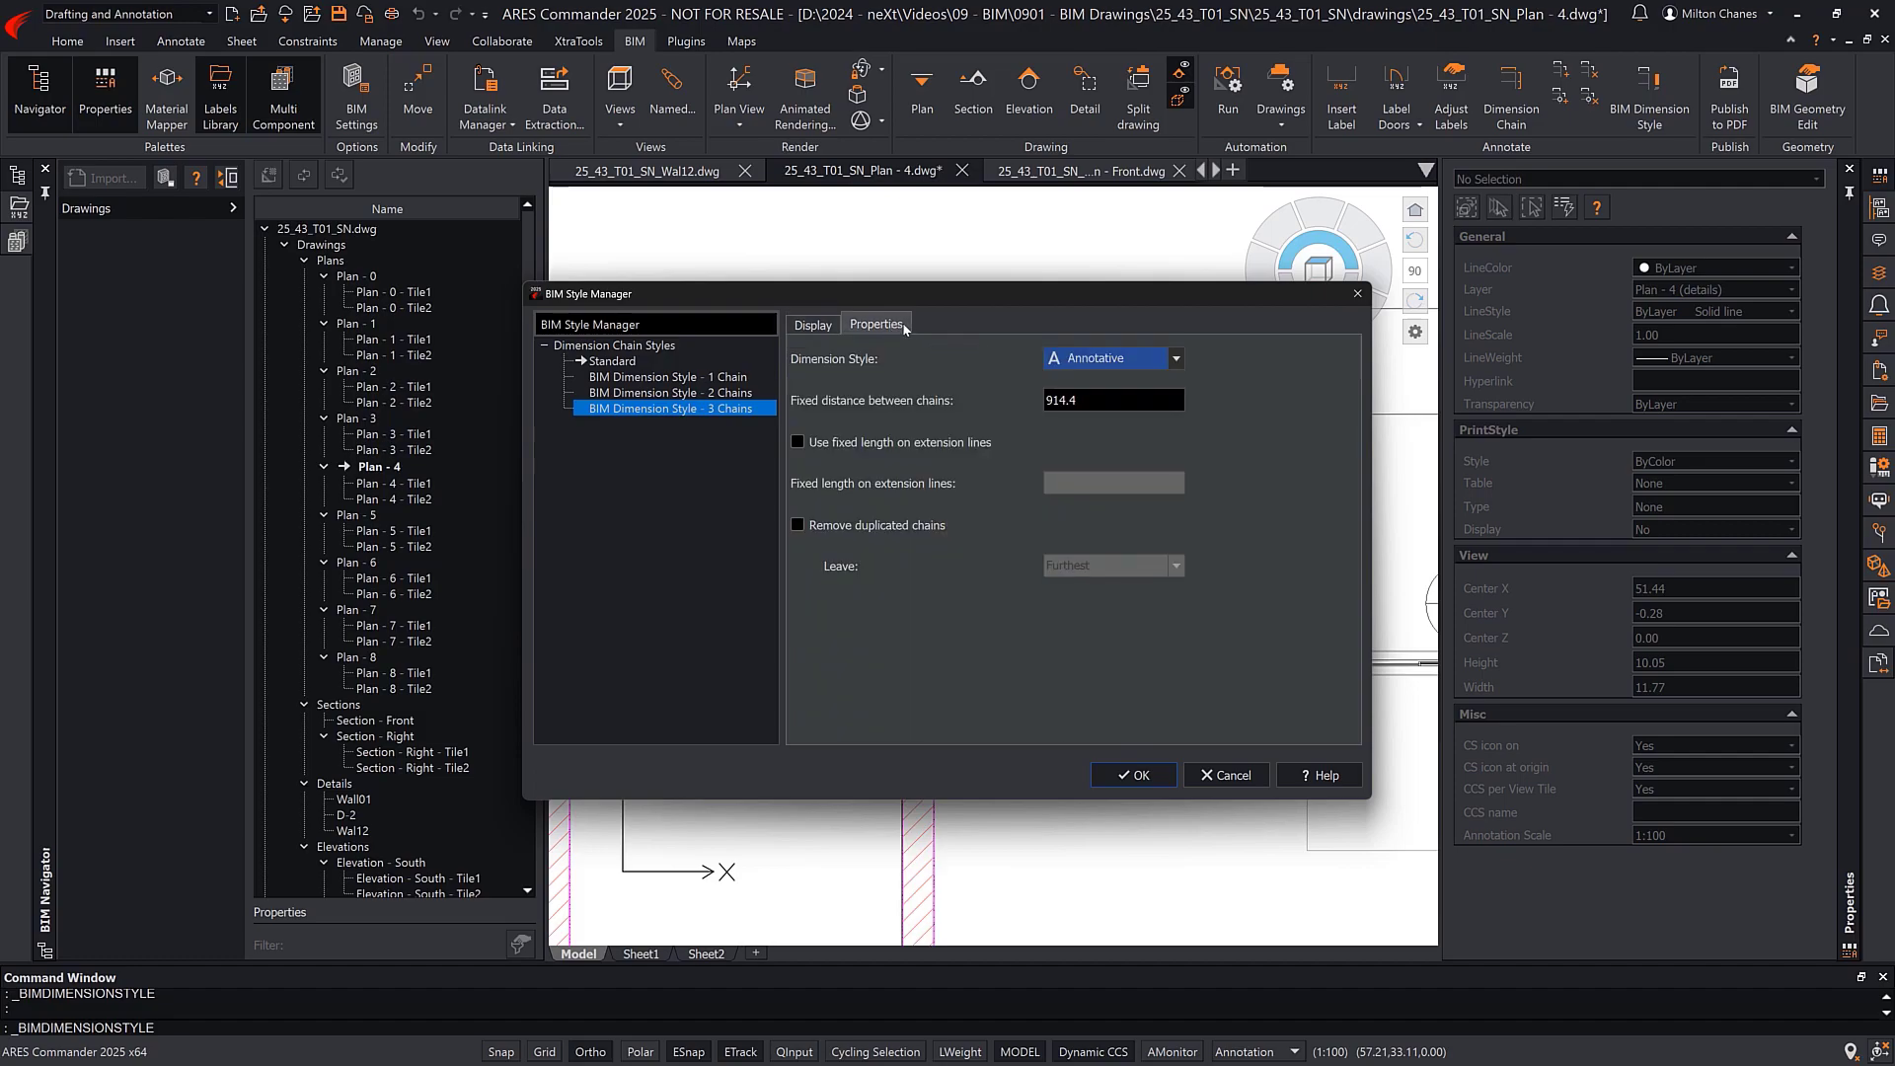
{"action": "left_click", "coordinate": [1174, 357]}
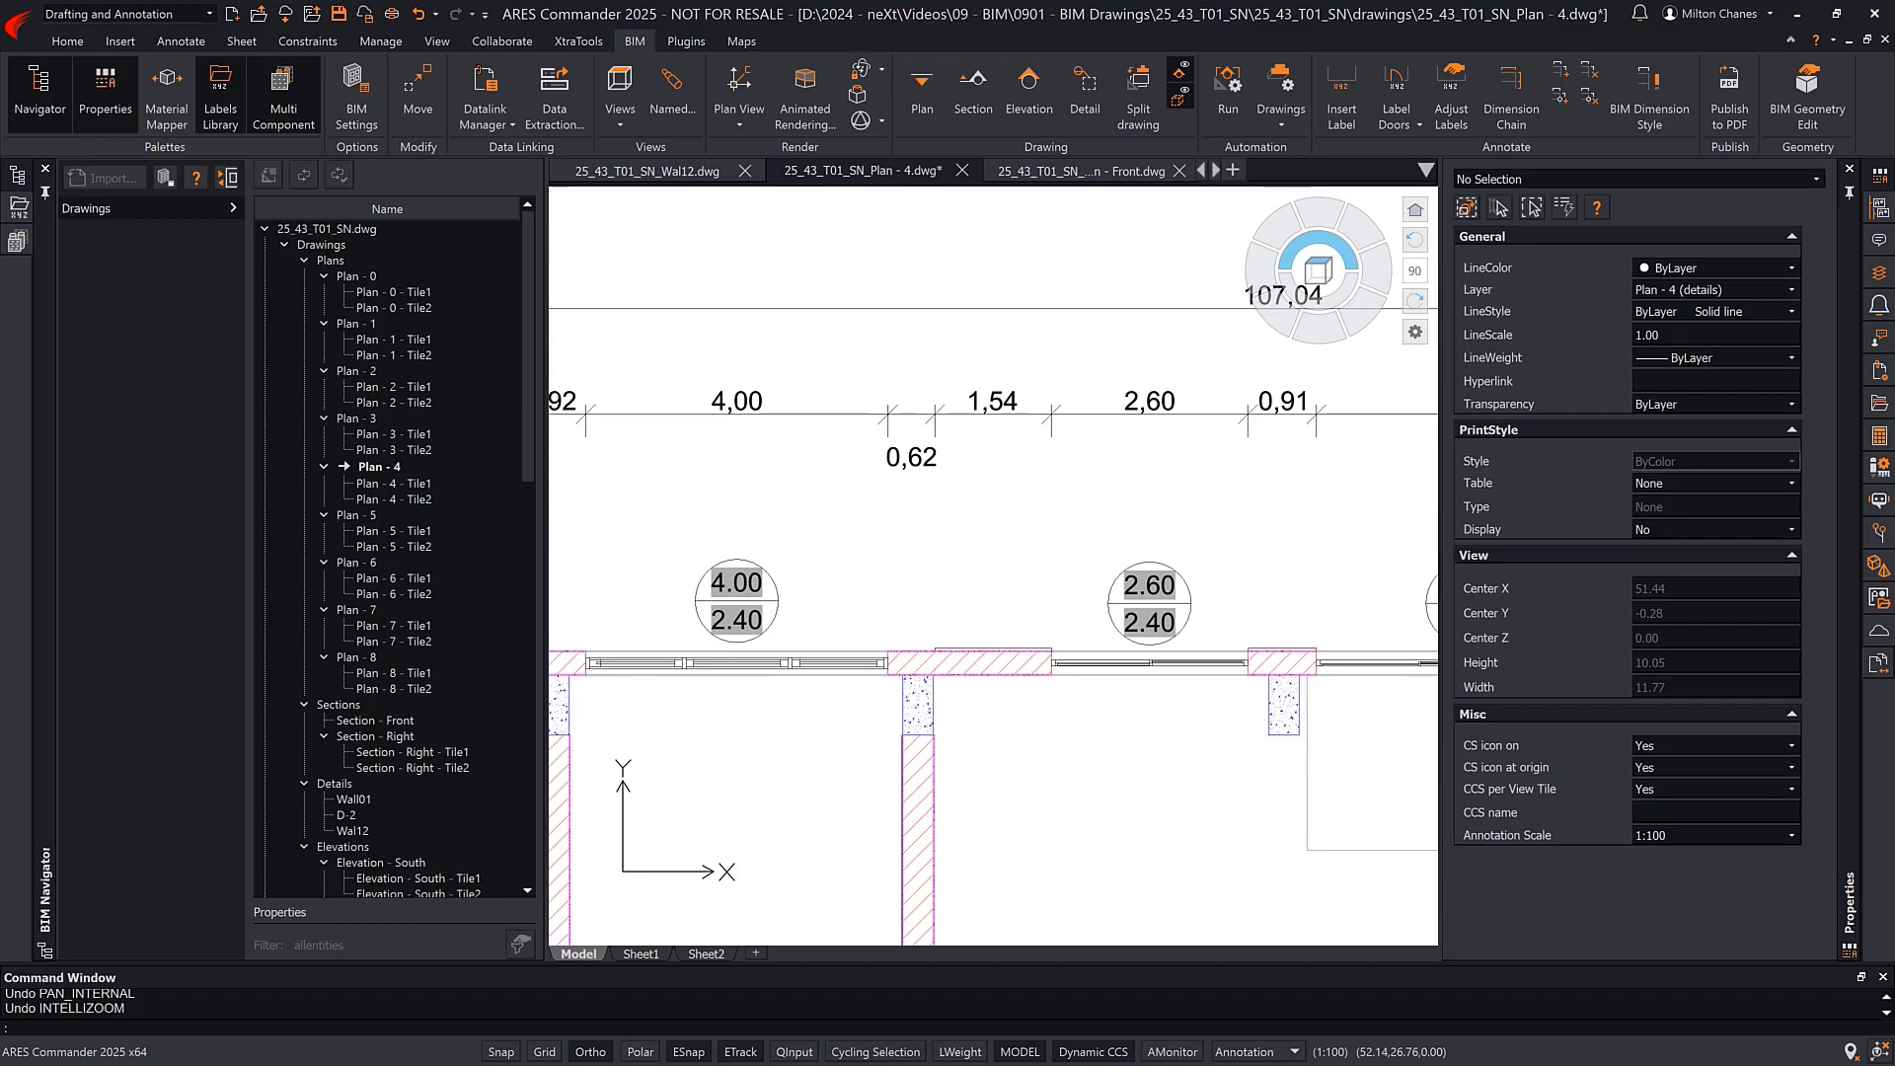
- Switch back to the 25_43_T01_SN.dwg 3D model with the Sheet Set Manager beside it
{"action": "left_click", "coordinate": [1808, 83]}
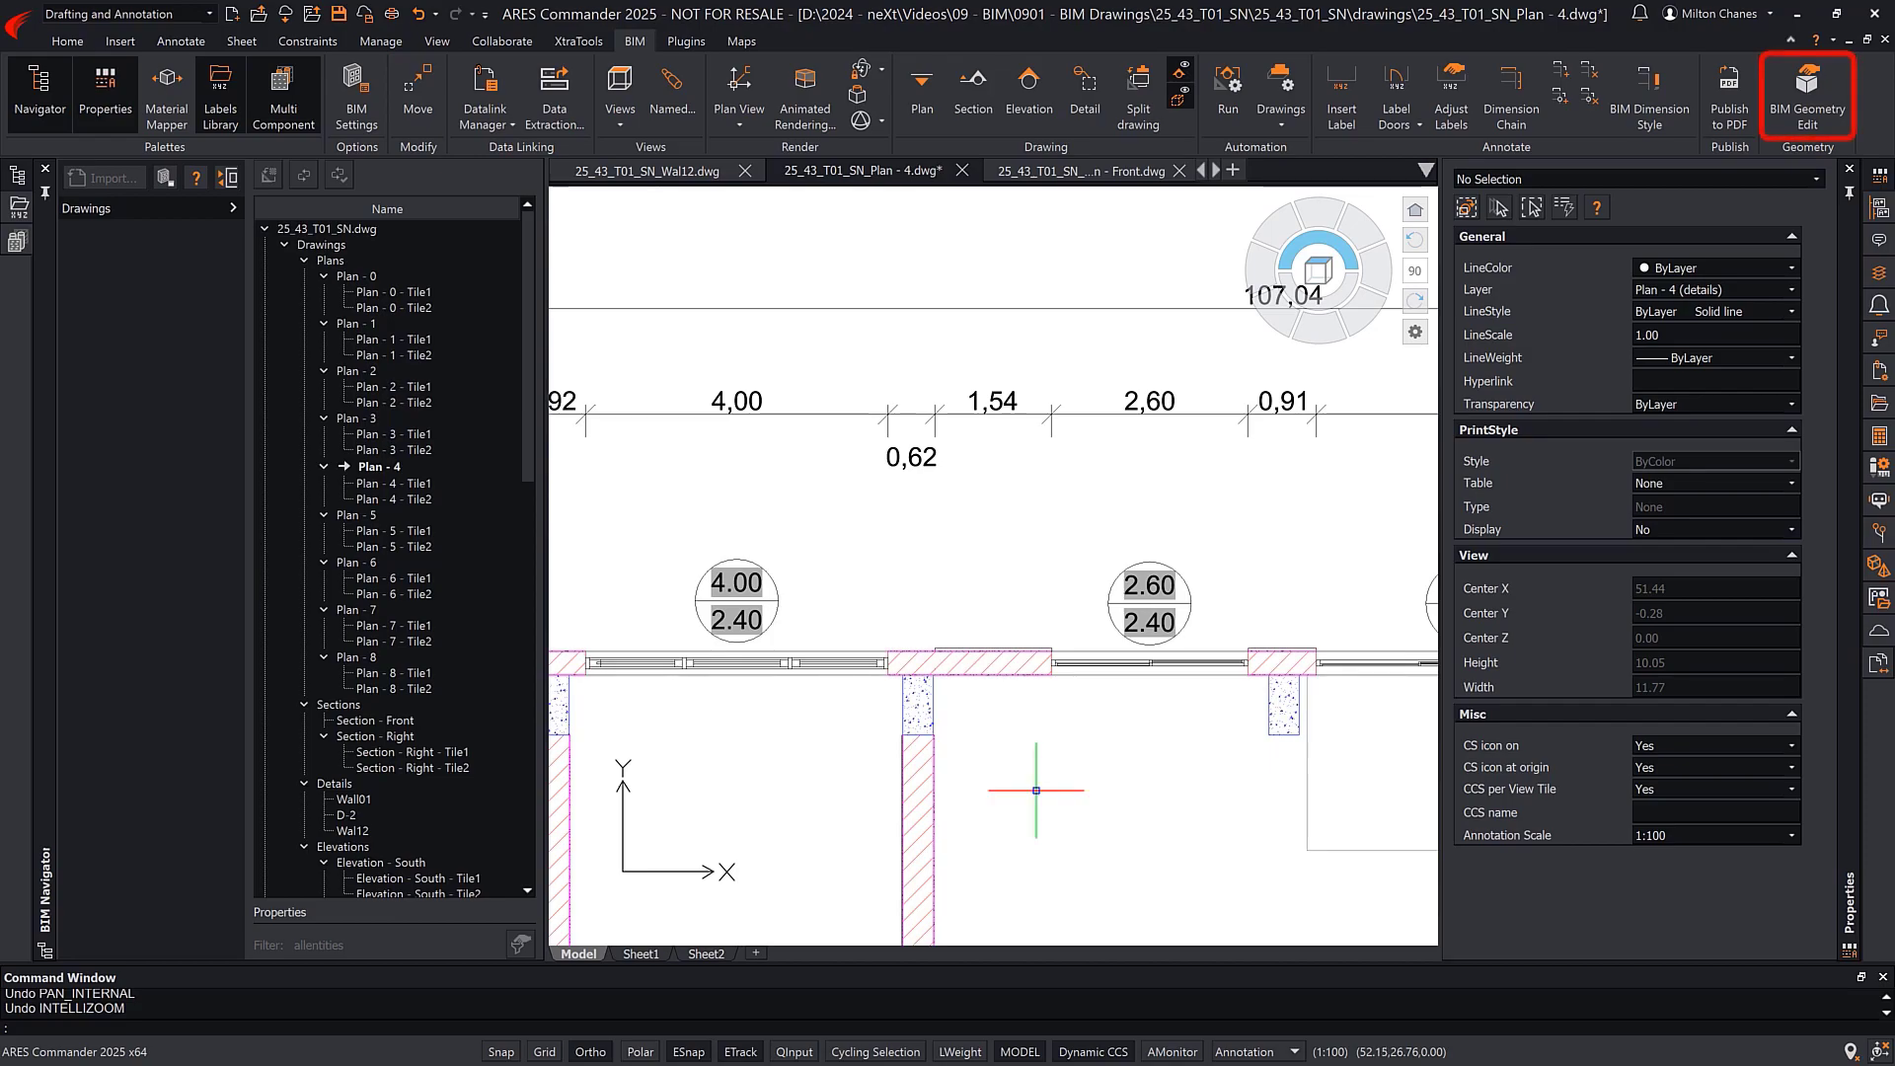
{"action": "left_click_drag", "start_coordinate": [1032, 791], "coordinate": [1026, 718]}
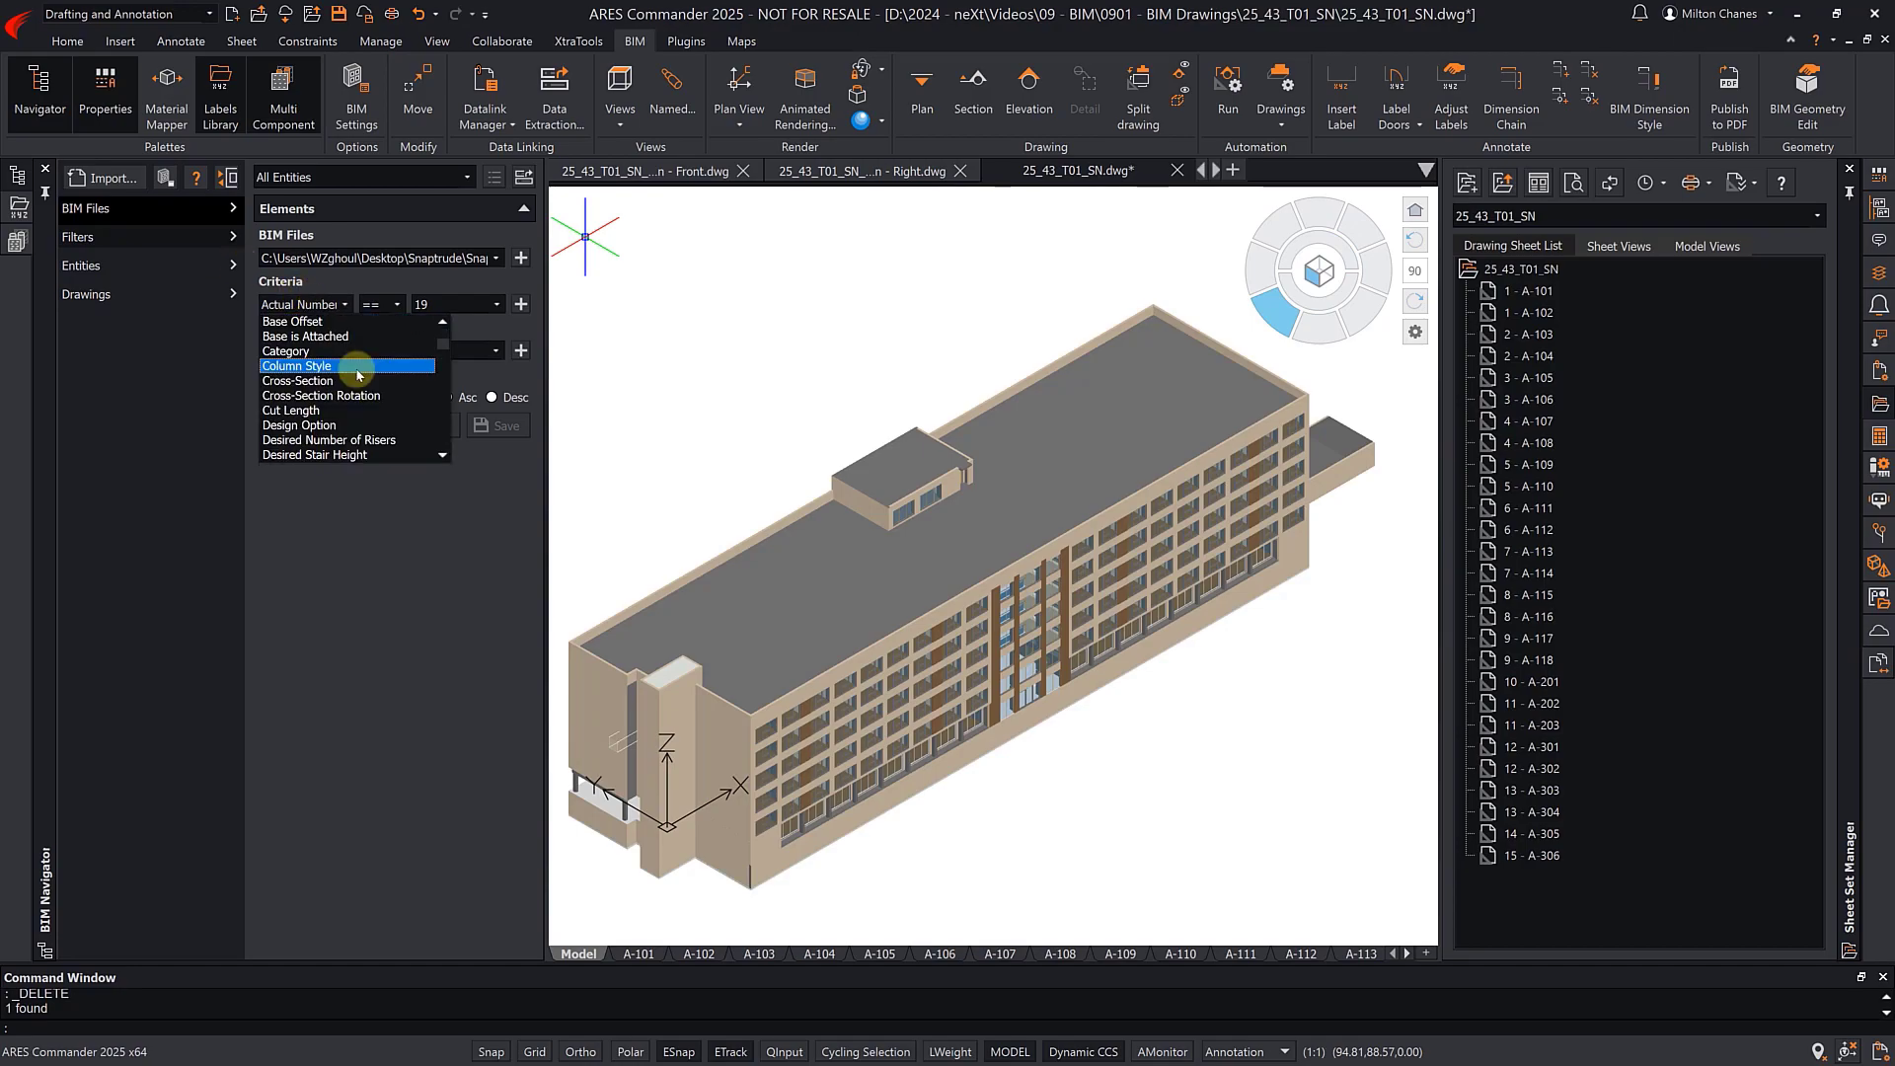
- Filter the model to Level 4 and door number 19, then start BIM Geometry Edit on that door
{"action": "left_click", "coordinate": [345, 365]}
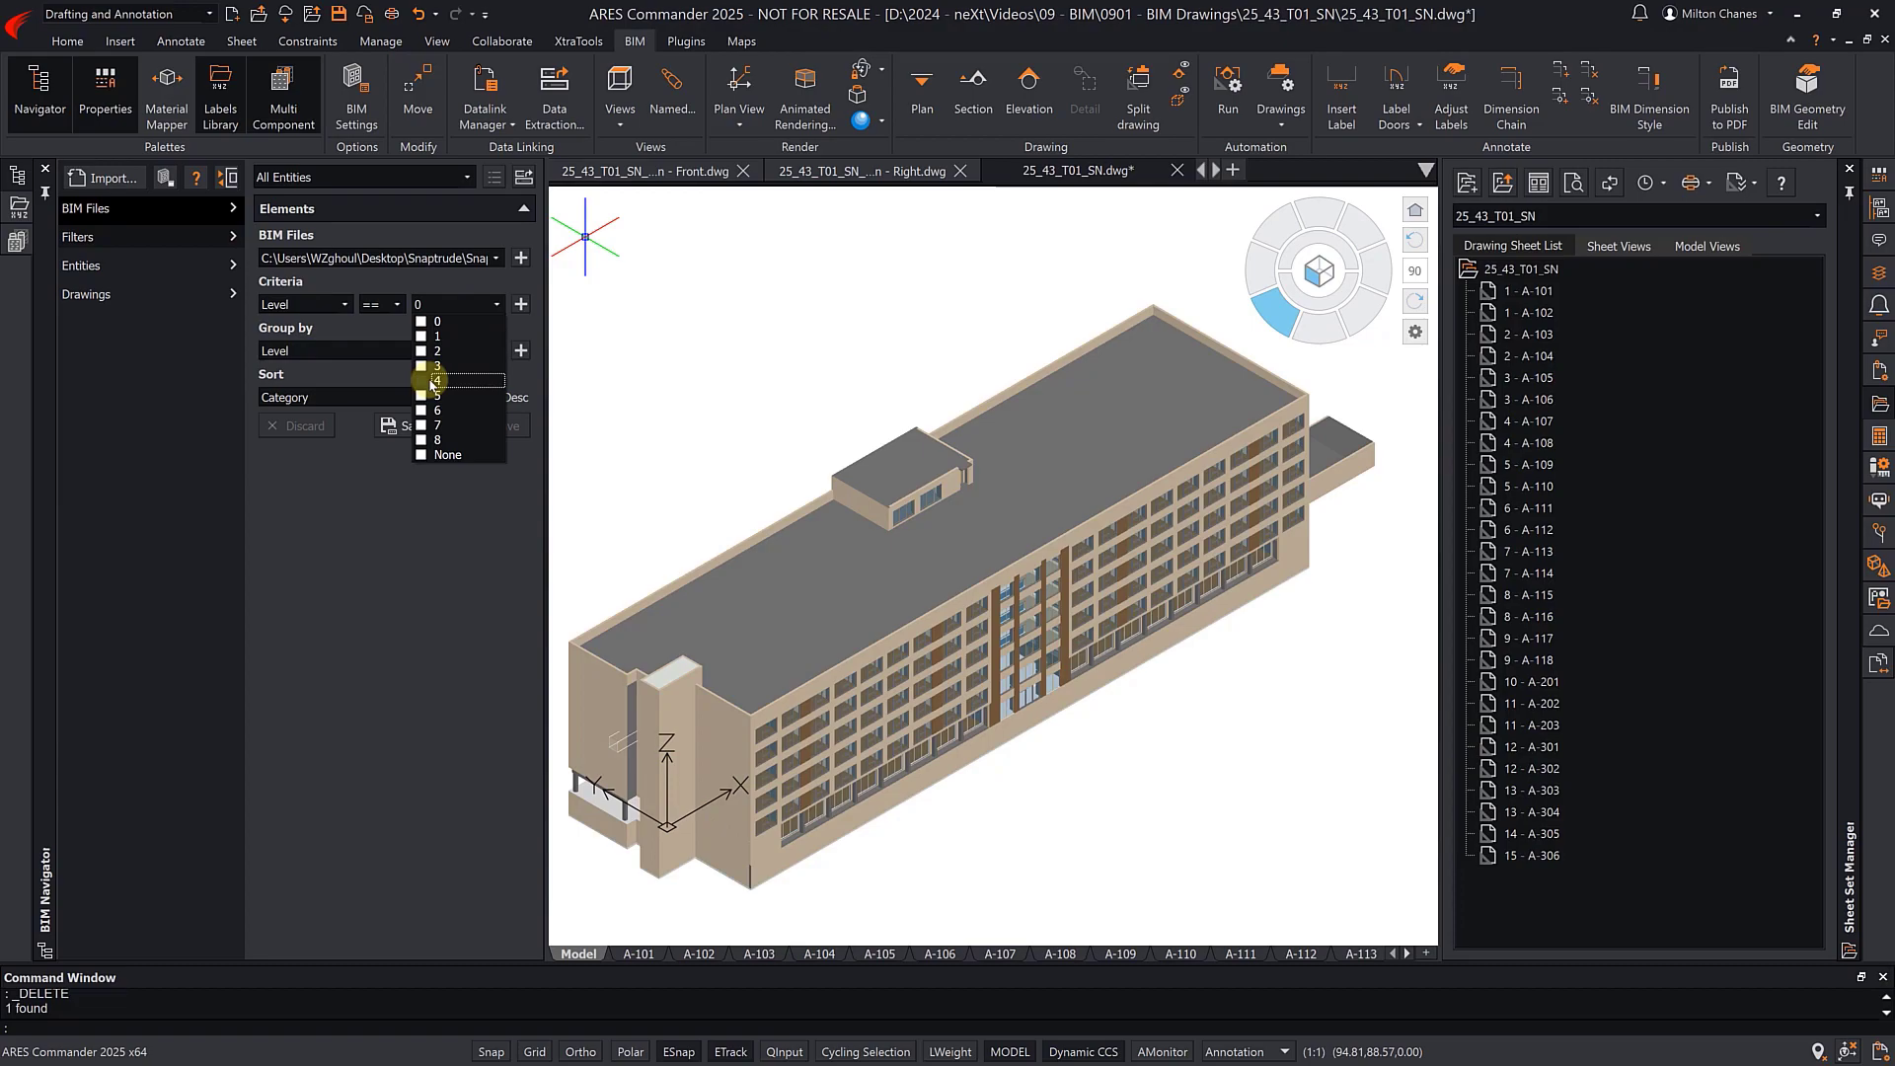
{"action": "left_click", "coordinate": [438, 381]}
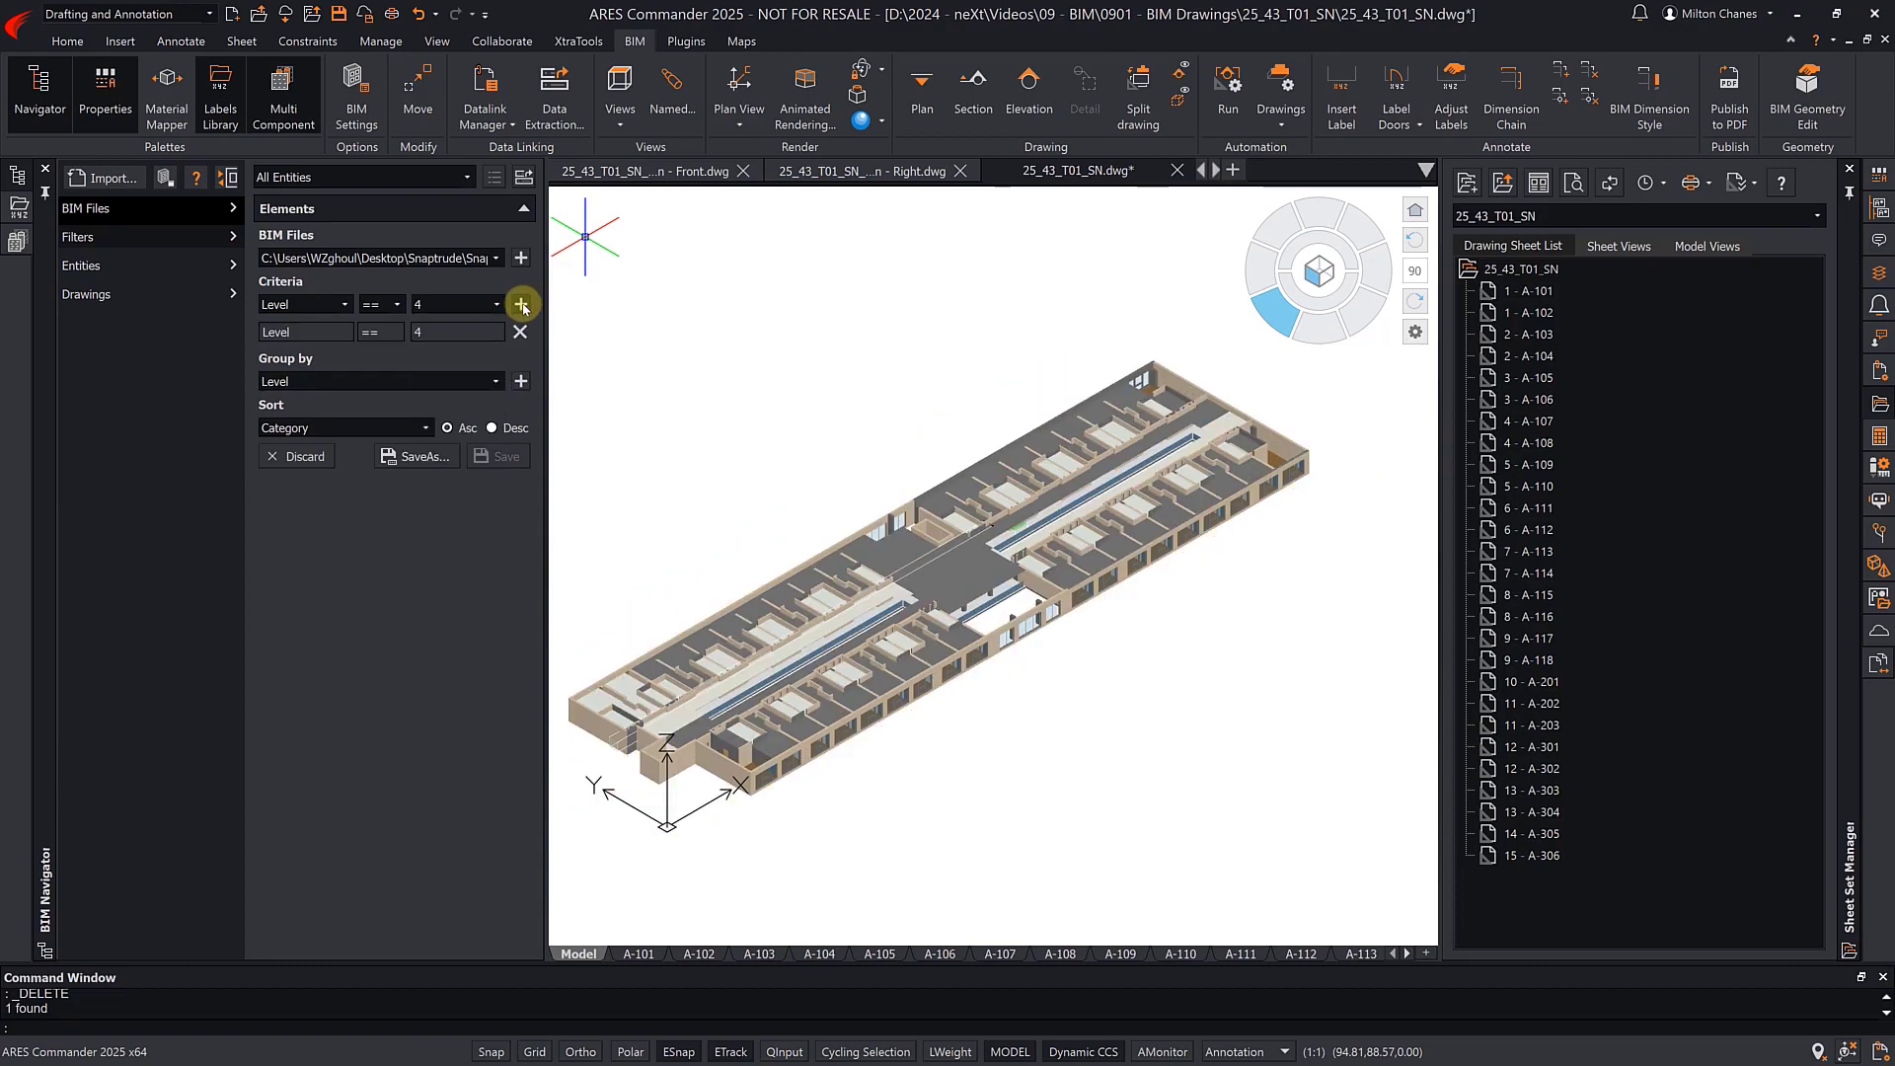
{"action": "left_click", "coordinate": [865, 69]}
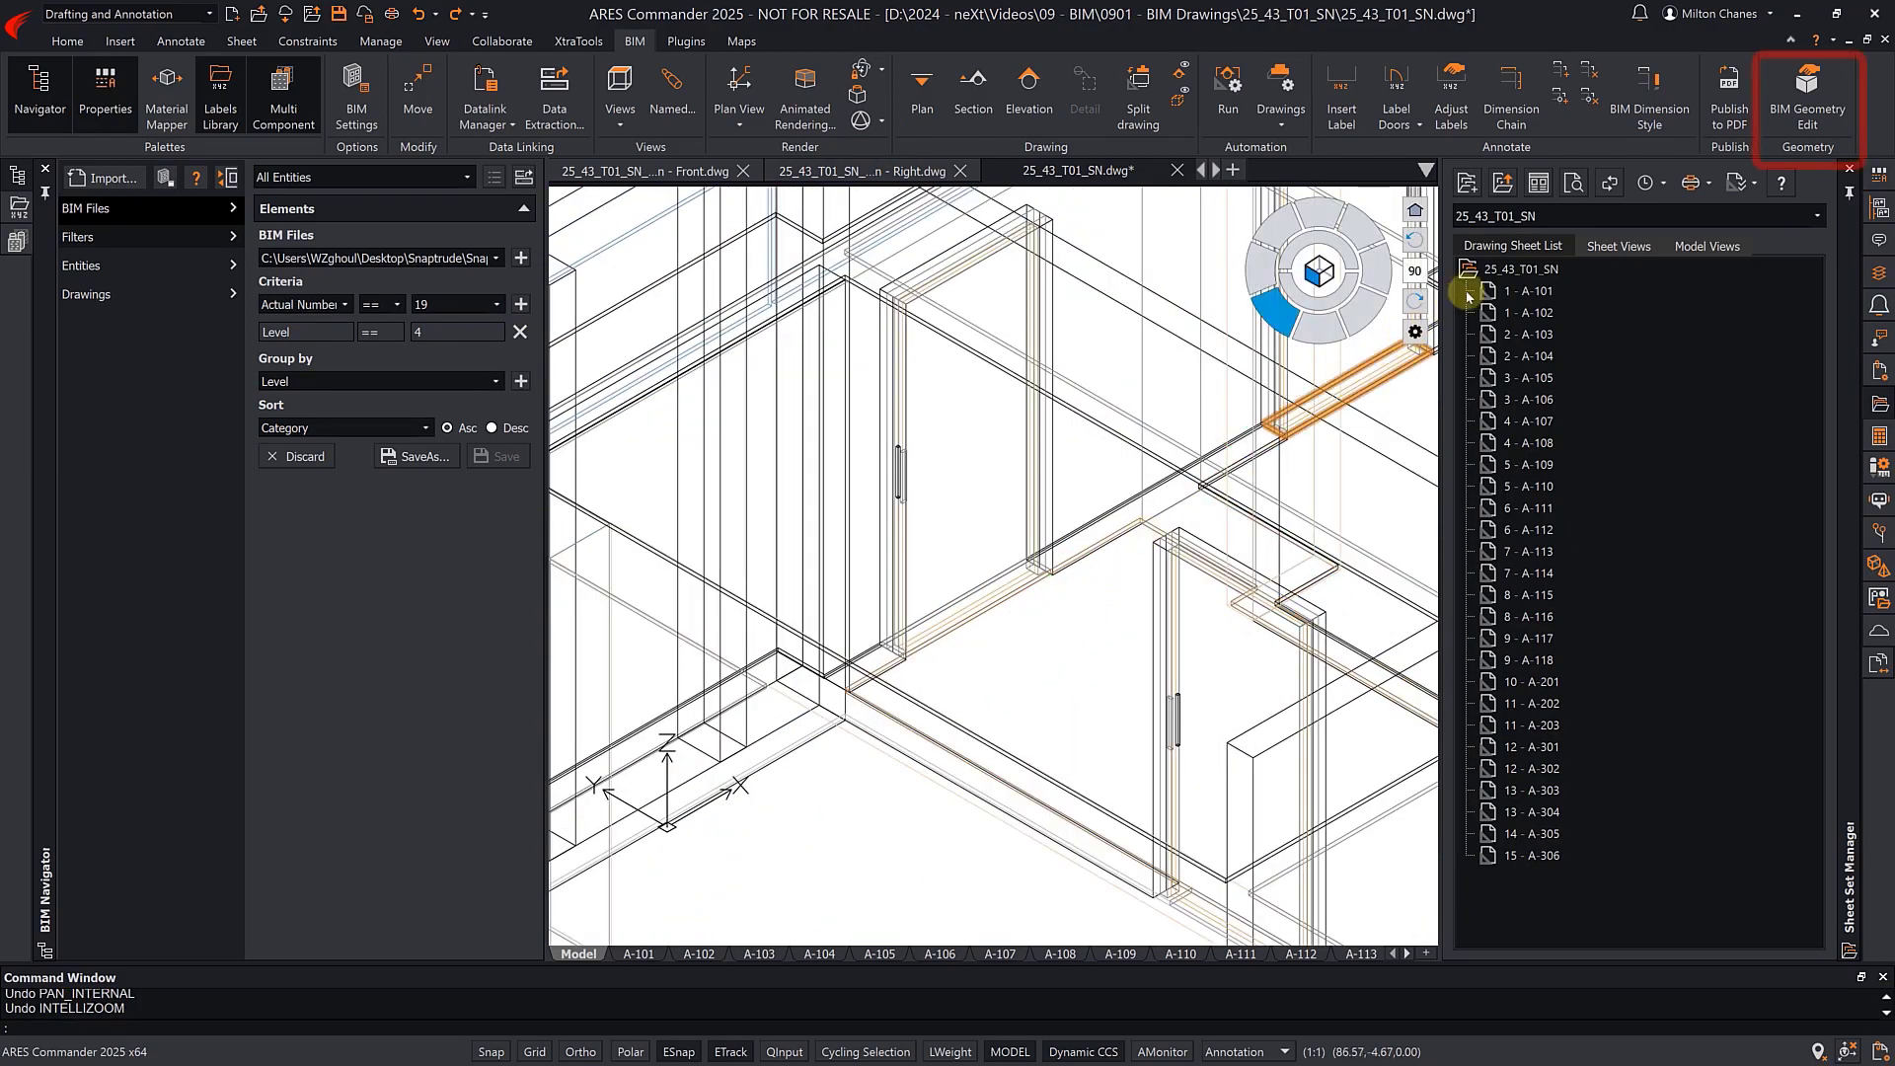
{"action": "left_click", "coordinate": [1808, 83]}
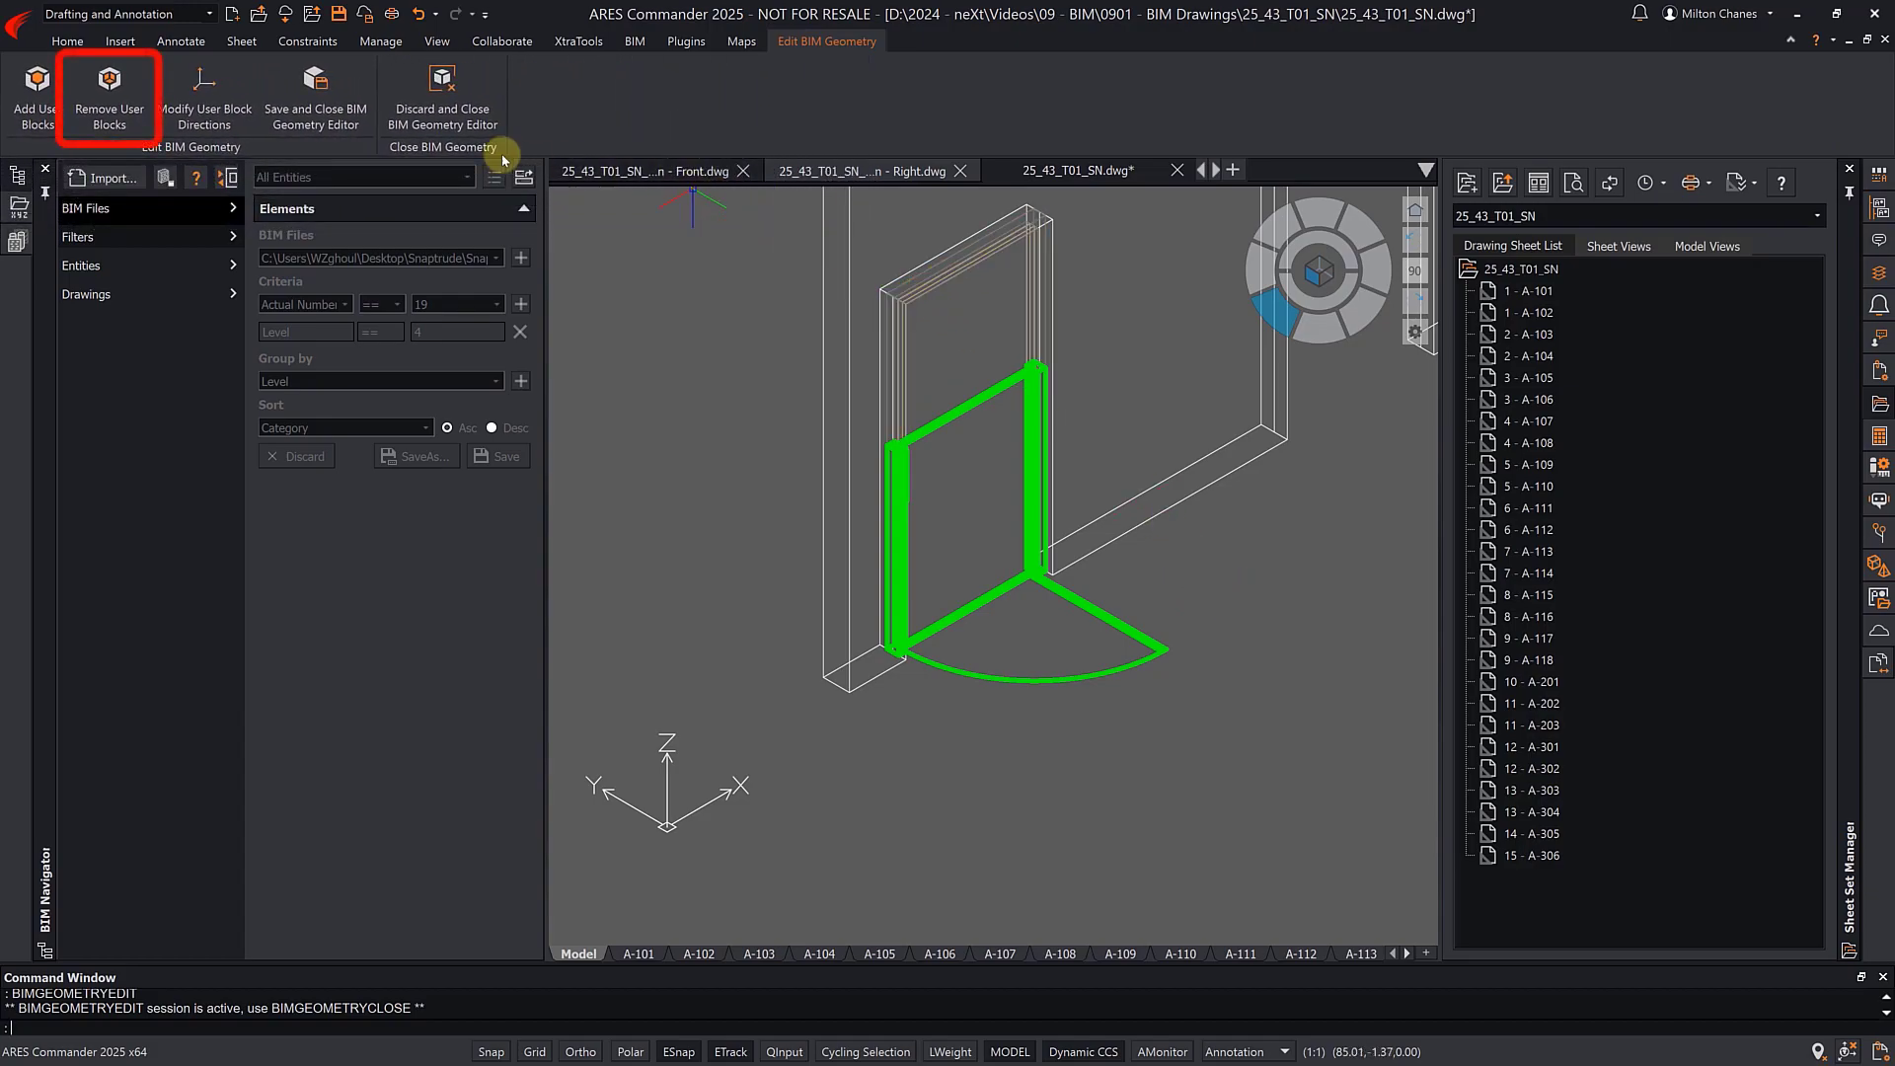
- Remove door 19's old swing symbol and attach a 1000 mm Door - Simple - Variable Size block
{"action": "left_click", "coordinate": [108, 83]}
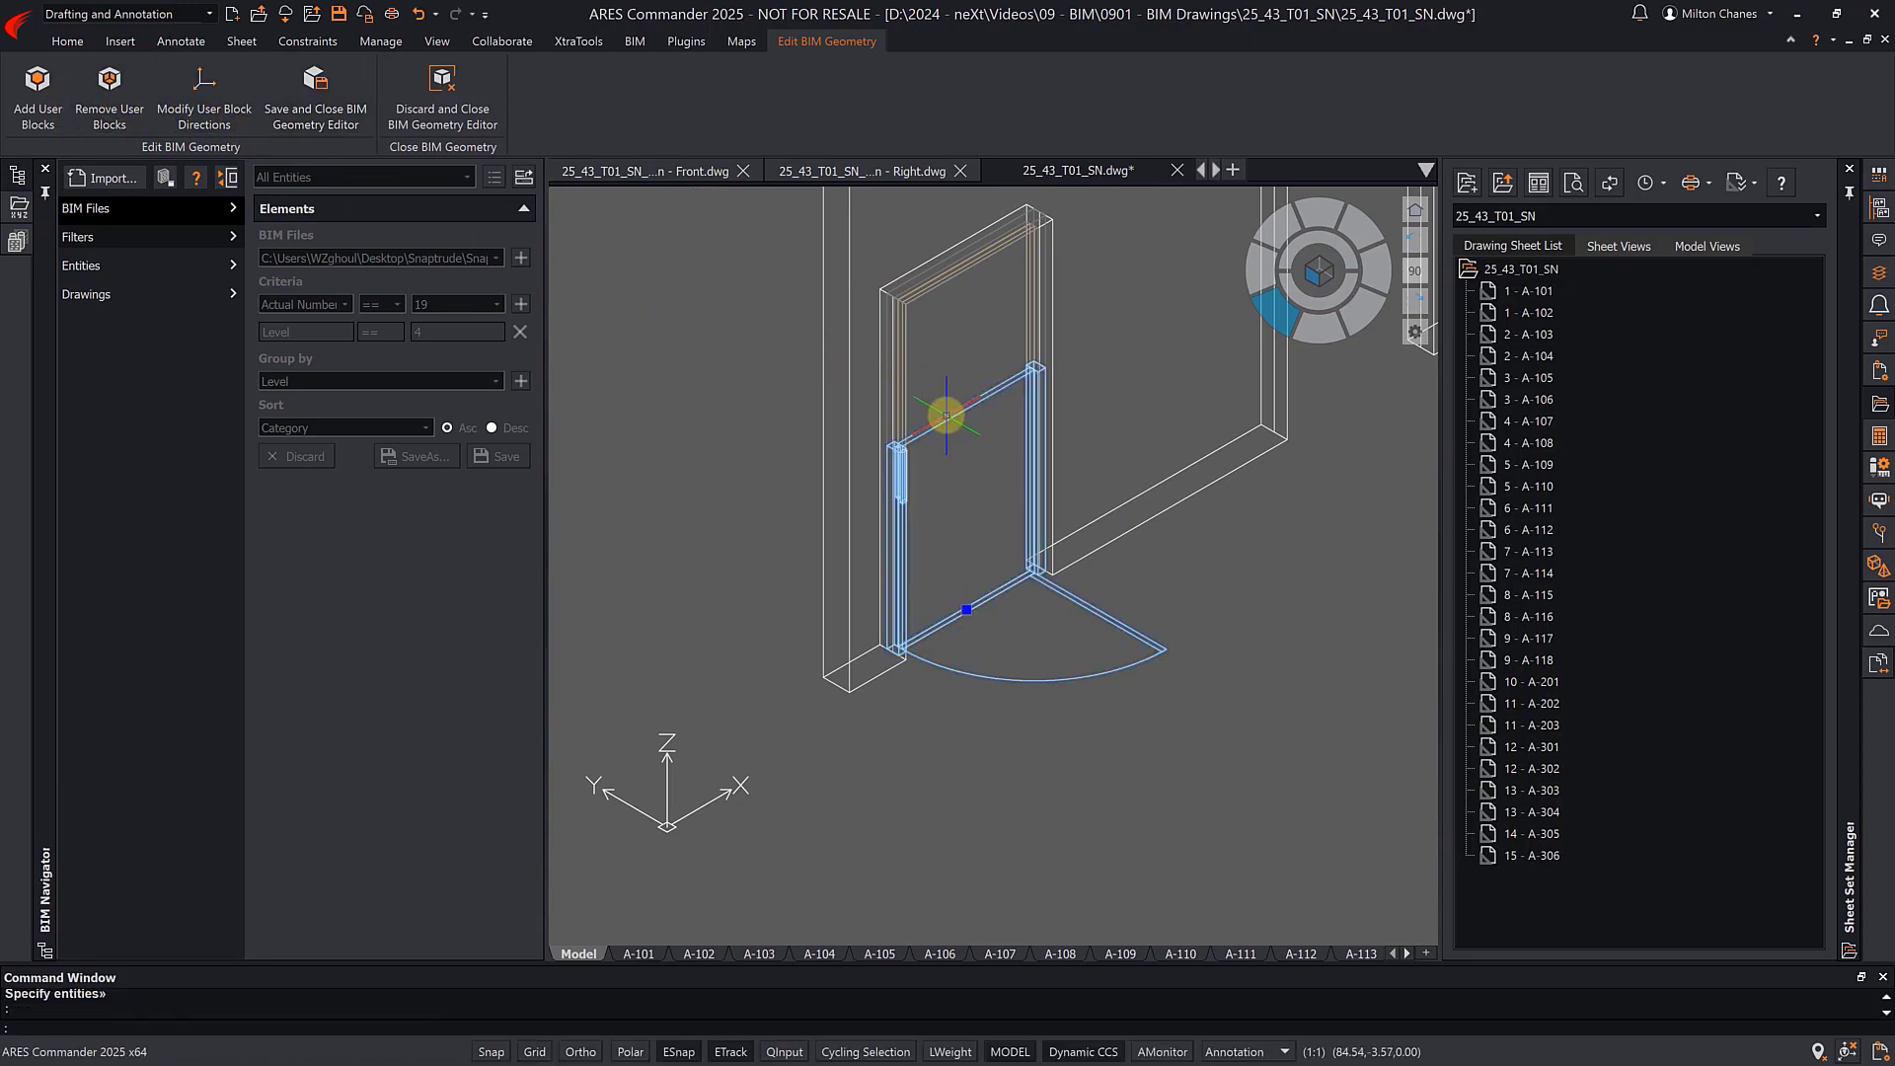
{"action": "key", "text": "Delete"}
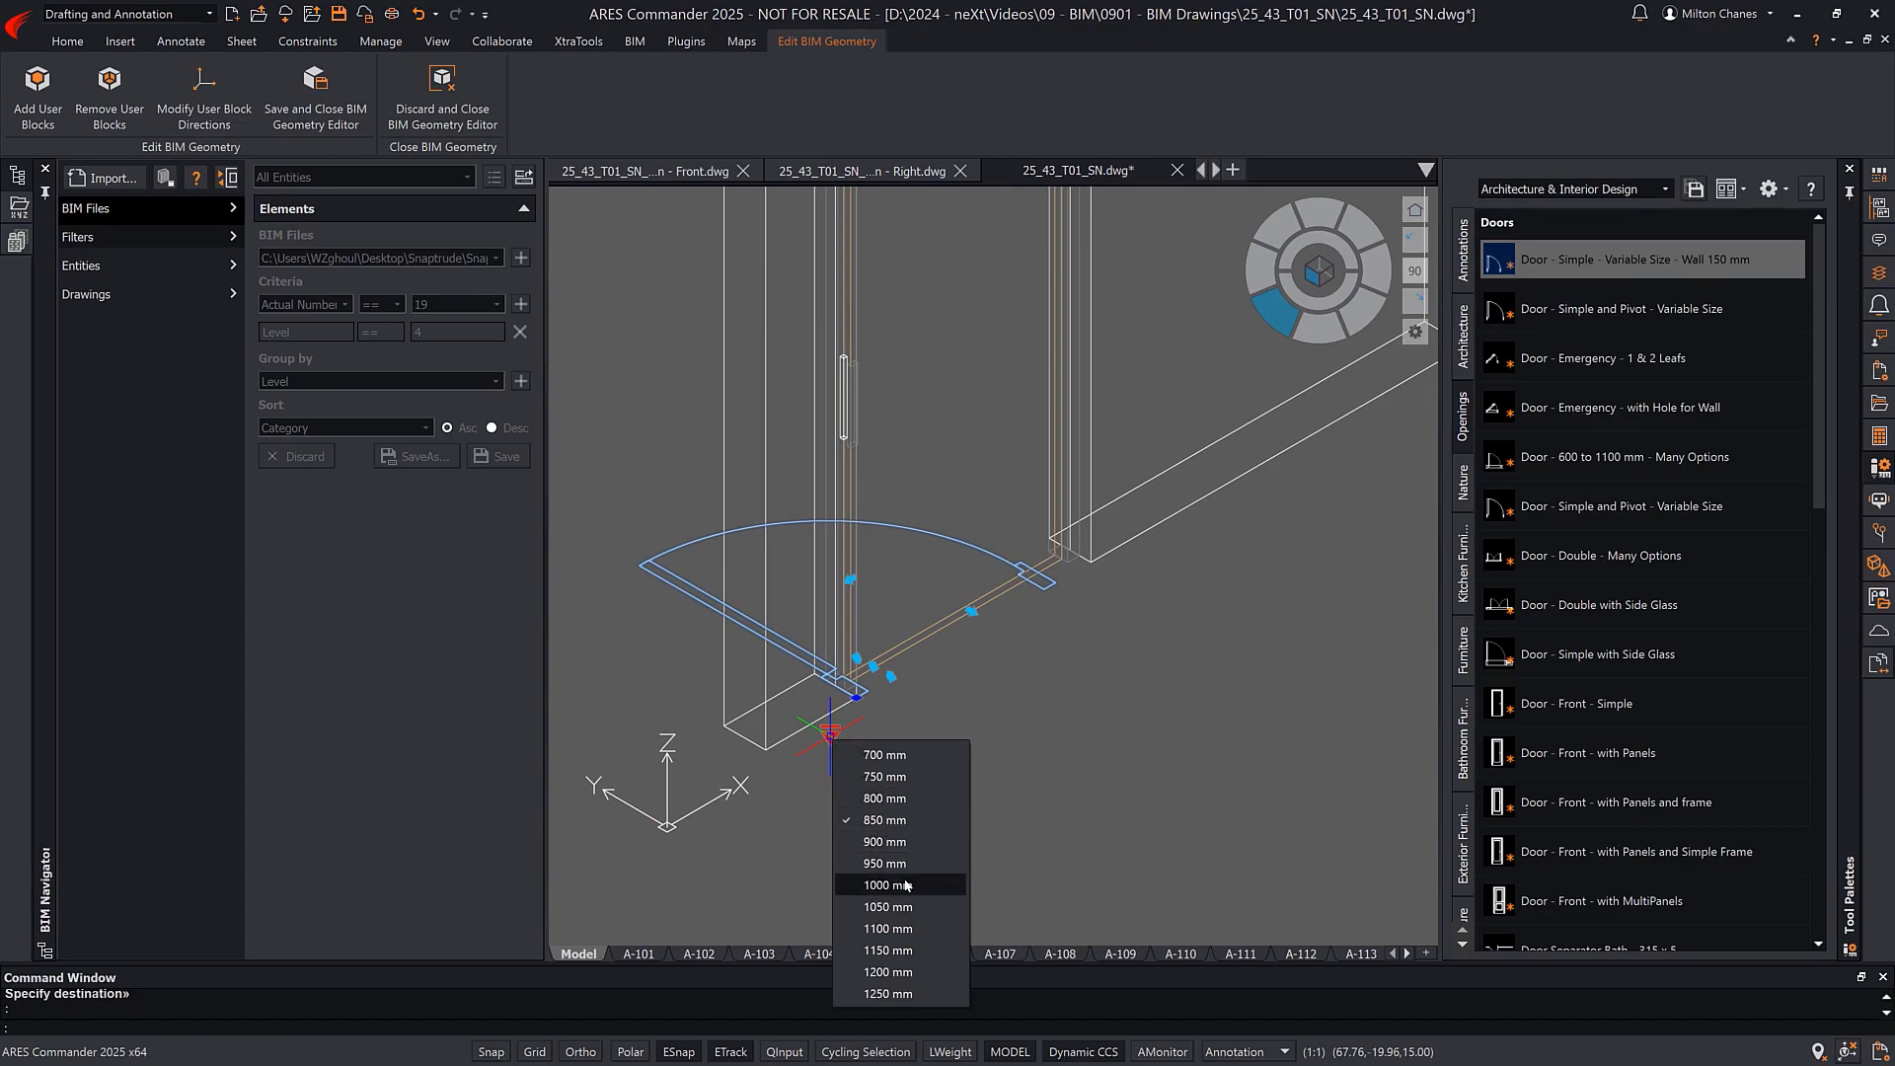
{"action": "left_click", "coordinate": [884, 884]}
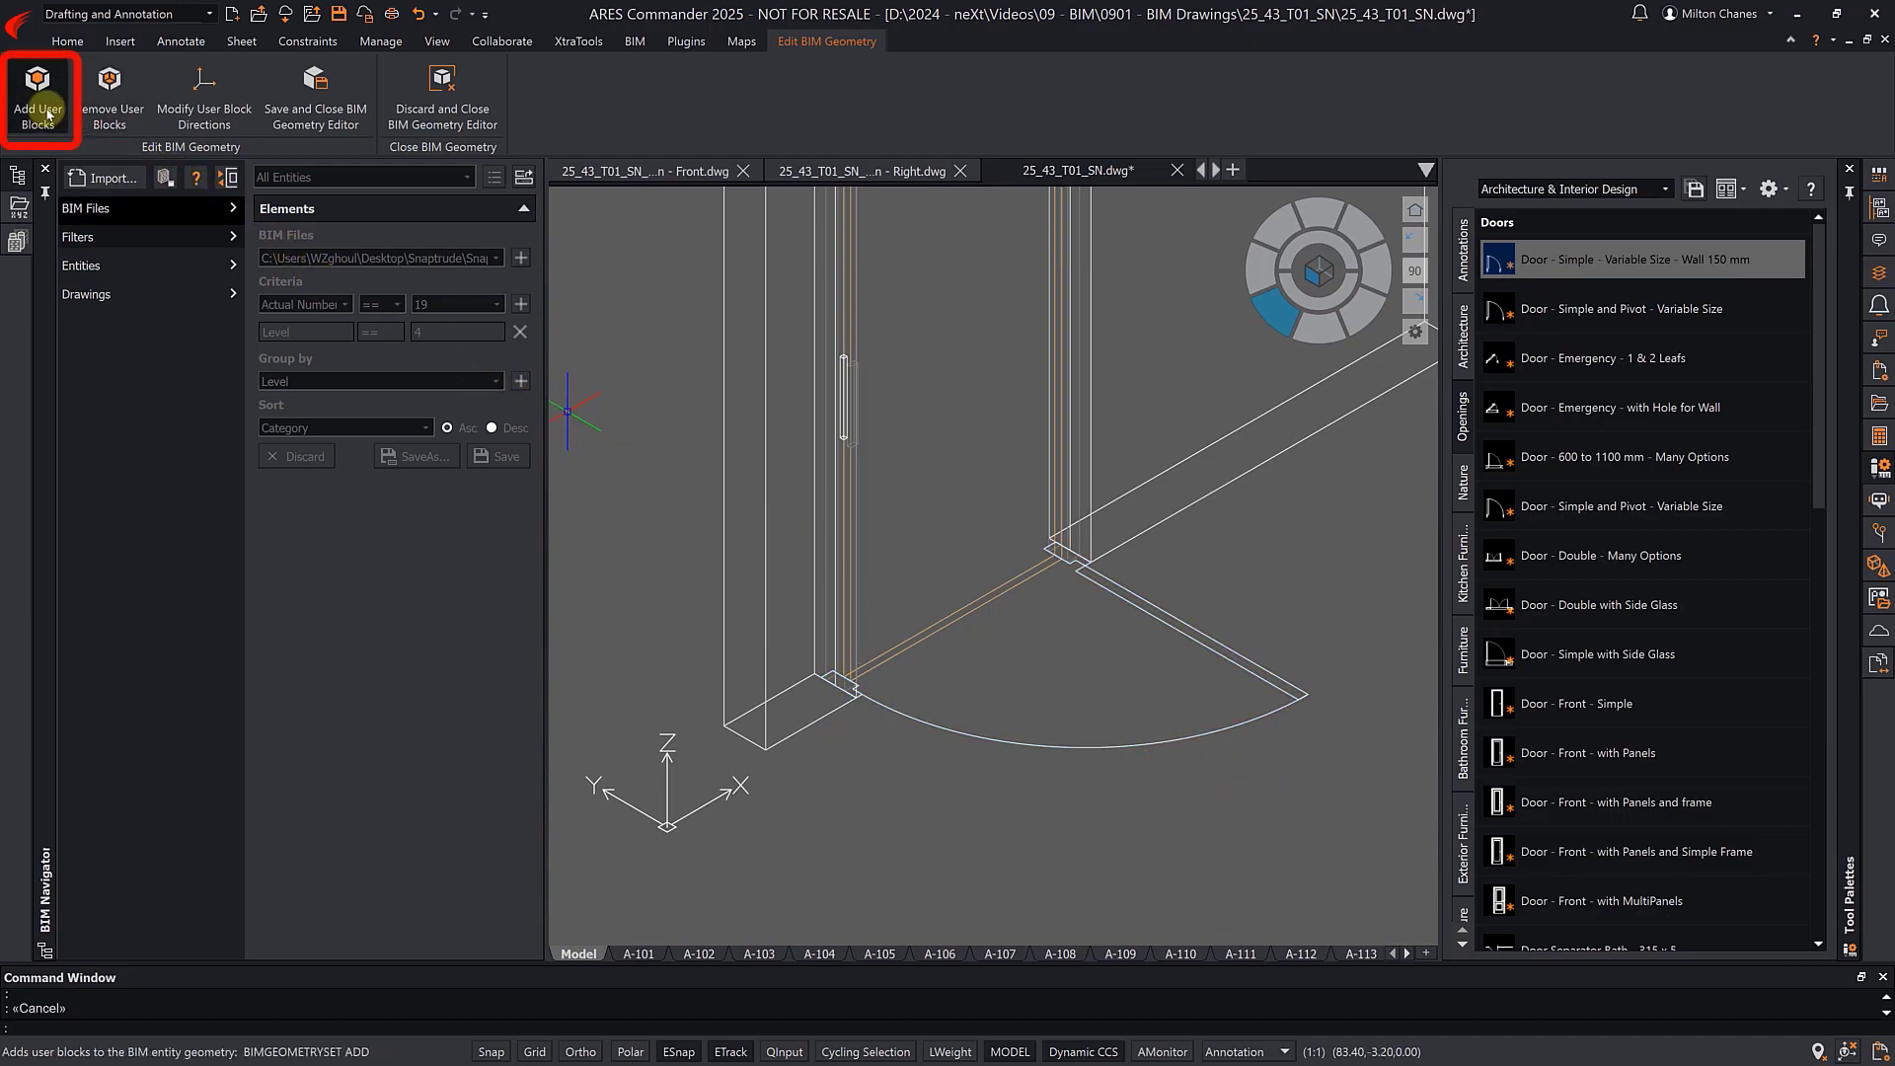
{"action": "left_click", "coordinate": [30, 81]}
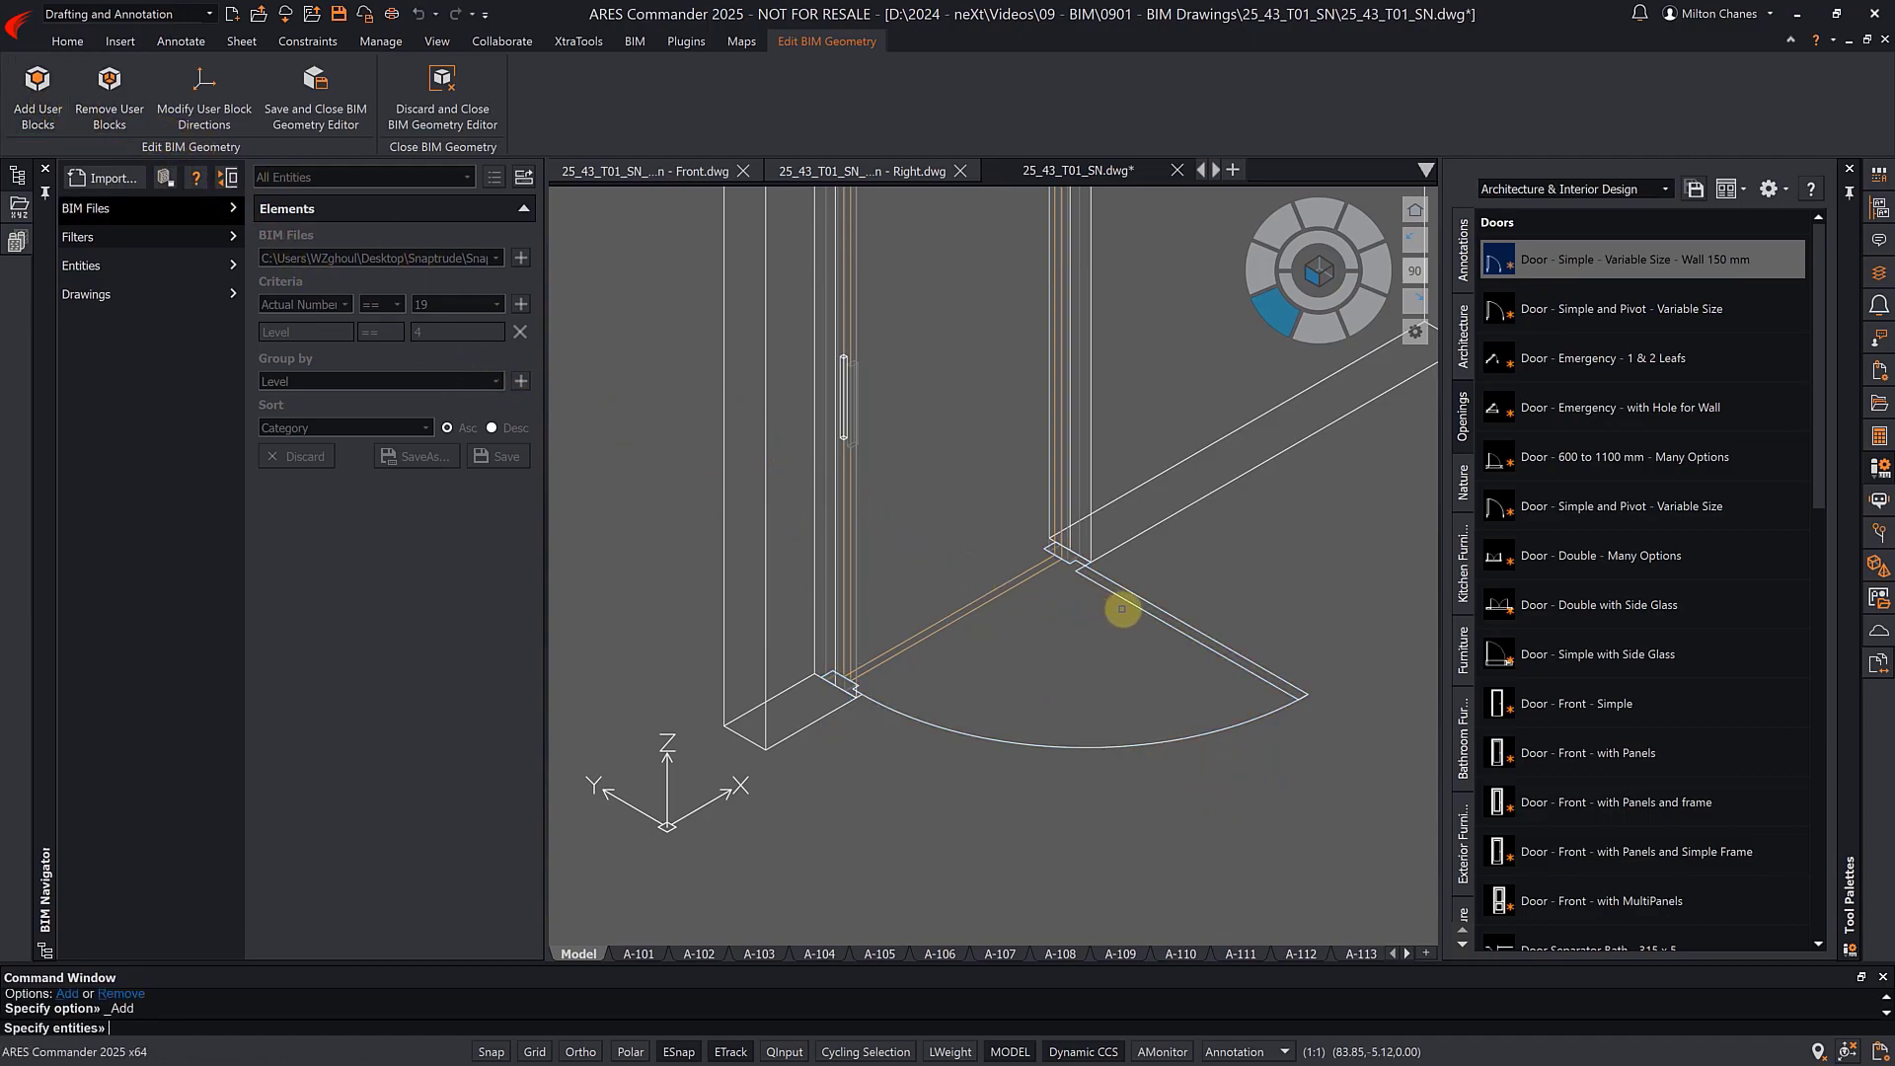
{"action": "left_click", "coordinate": [1121, 607]}
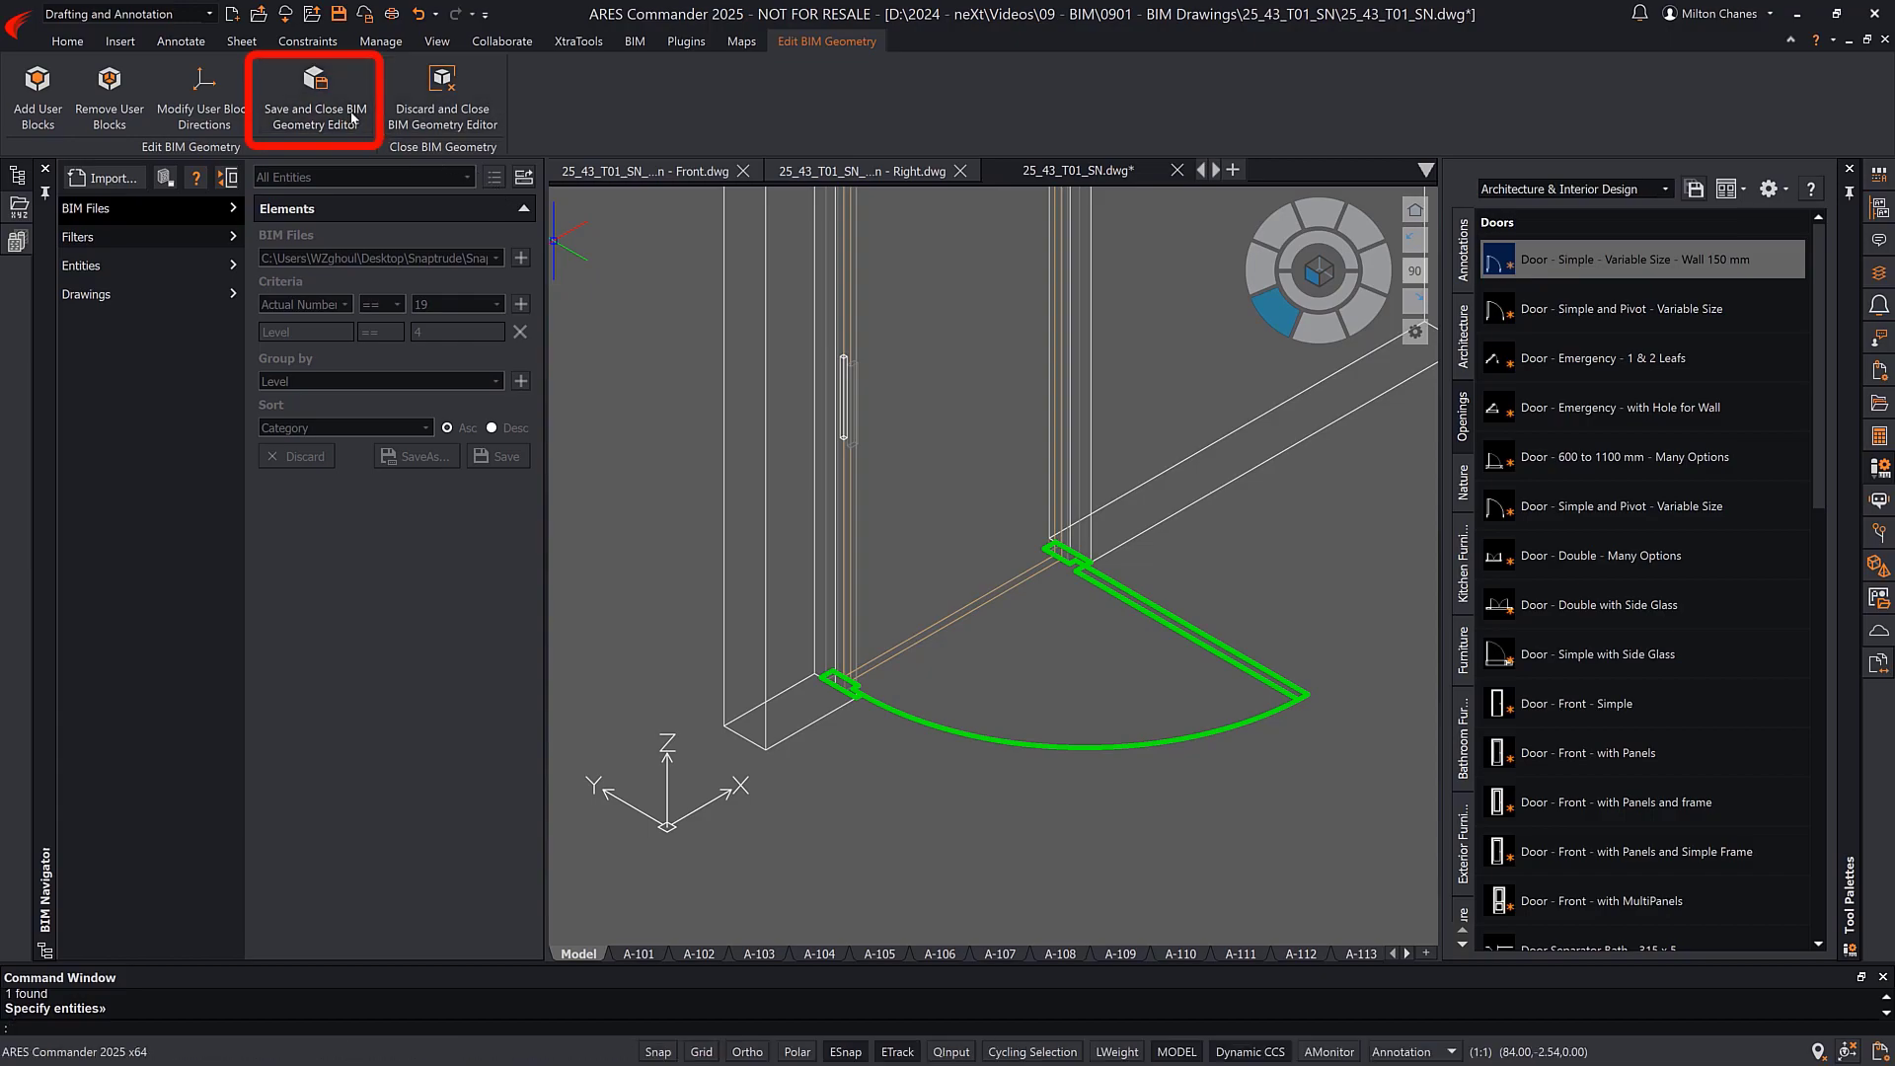
- Save and close the door geometry edit, review Plan - 4 and load Section - Front
{"action": "left_click", "coordinate": [316, 93]}
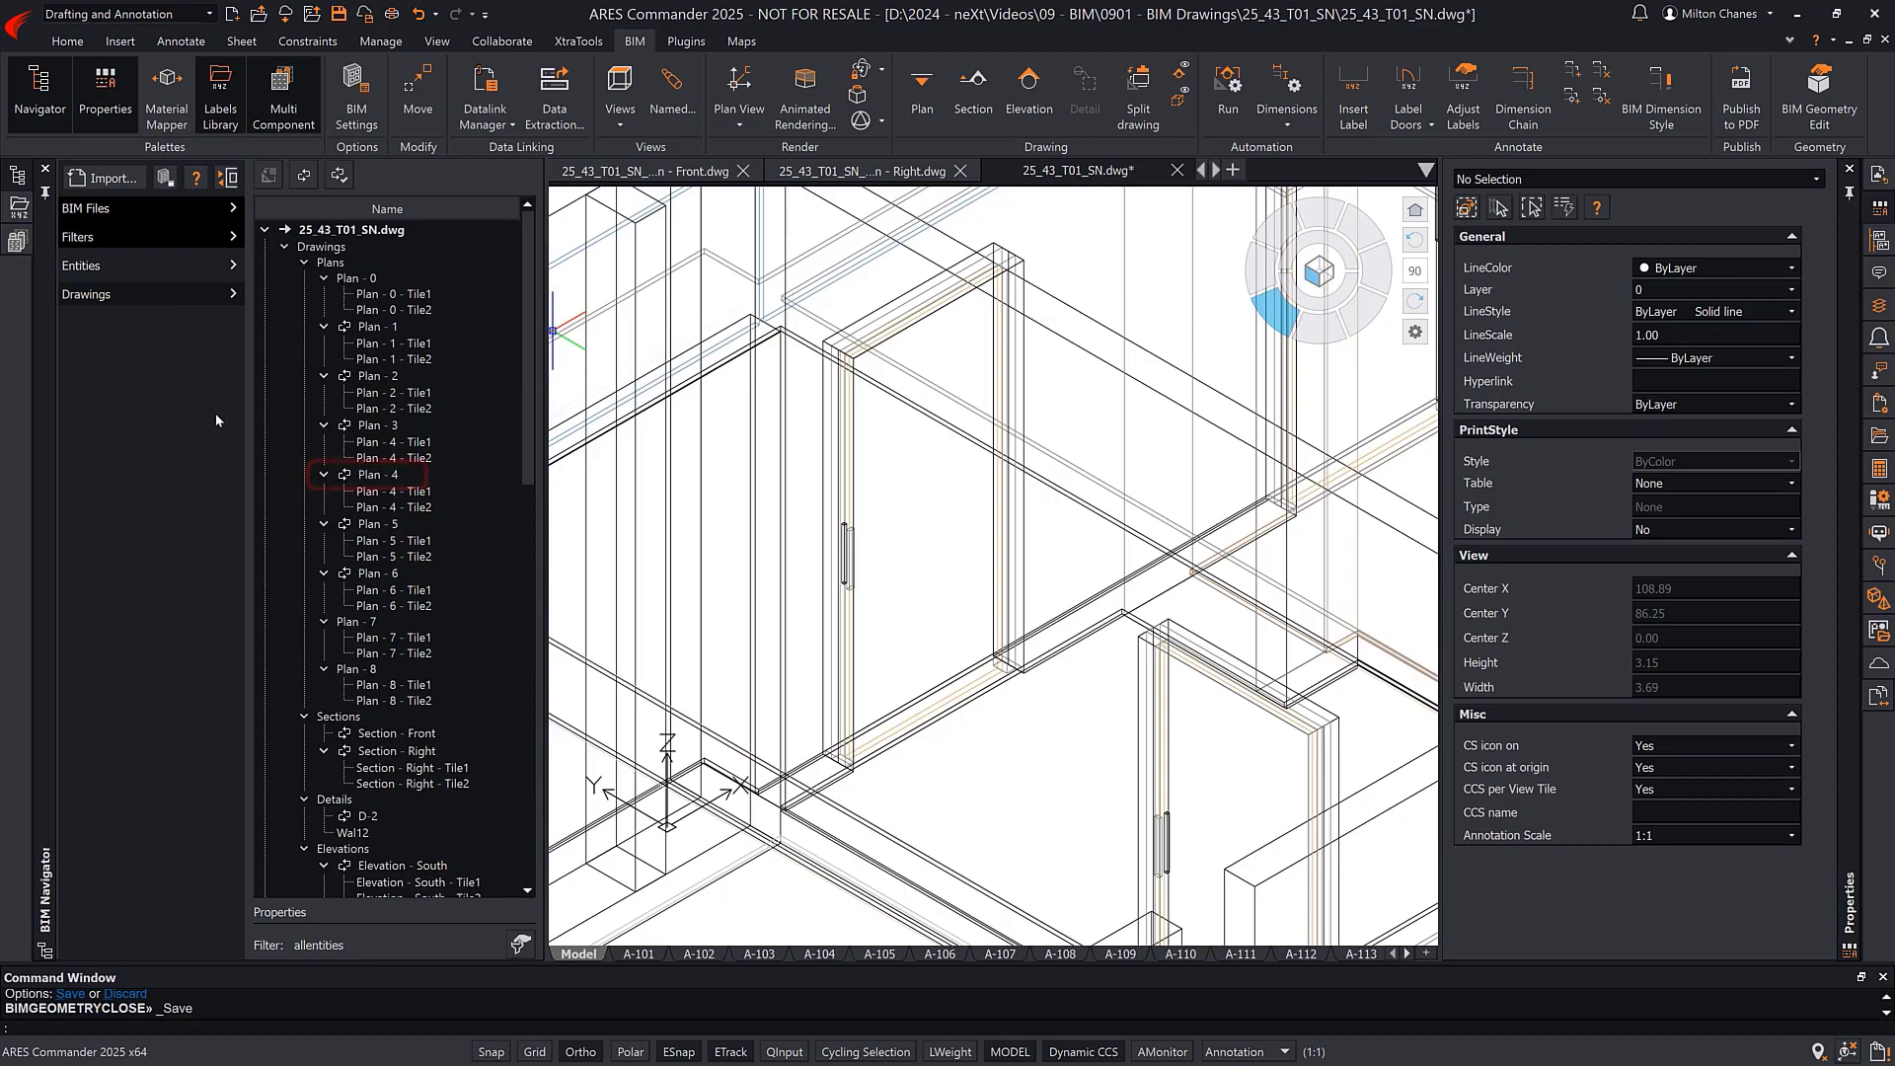
{"action": "right_click", "coordinate": [379, 474]}
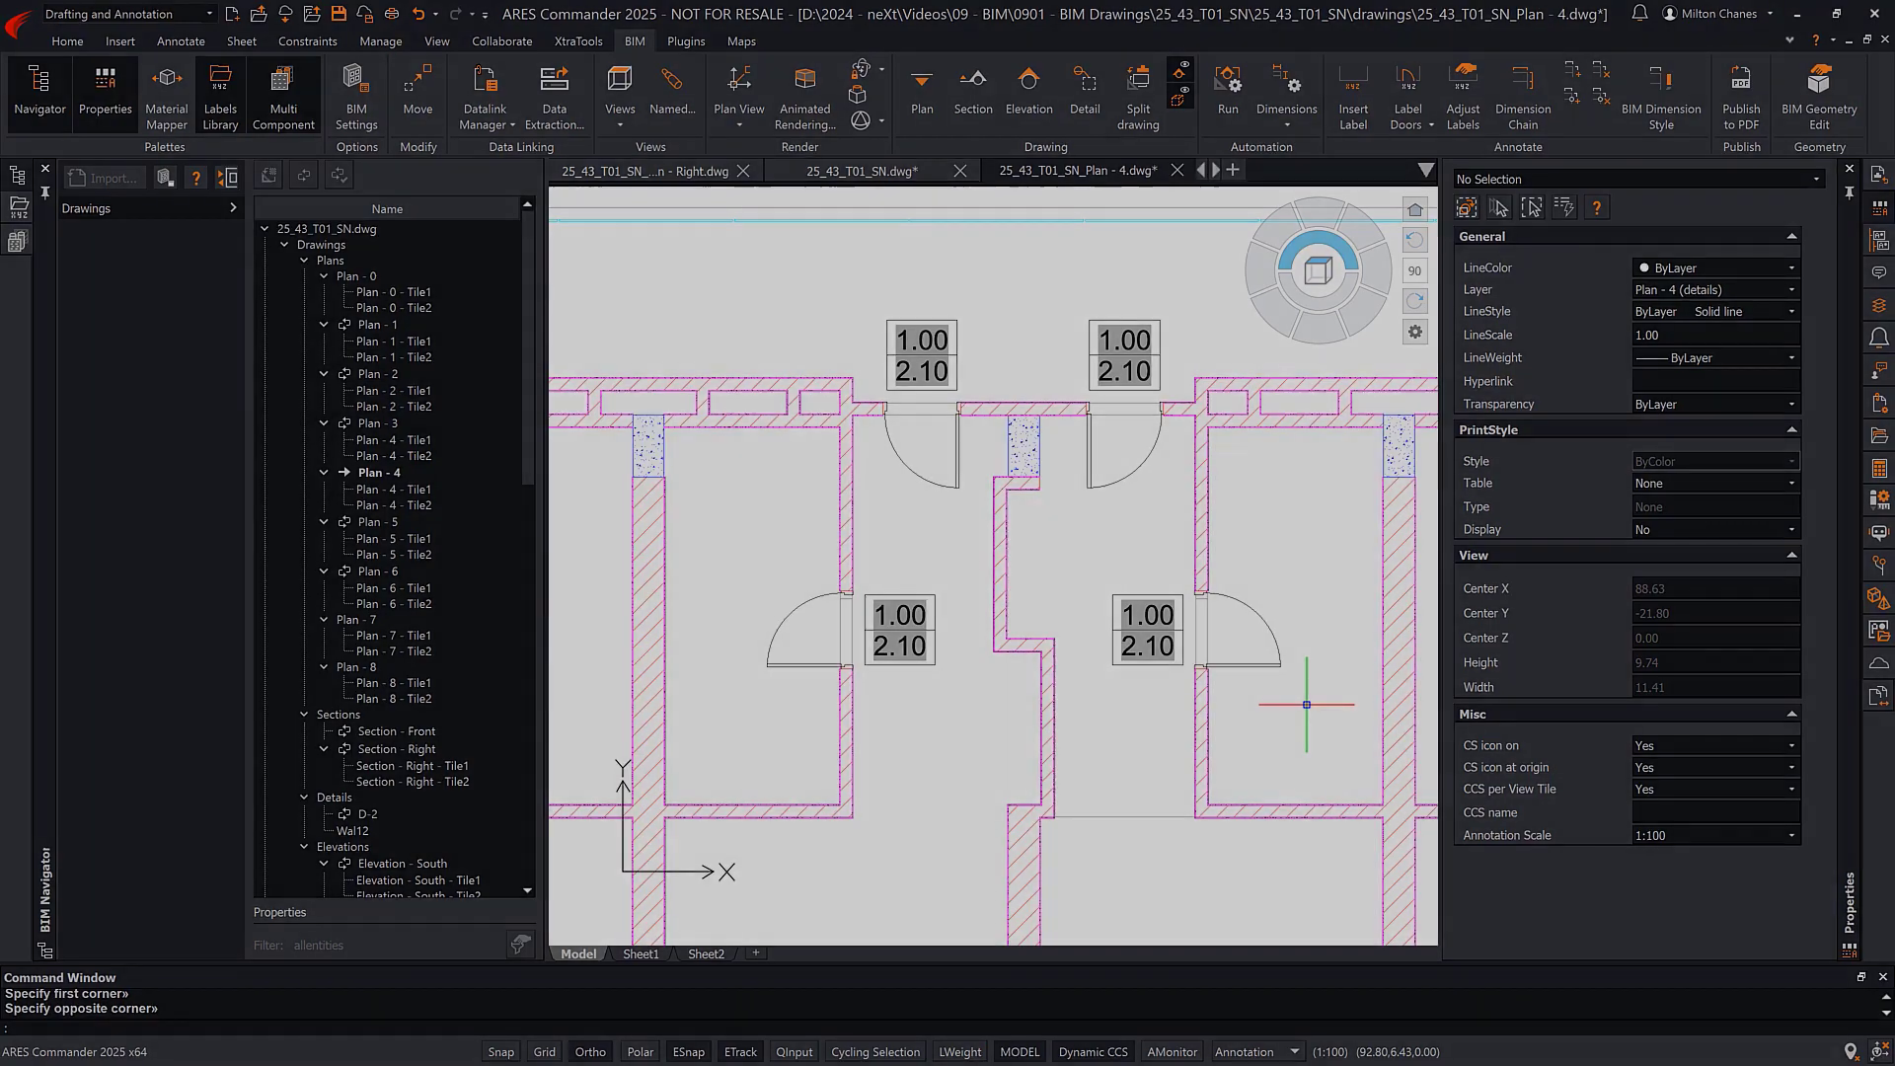
{"action": "double_click", "coordinate": [398, 730]}
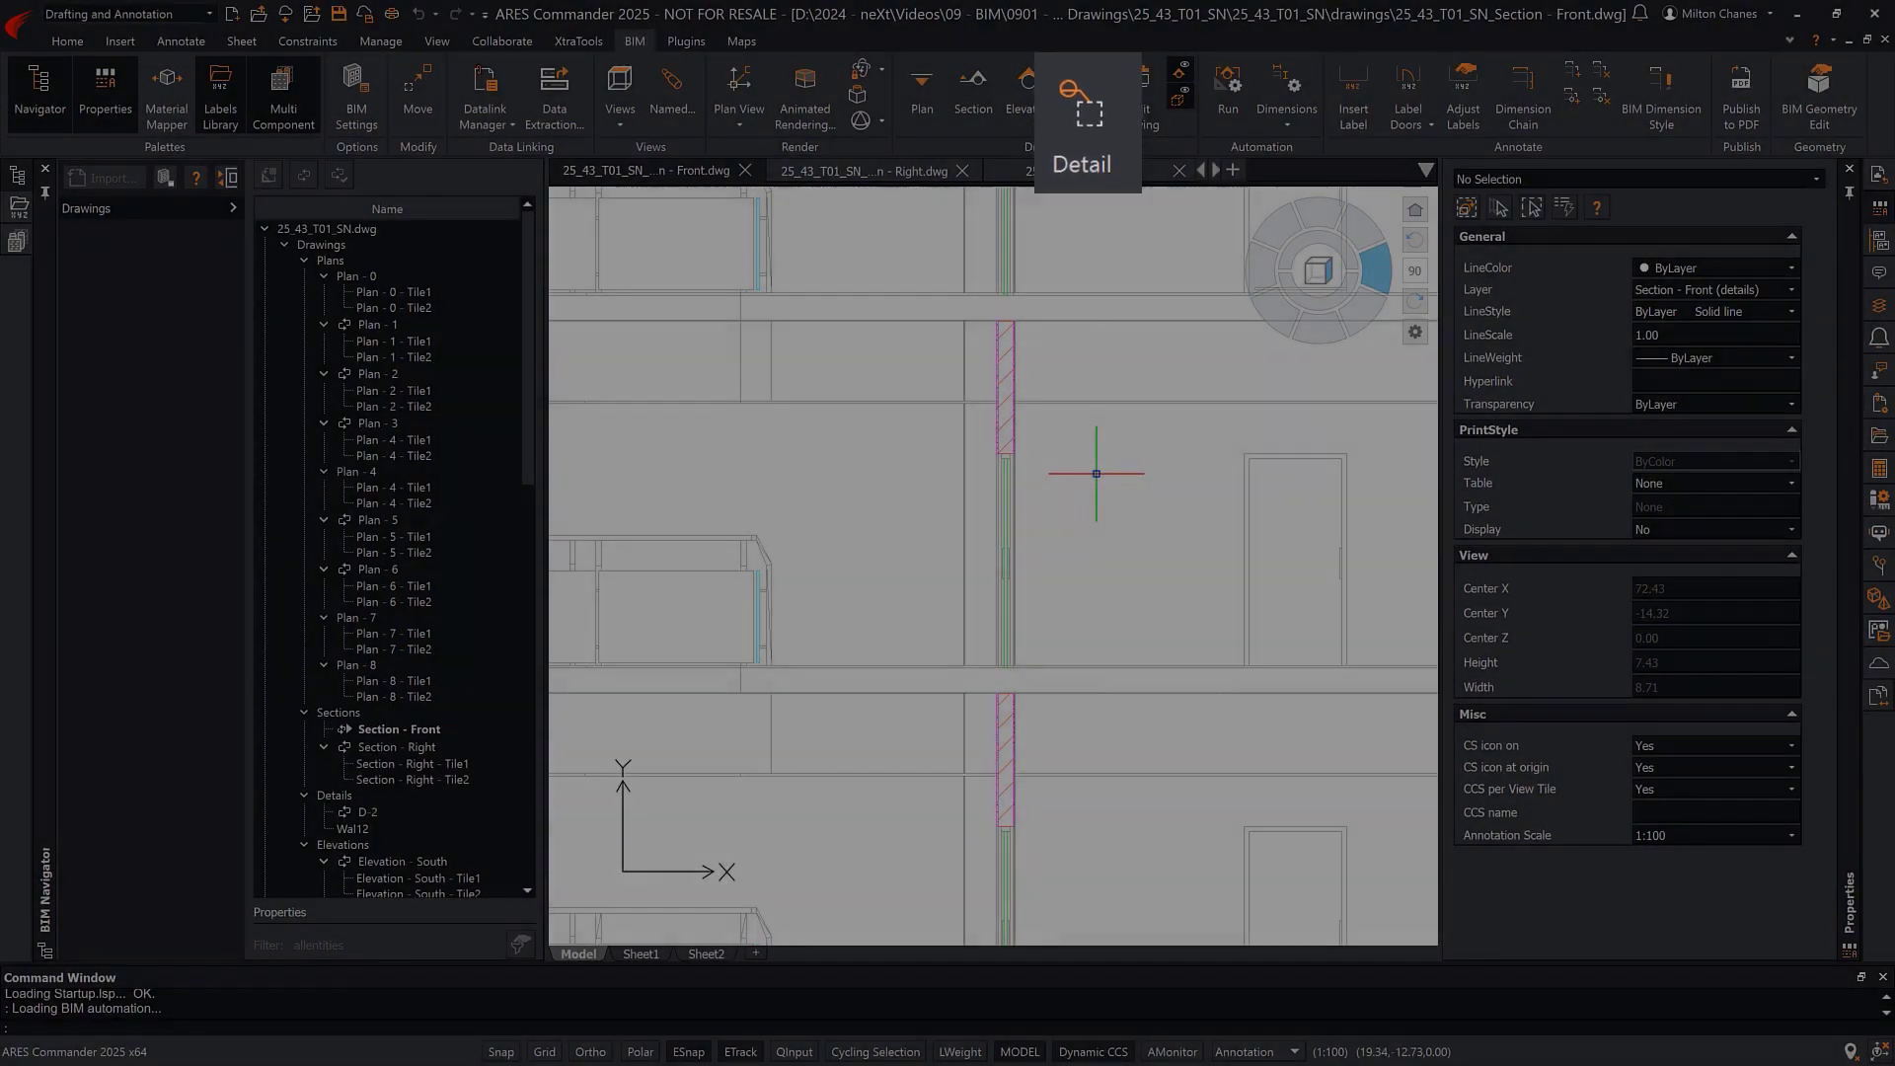
- Create detail D-7 of the wall in Section - Front at scale 0.5 and open it
{"action": "left_click", "coordinate": [1079, 89]}
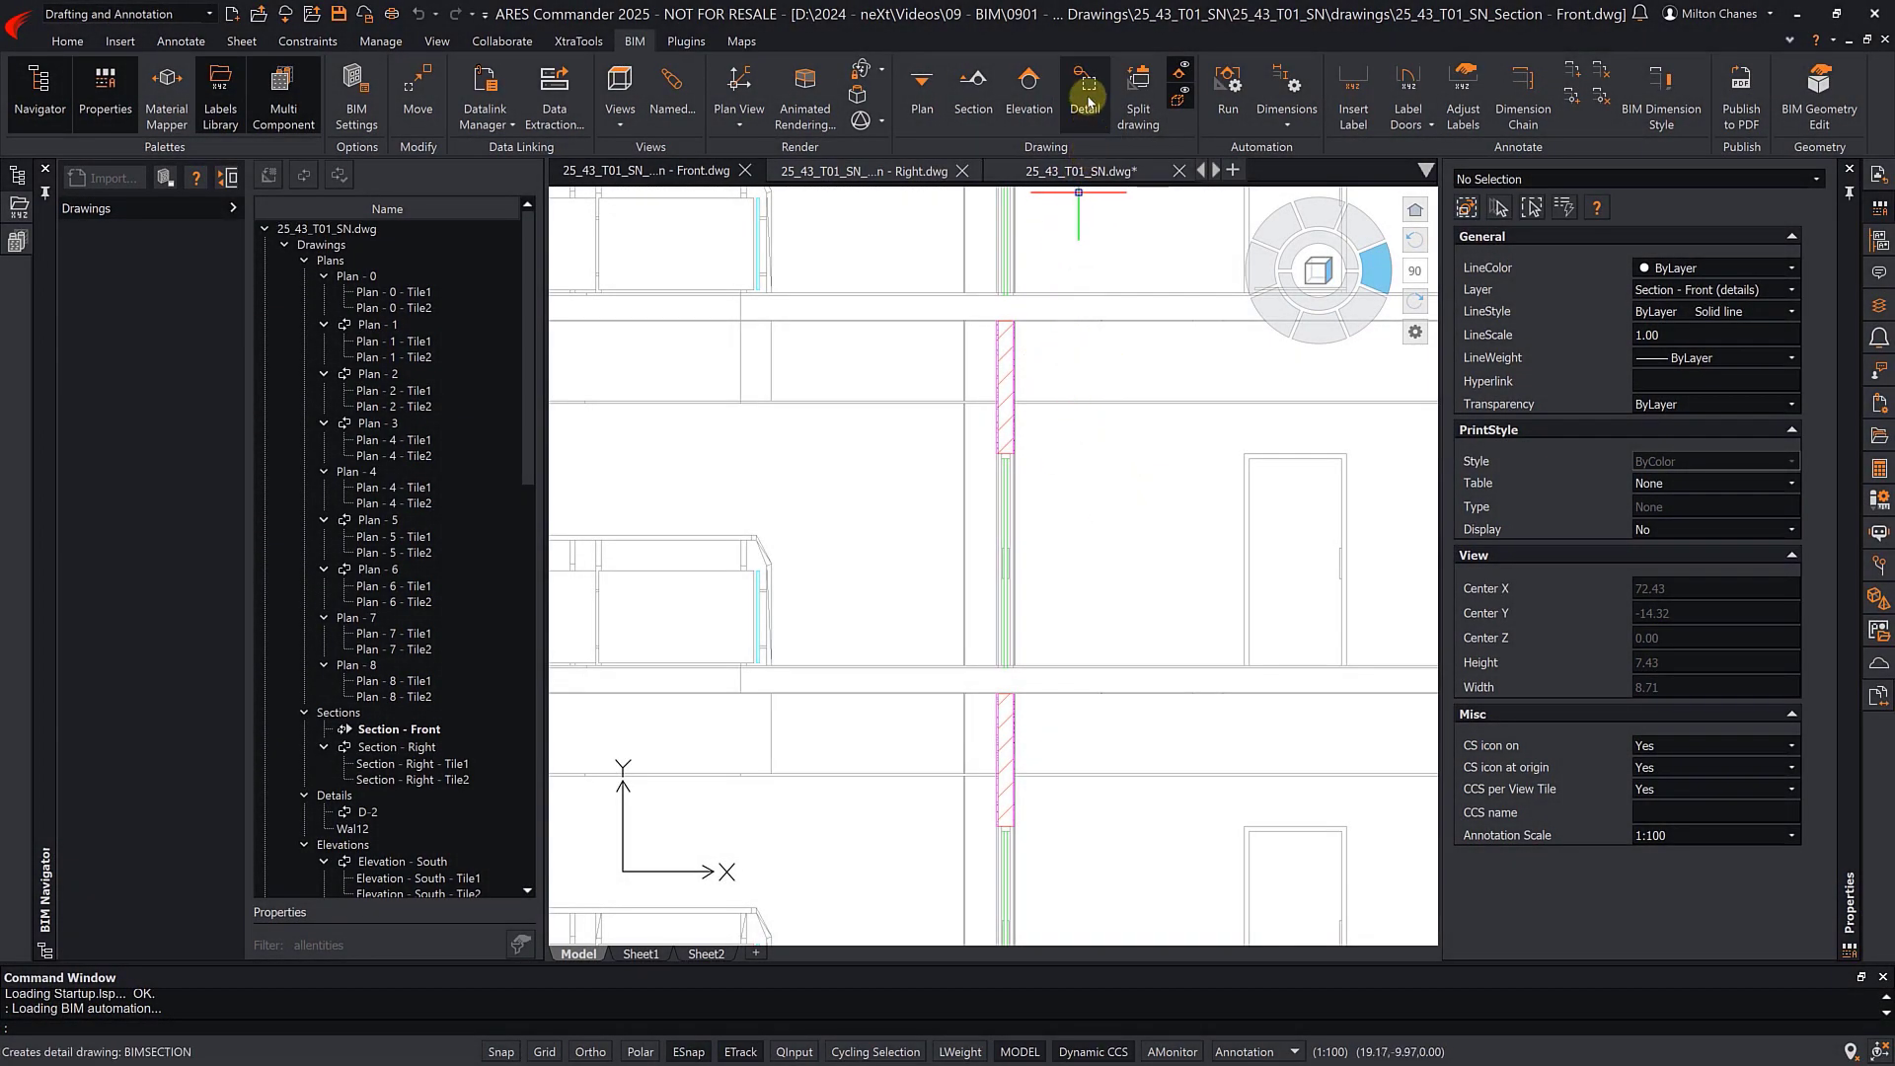
{"action": "left_click", "coordinate": [1084, 87]}
{"action": "type", "text": ".5"}
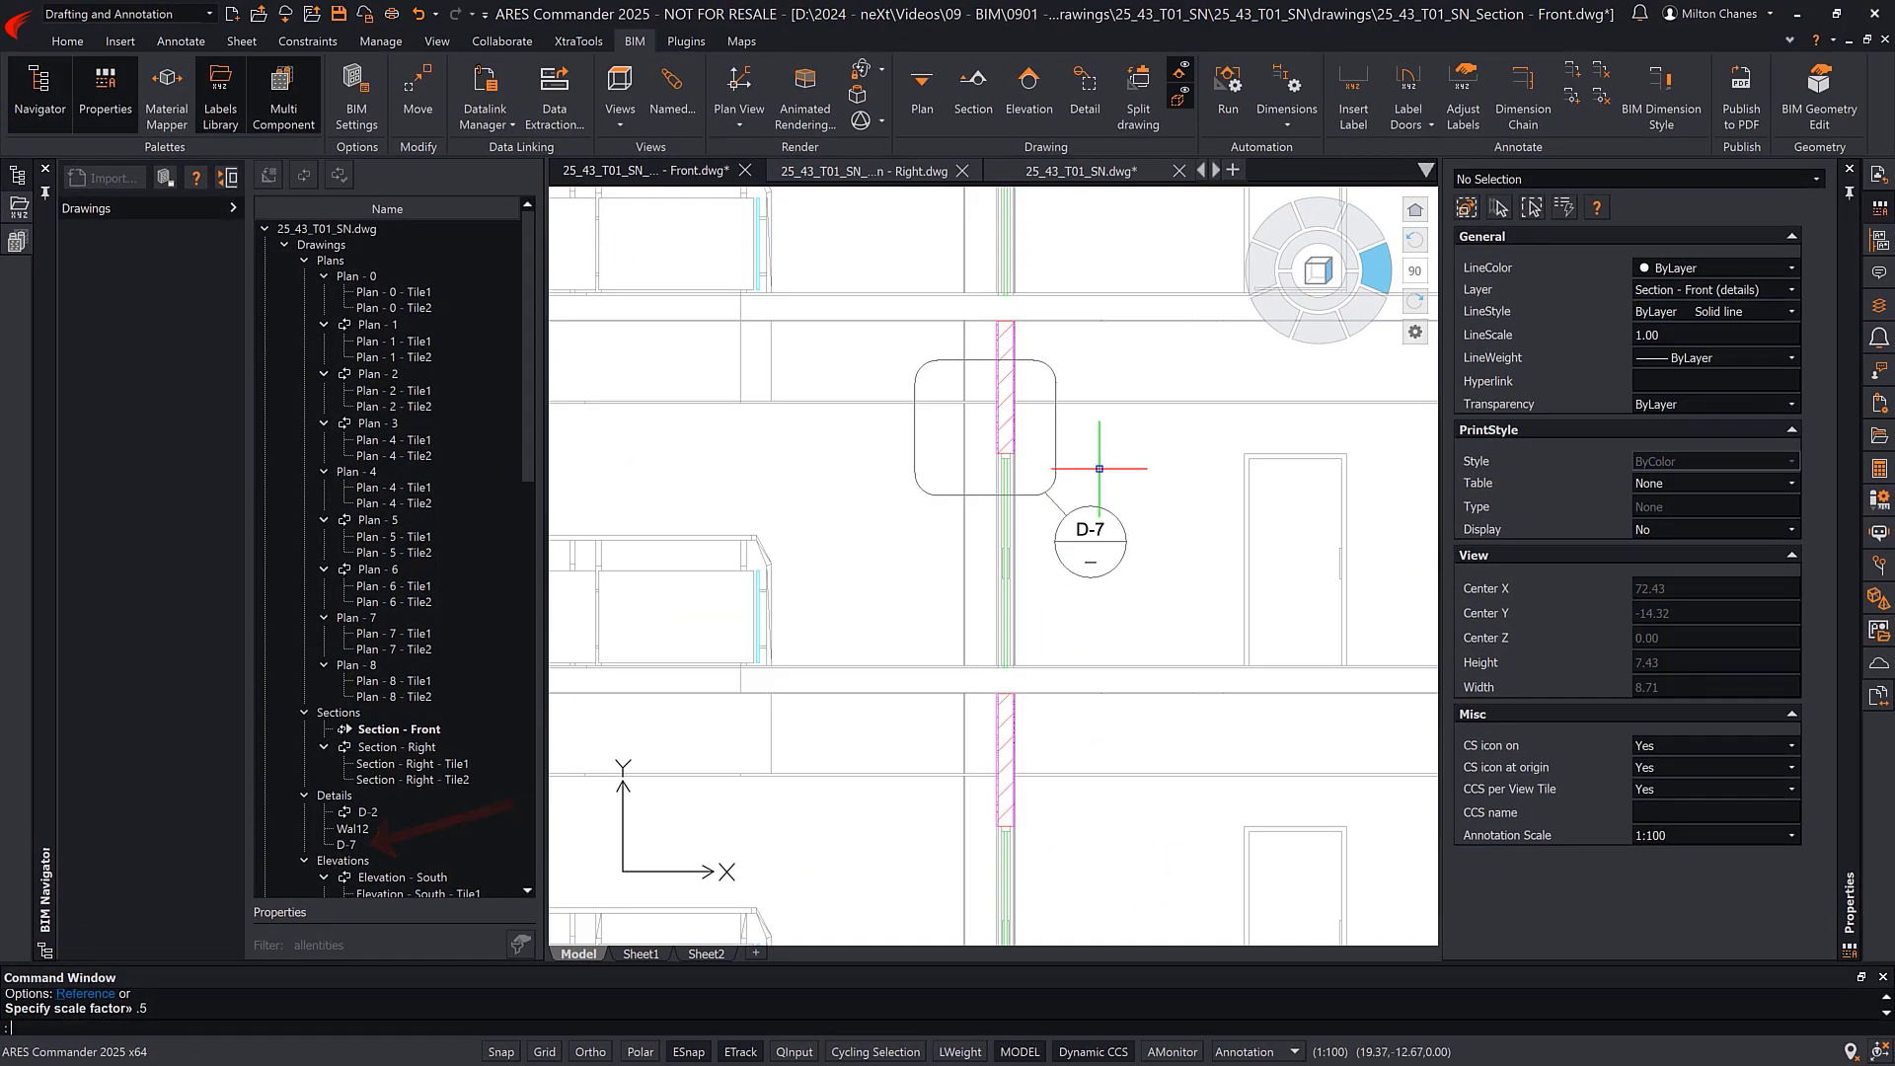
{"action": "left_click", "coordinate": [347, 844]}
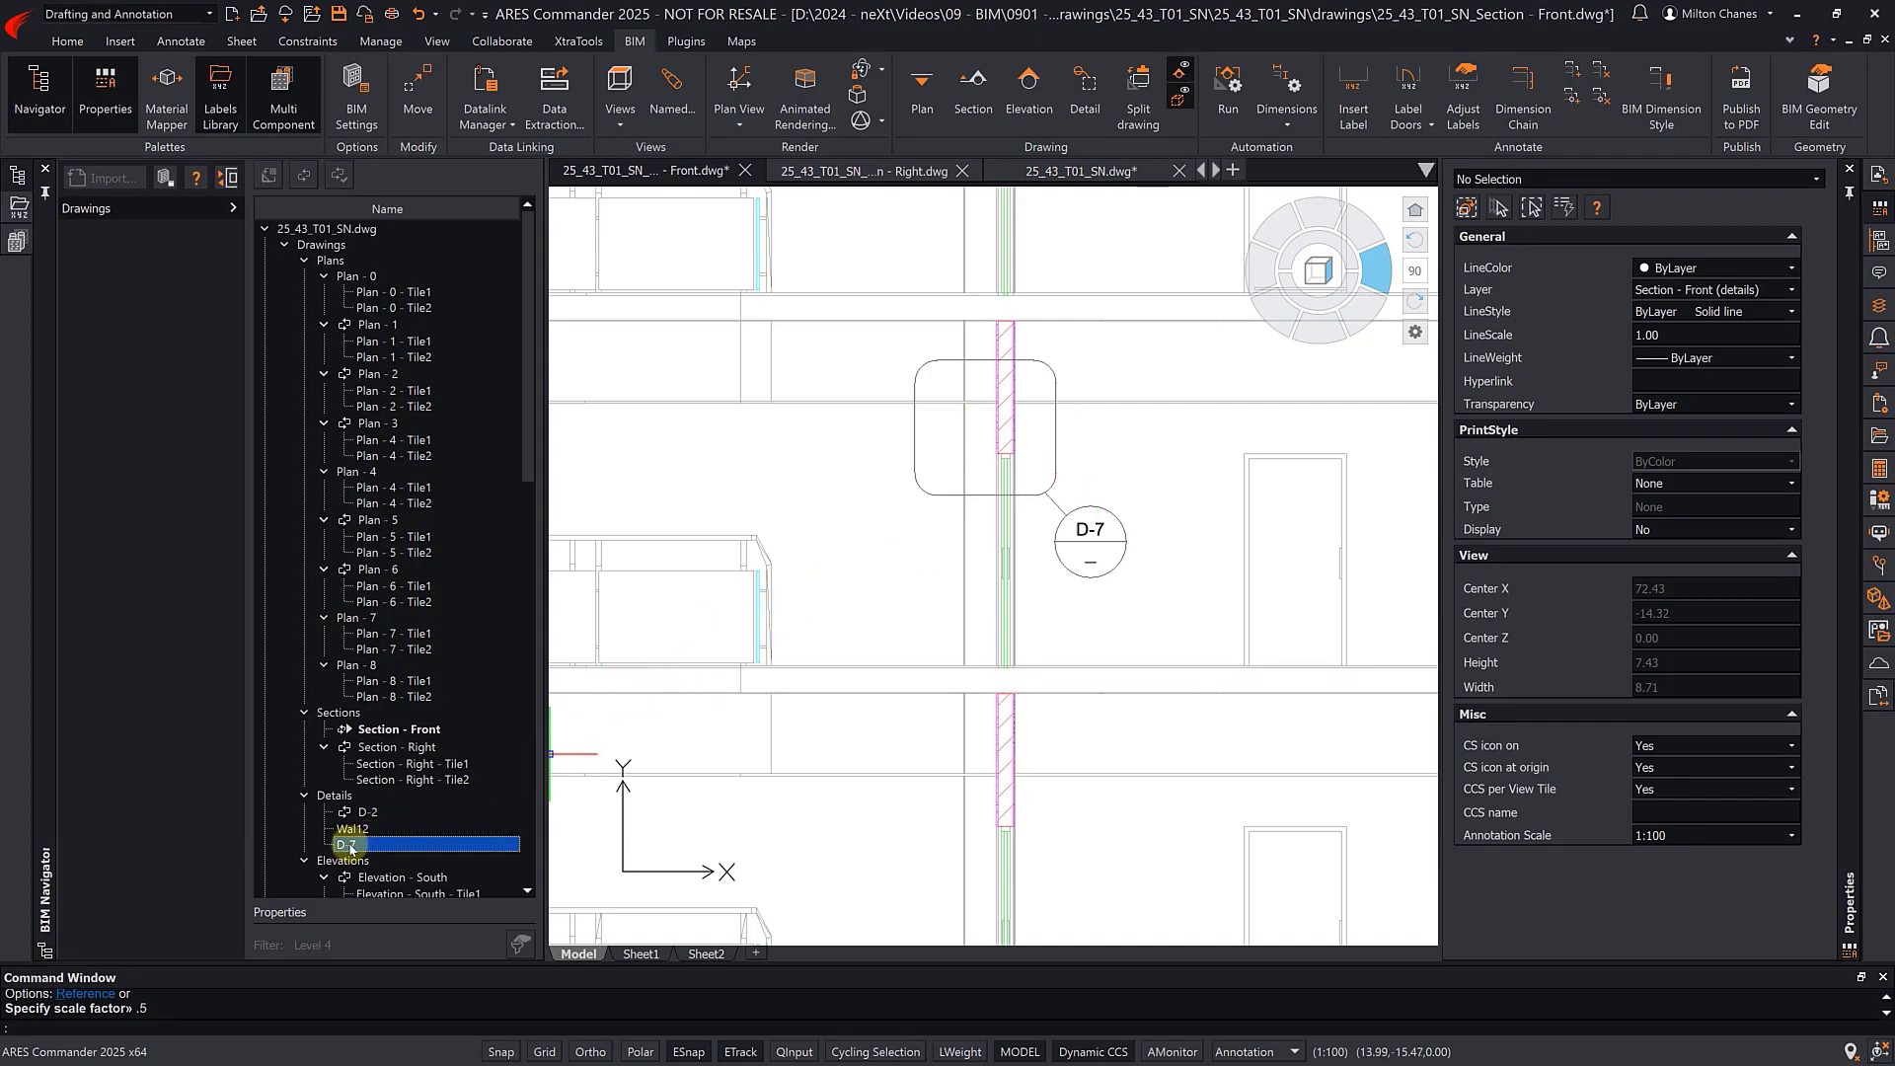
{"action": "double_click", "coordinate": [347, 844]}
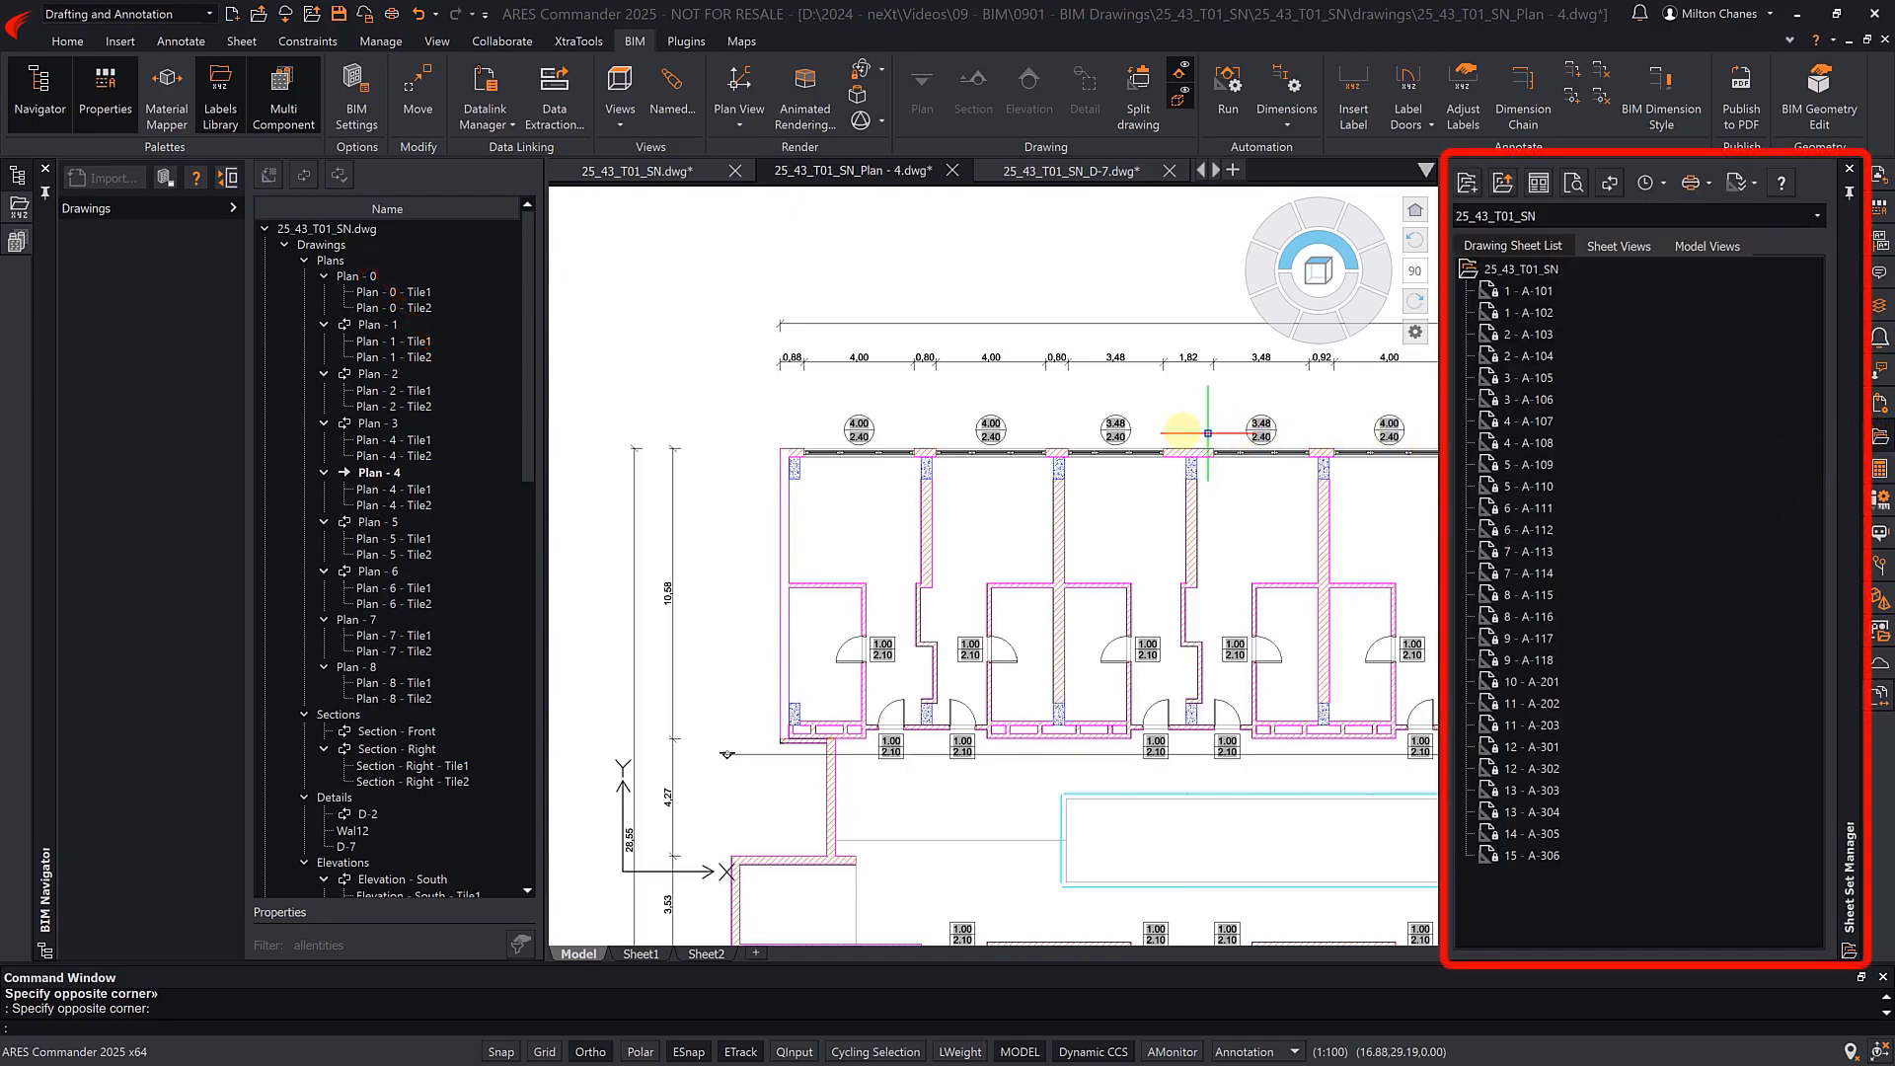
{"action": "mouse_move", "coordinate": [531, 349]}
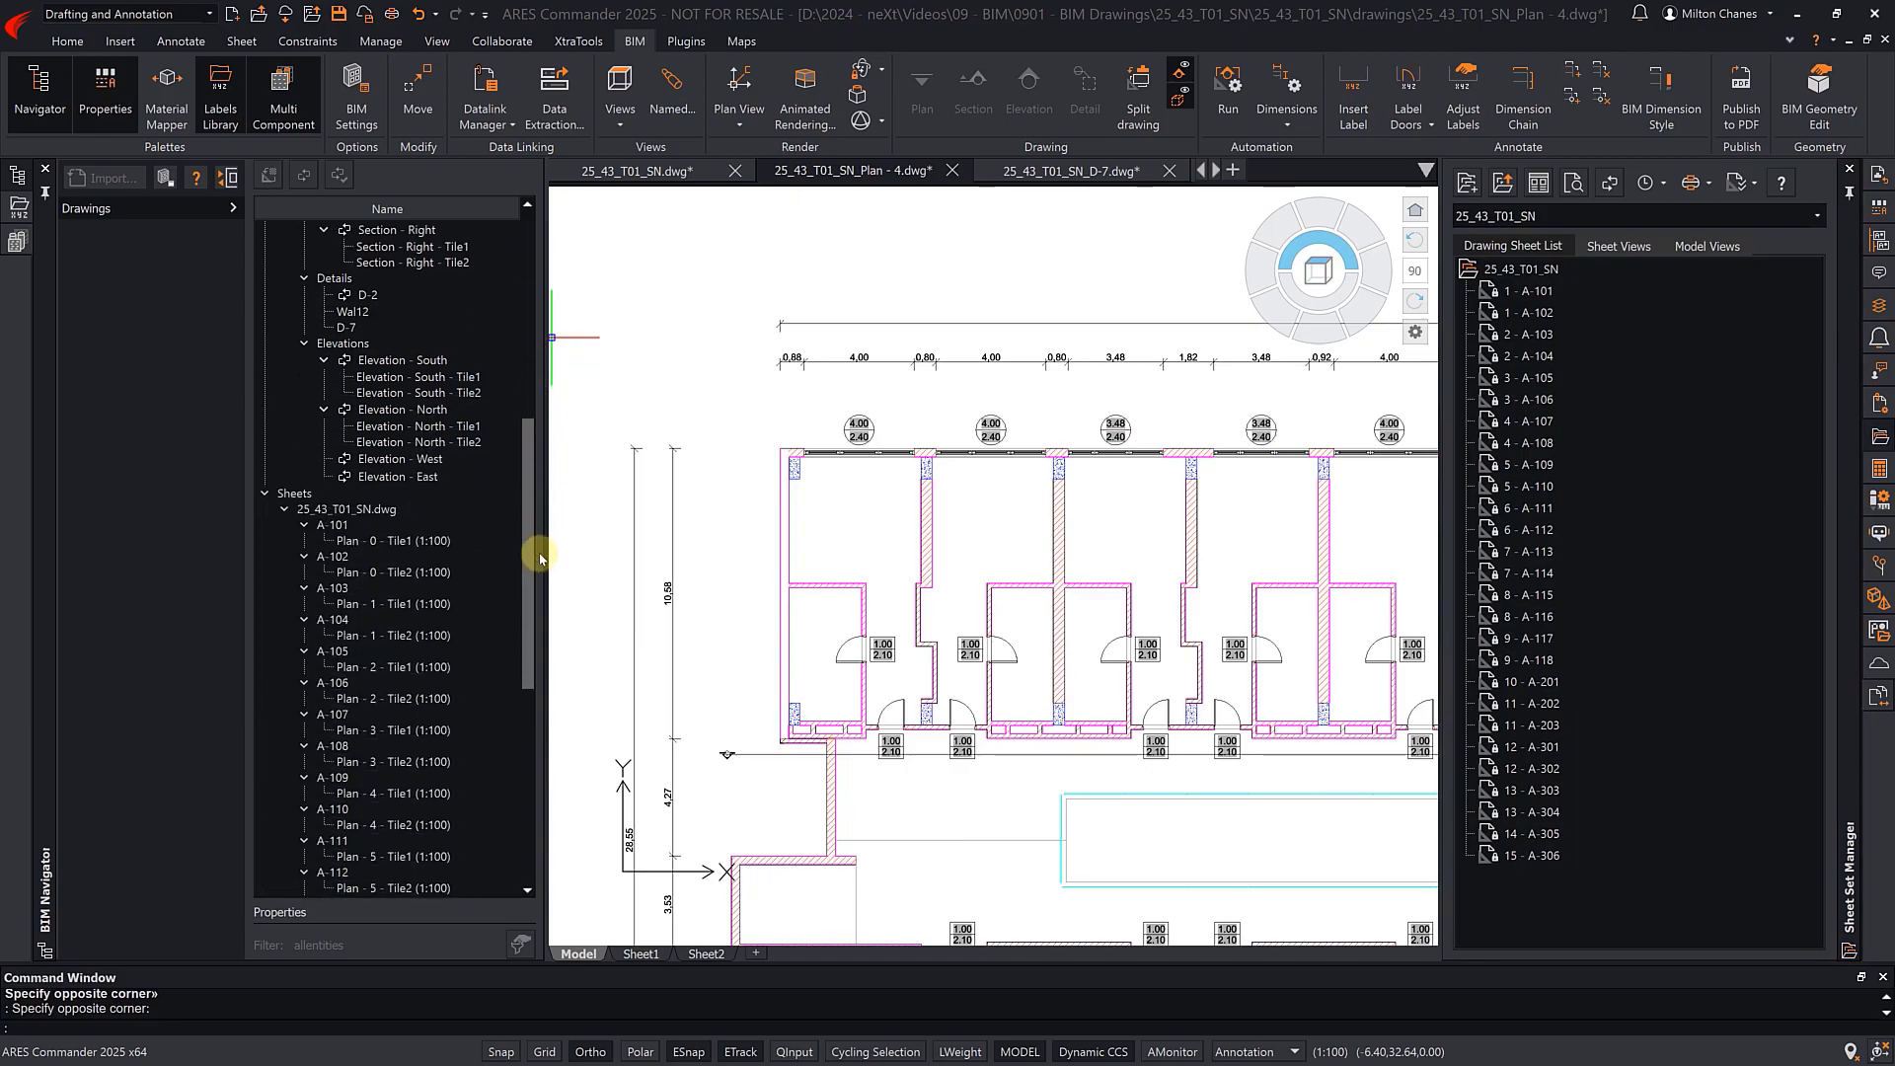
- Scroll the BIM Navigator down to the Sheets branch listing the A-sheets at 1:100
{"action": "scroll", "scroll_direction": "down", "scroll_amount": 3}
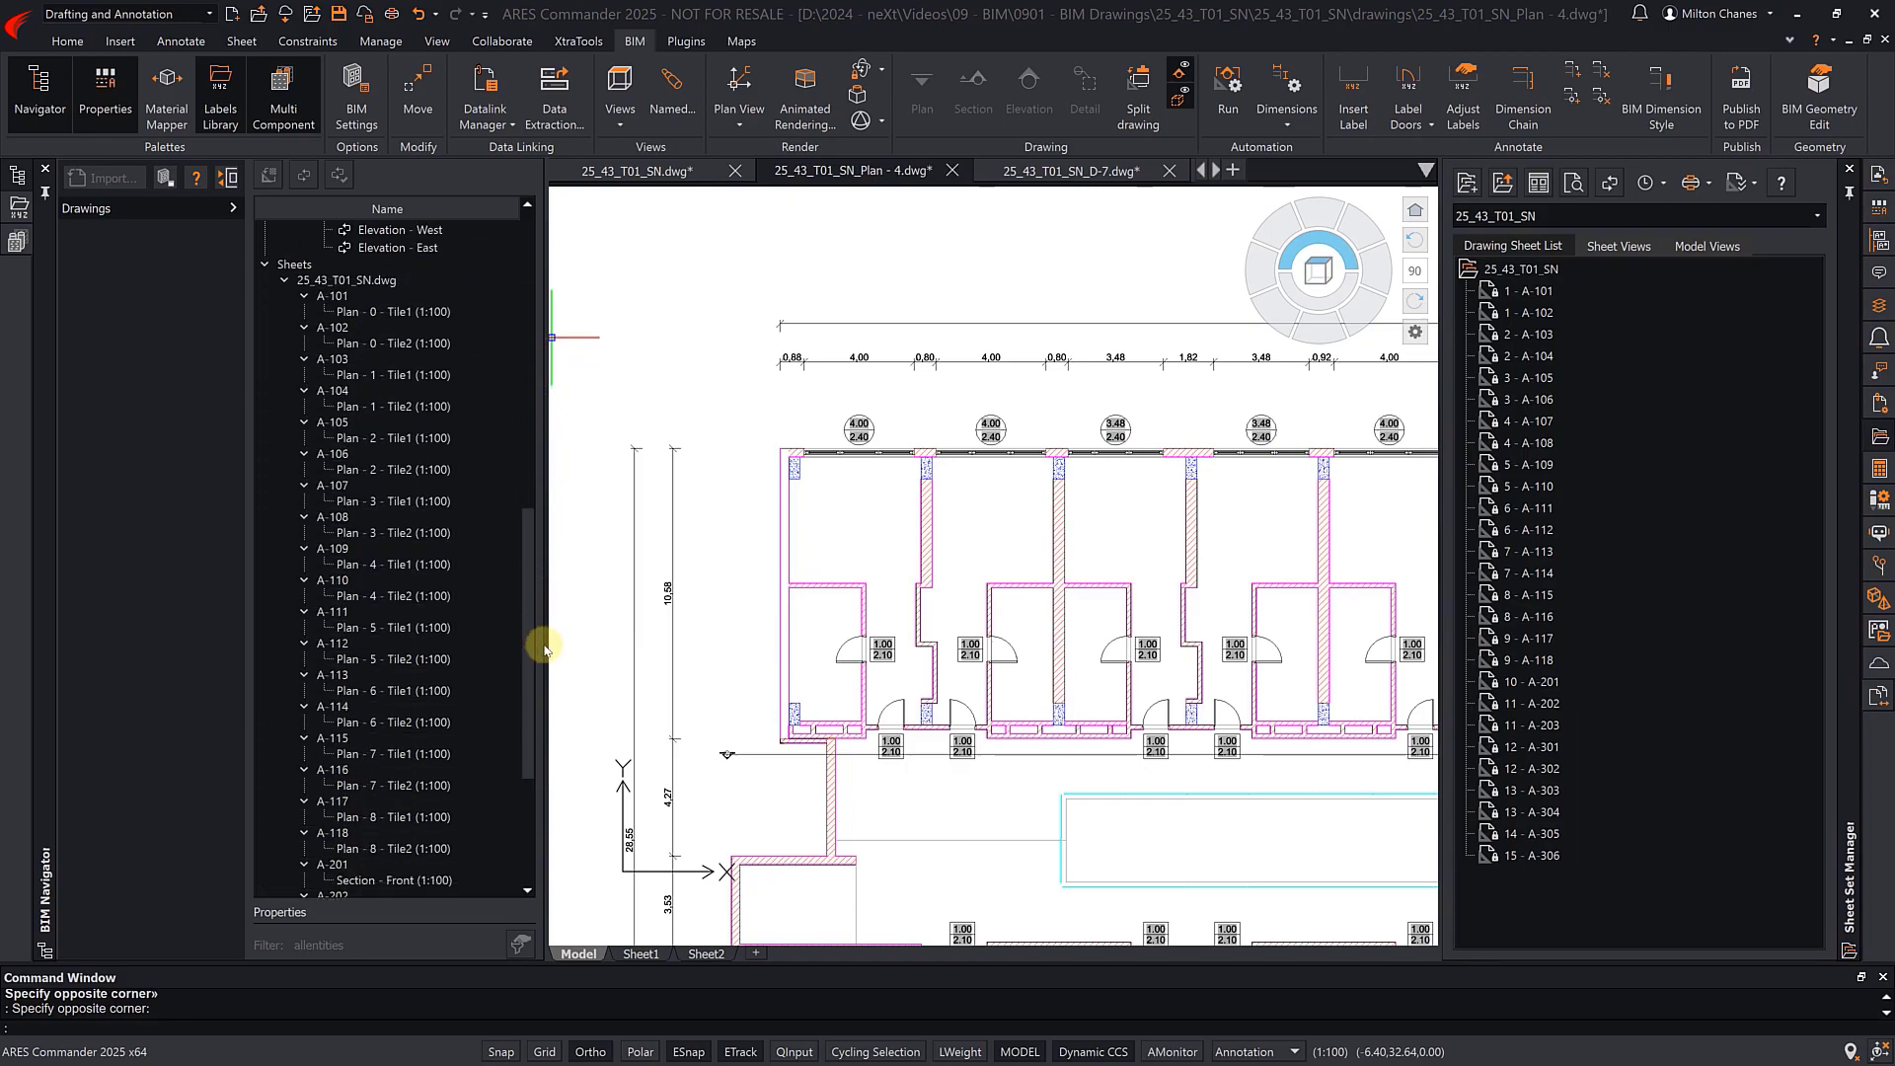
{"action": "mouse_move", "coordinate": [1423, 577]}
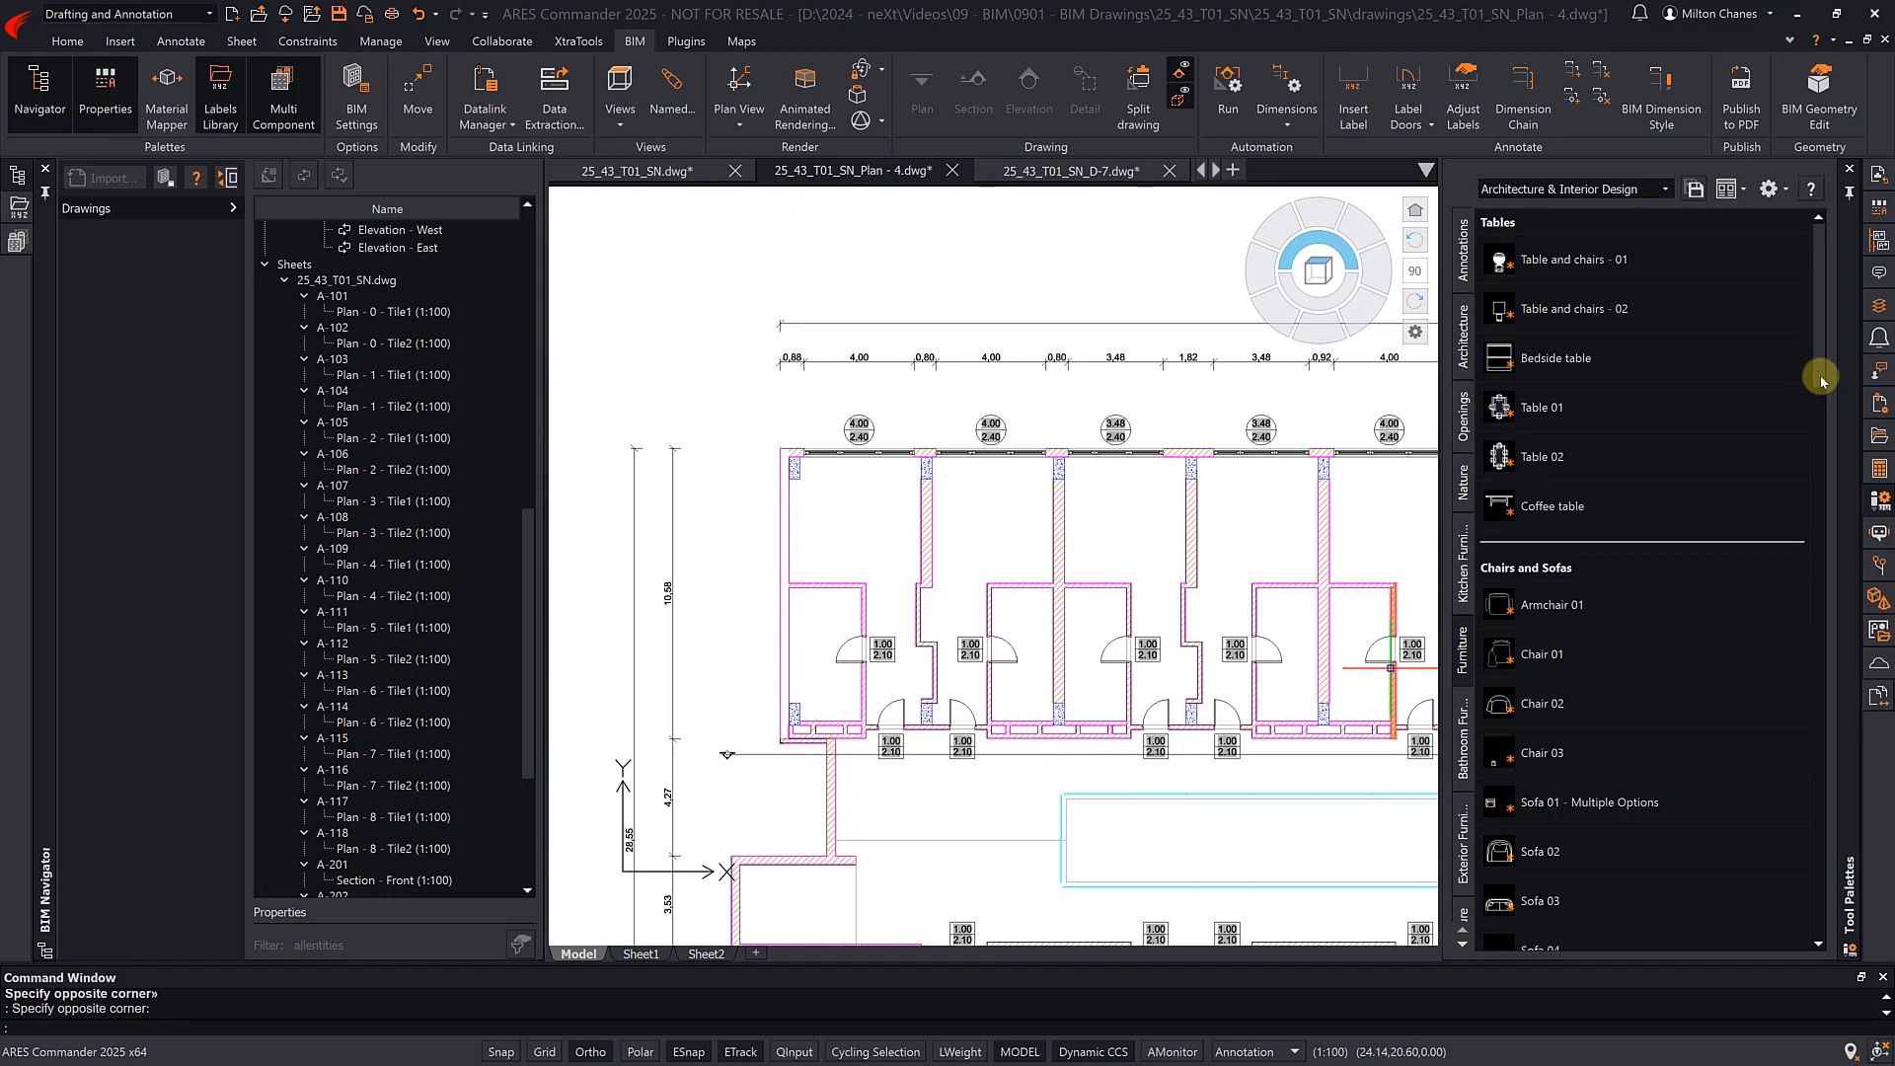
- Place a bed from the Furniture palette and start mirroring the bathroom fixtures with MI
{"action": "scroll", "scroll_direction": "down", "scroll_amount": 3}
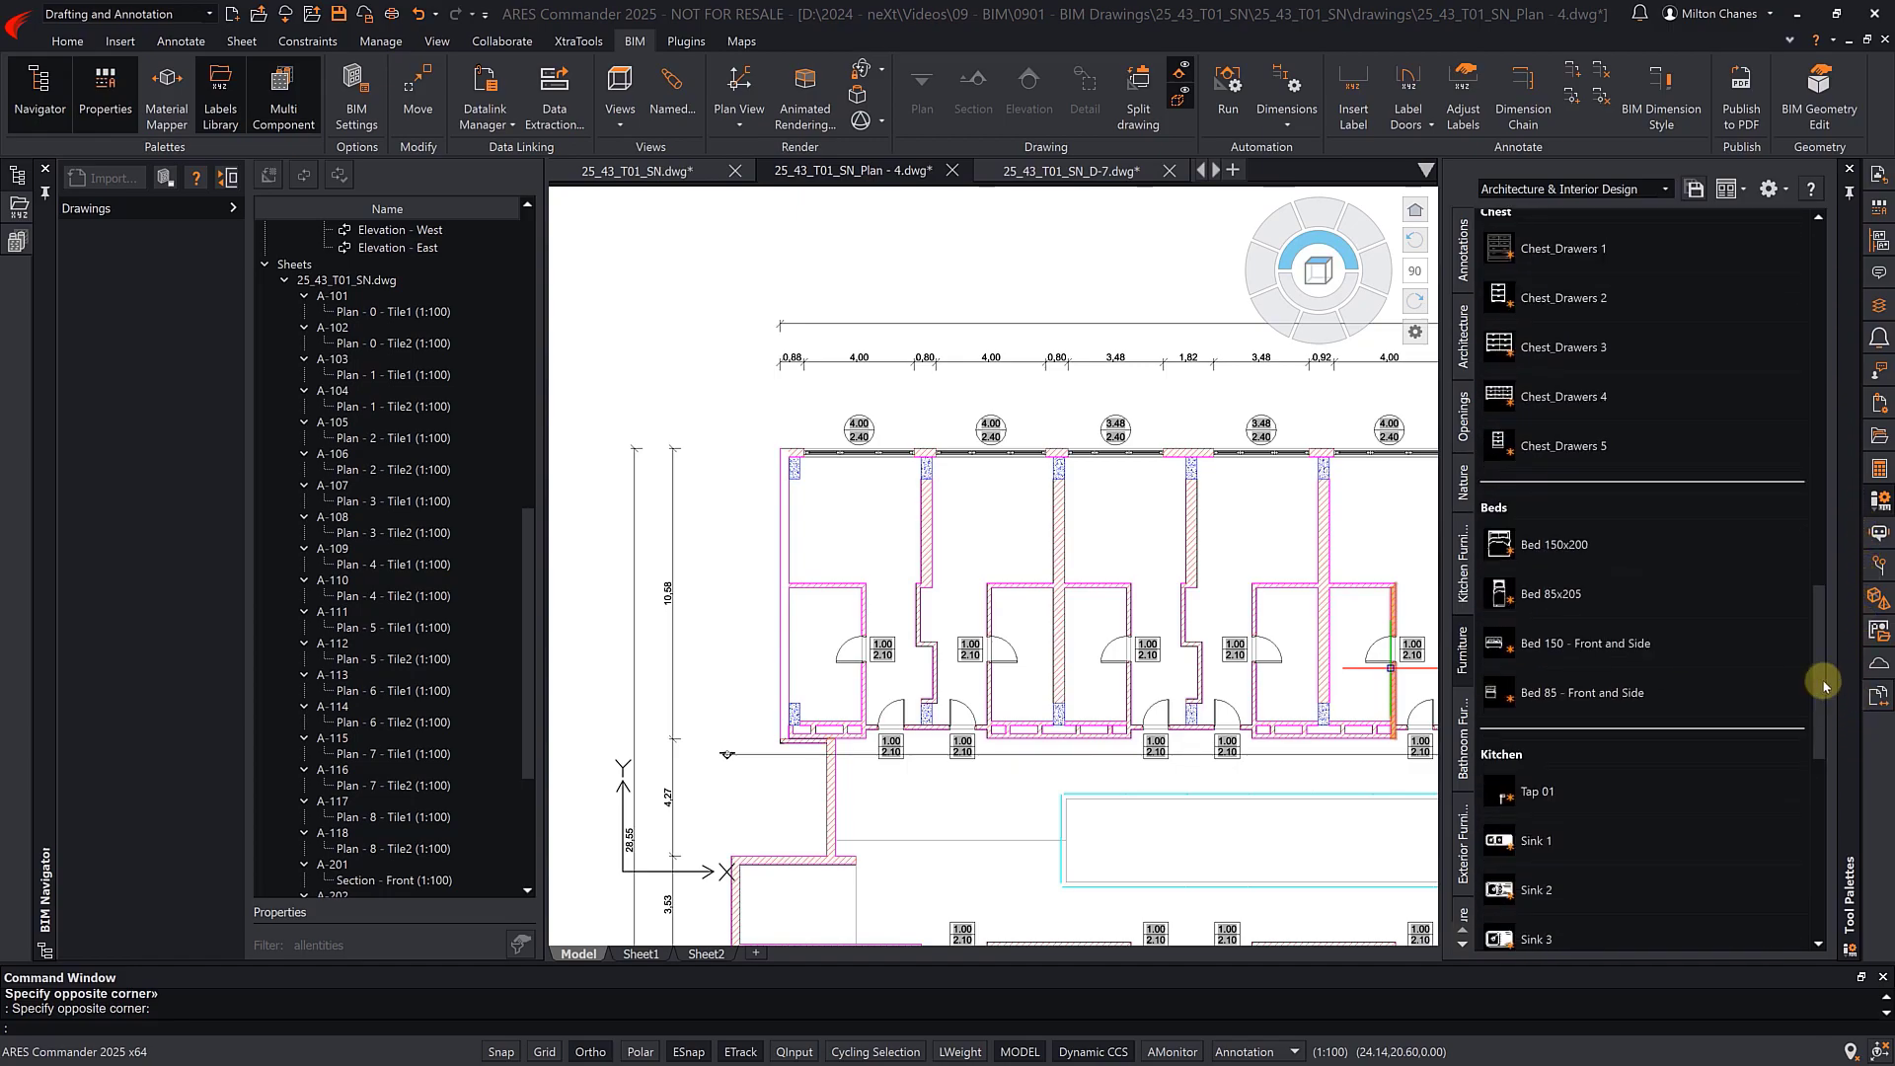
{"action": "left_click", "coordinate": [1553, 545]}
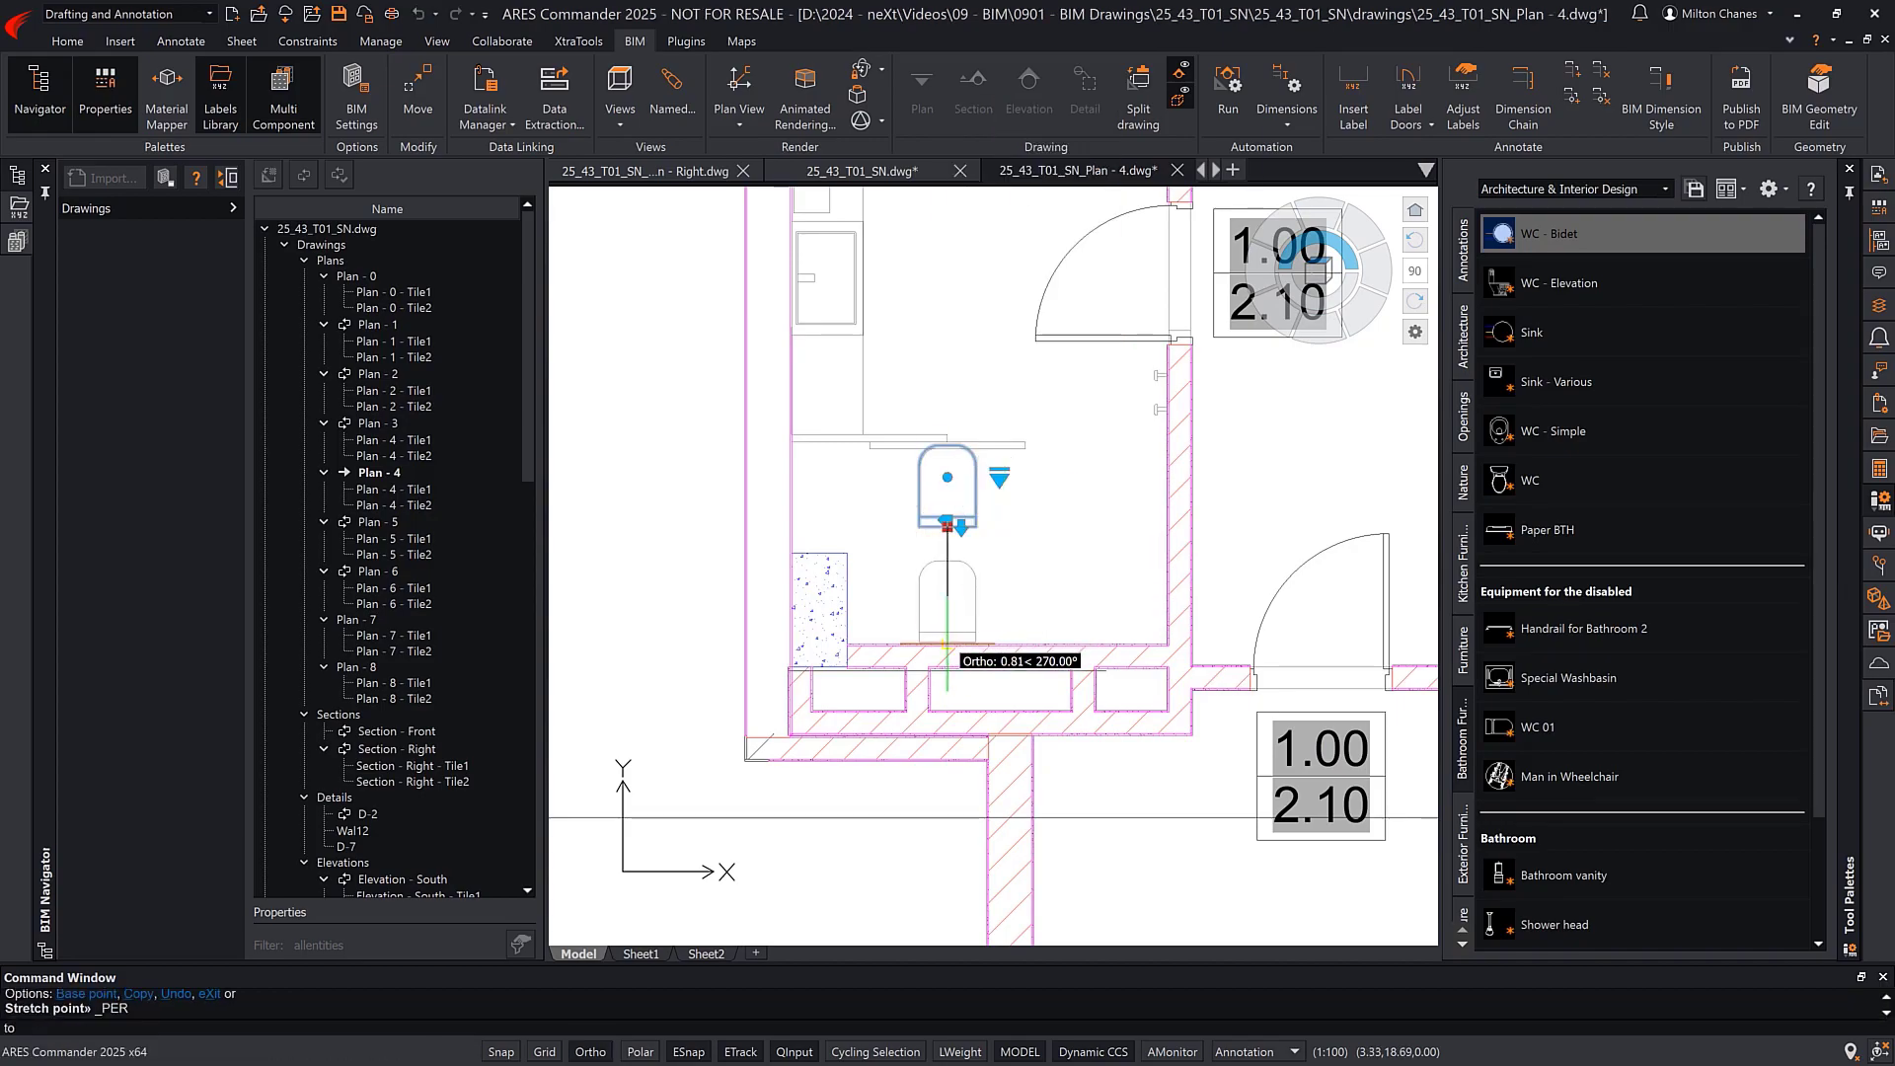
{"action": "type", "text": "MI"}
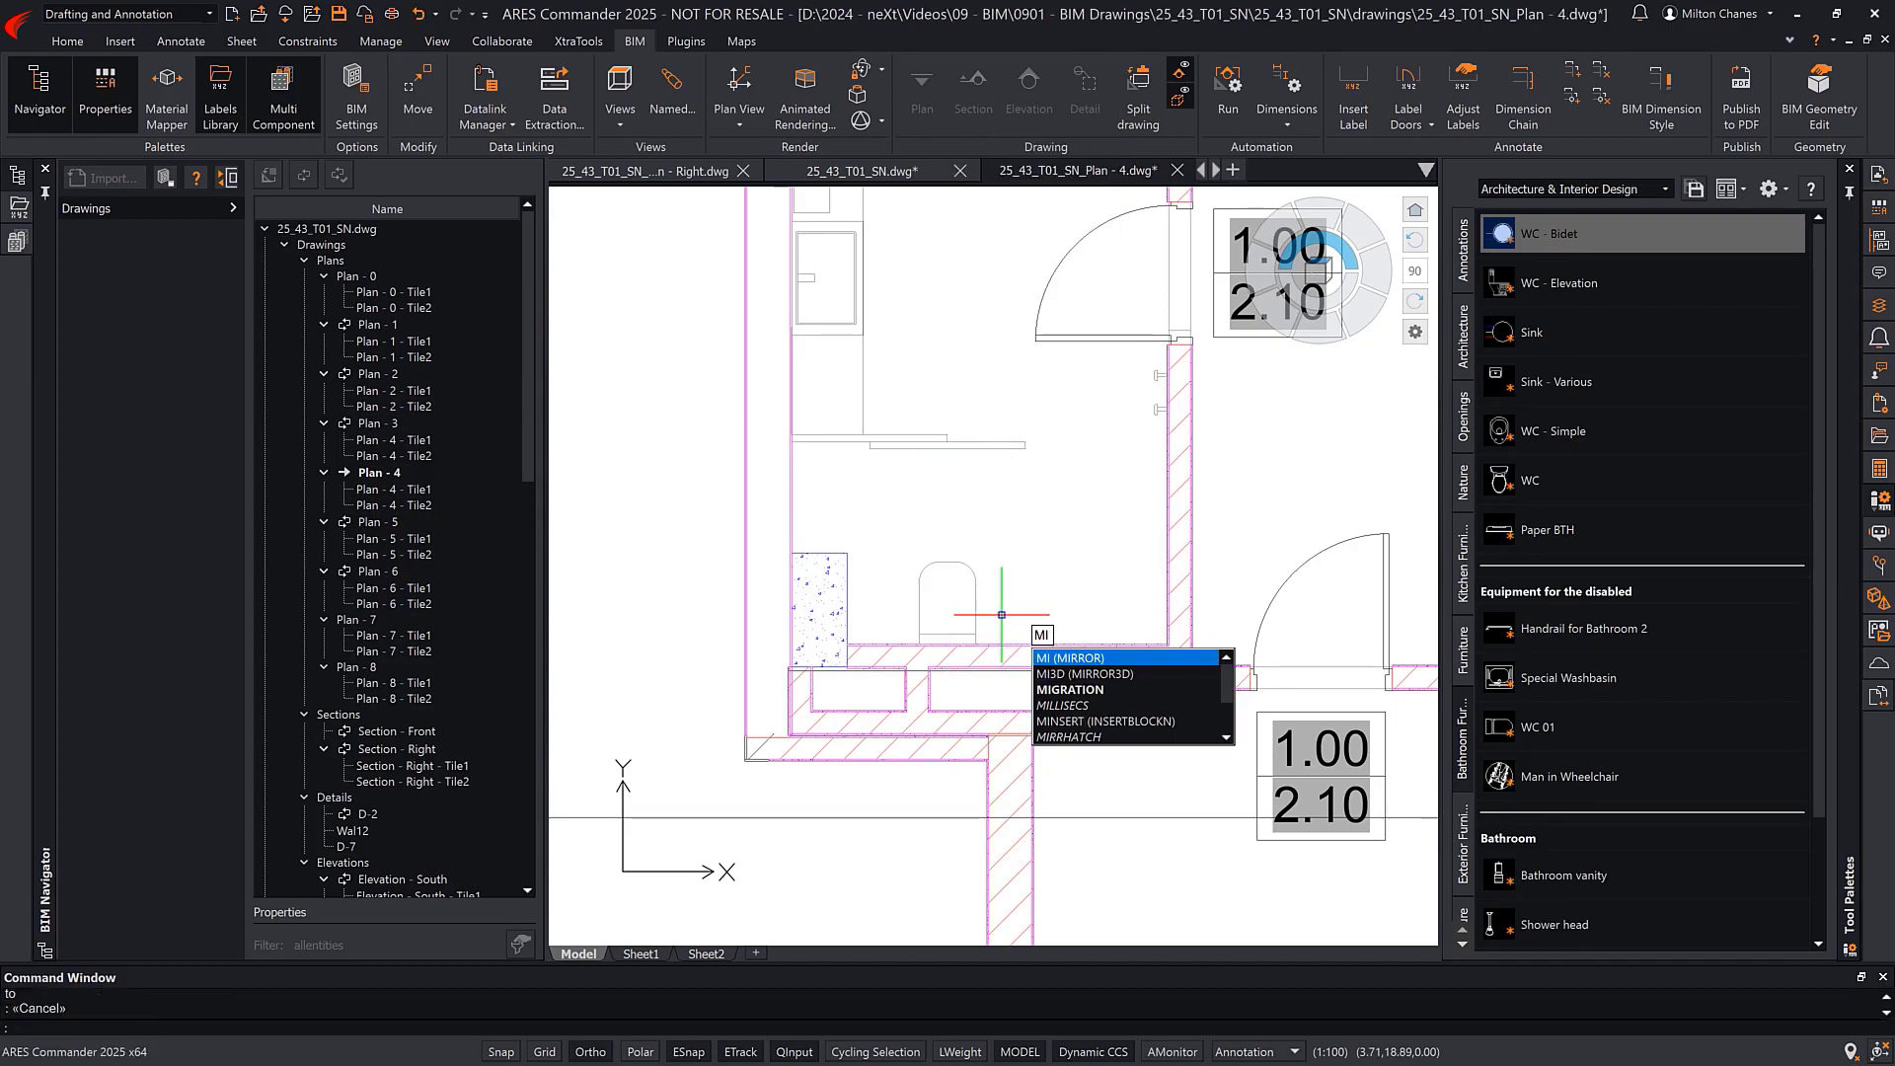
{"action": "key", "text": "Enter"}
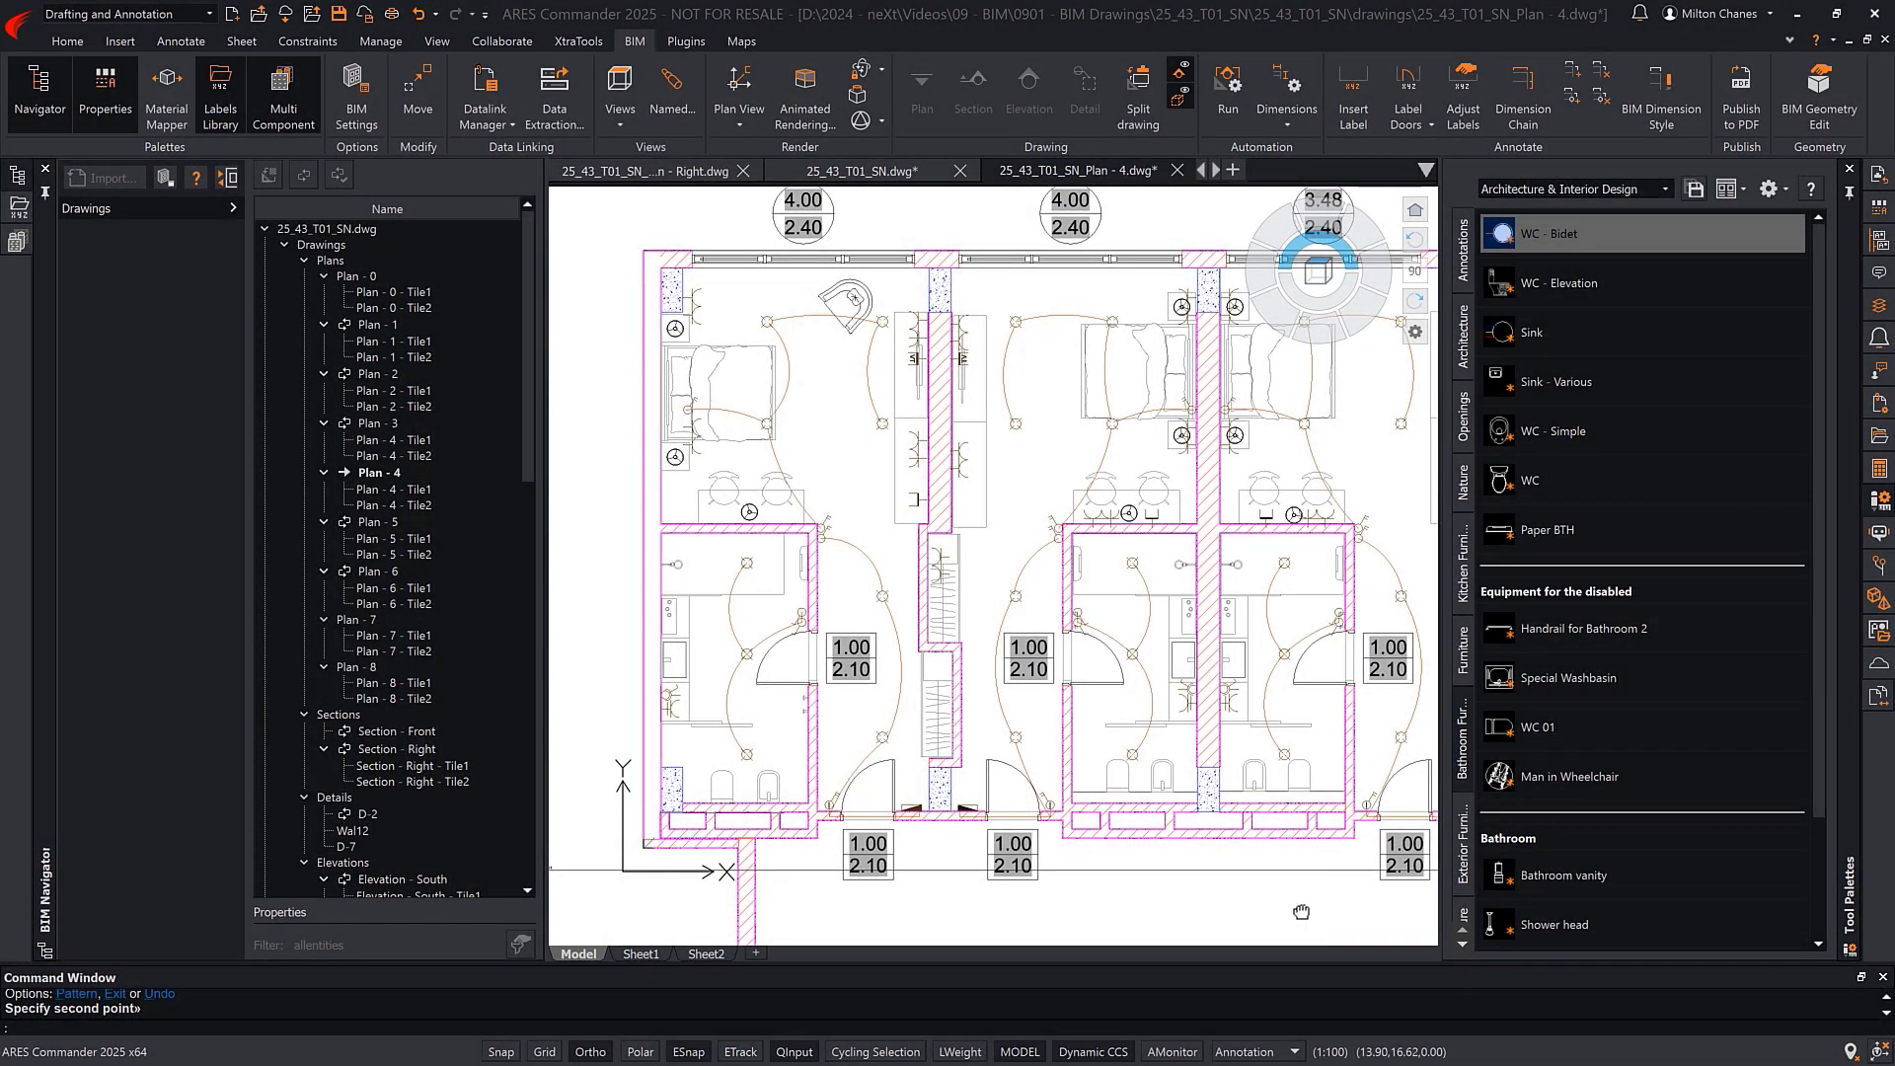
{"action": "left_click_drag", "start_coordinate": [1300, 912], "coordinate": [993, 892]}
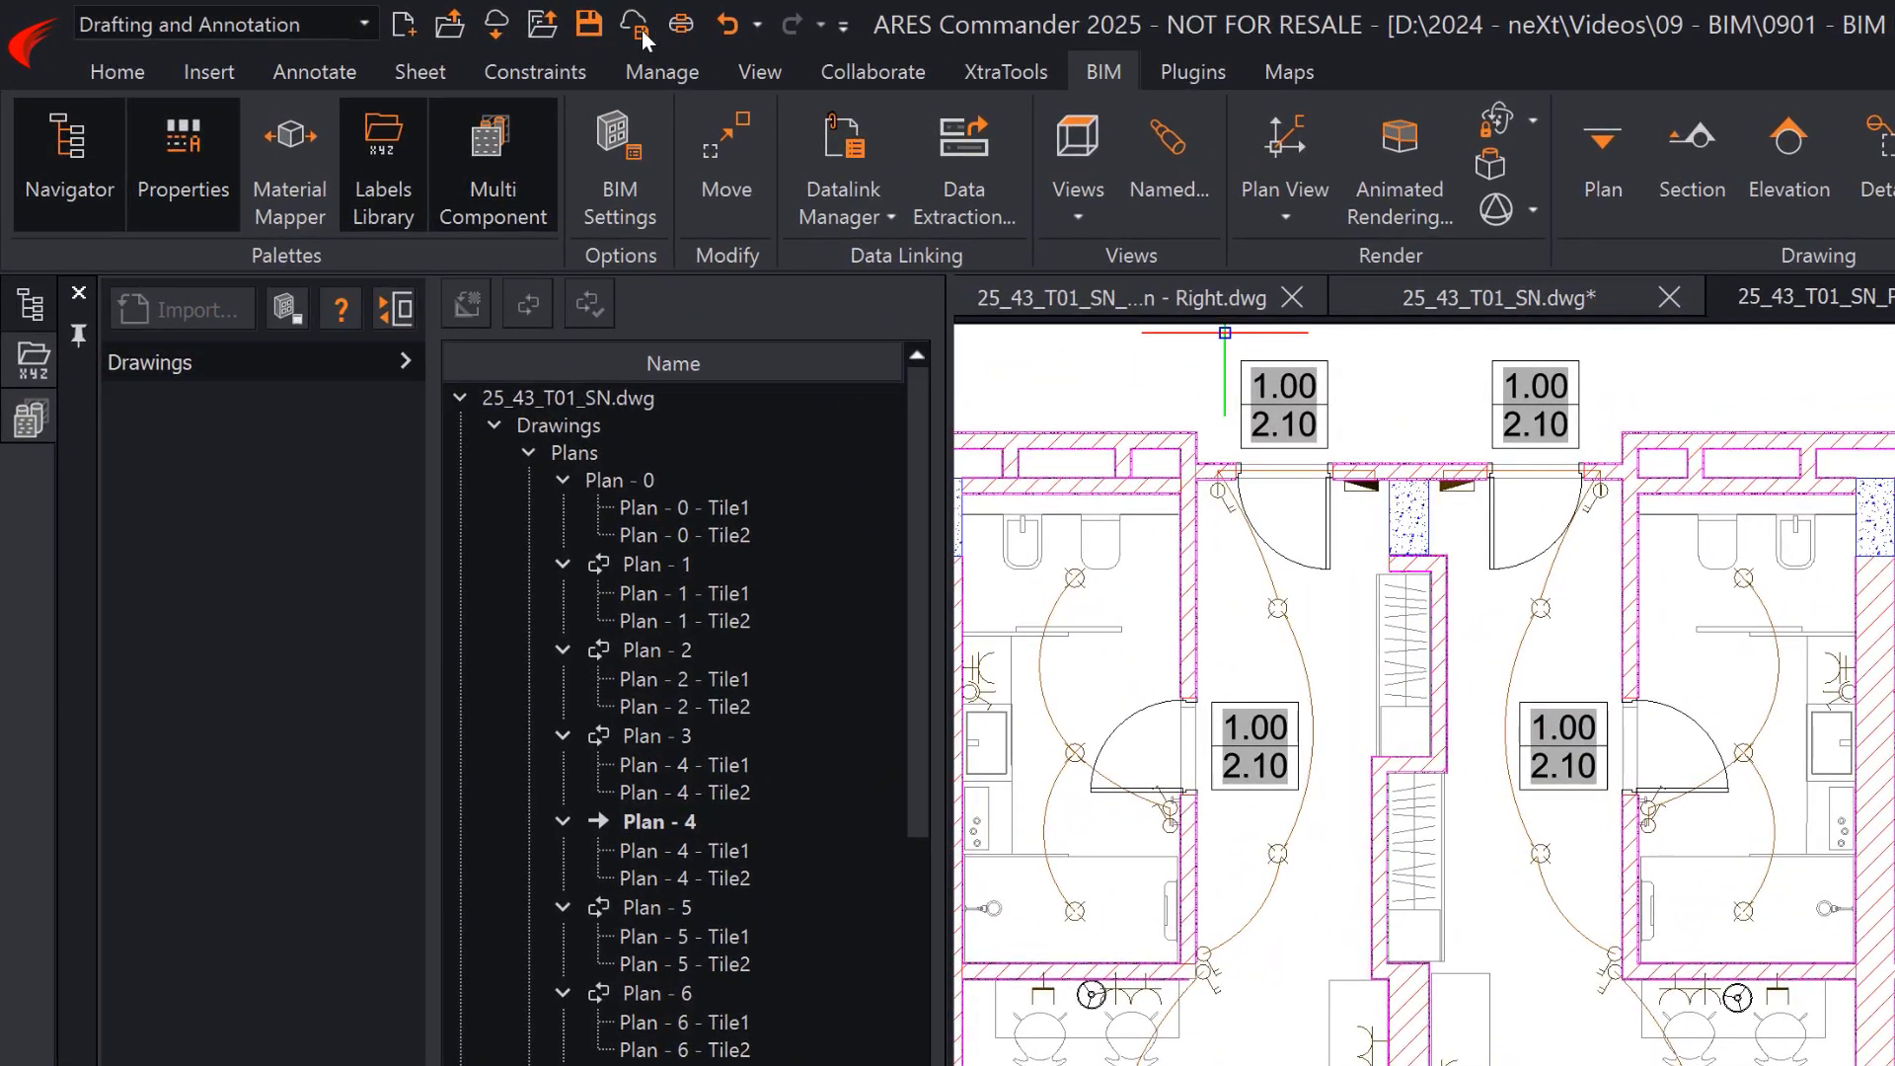
- Save the plan to Google Drive as Electrical Project - For Review.dwg
{"action": "left_click", "coordinate": [615, 24]}
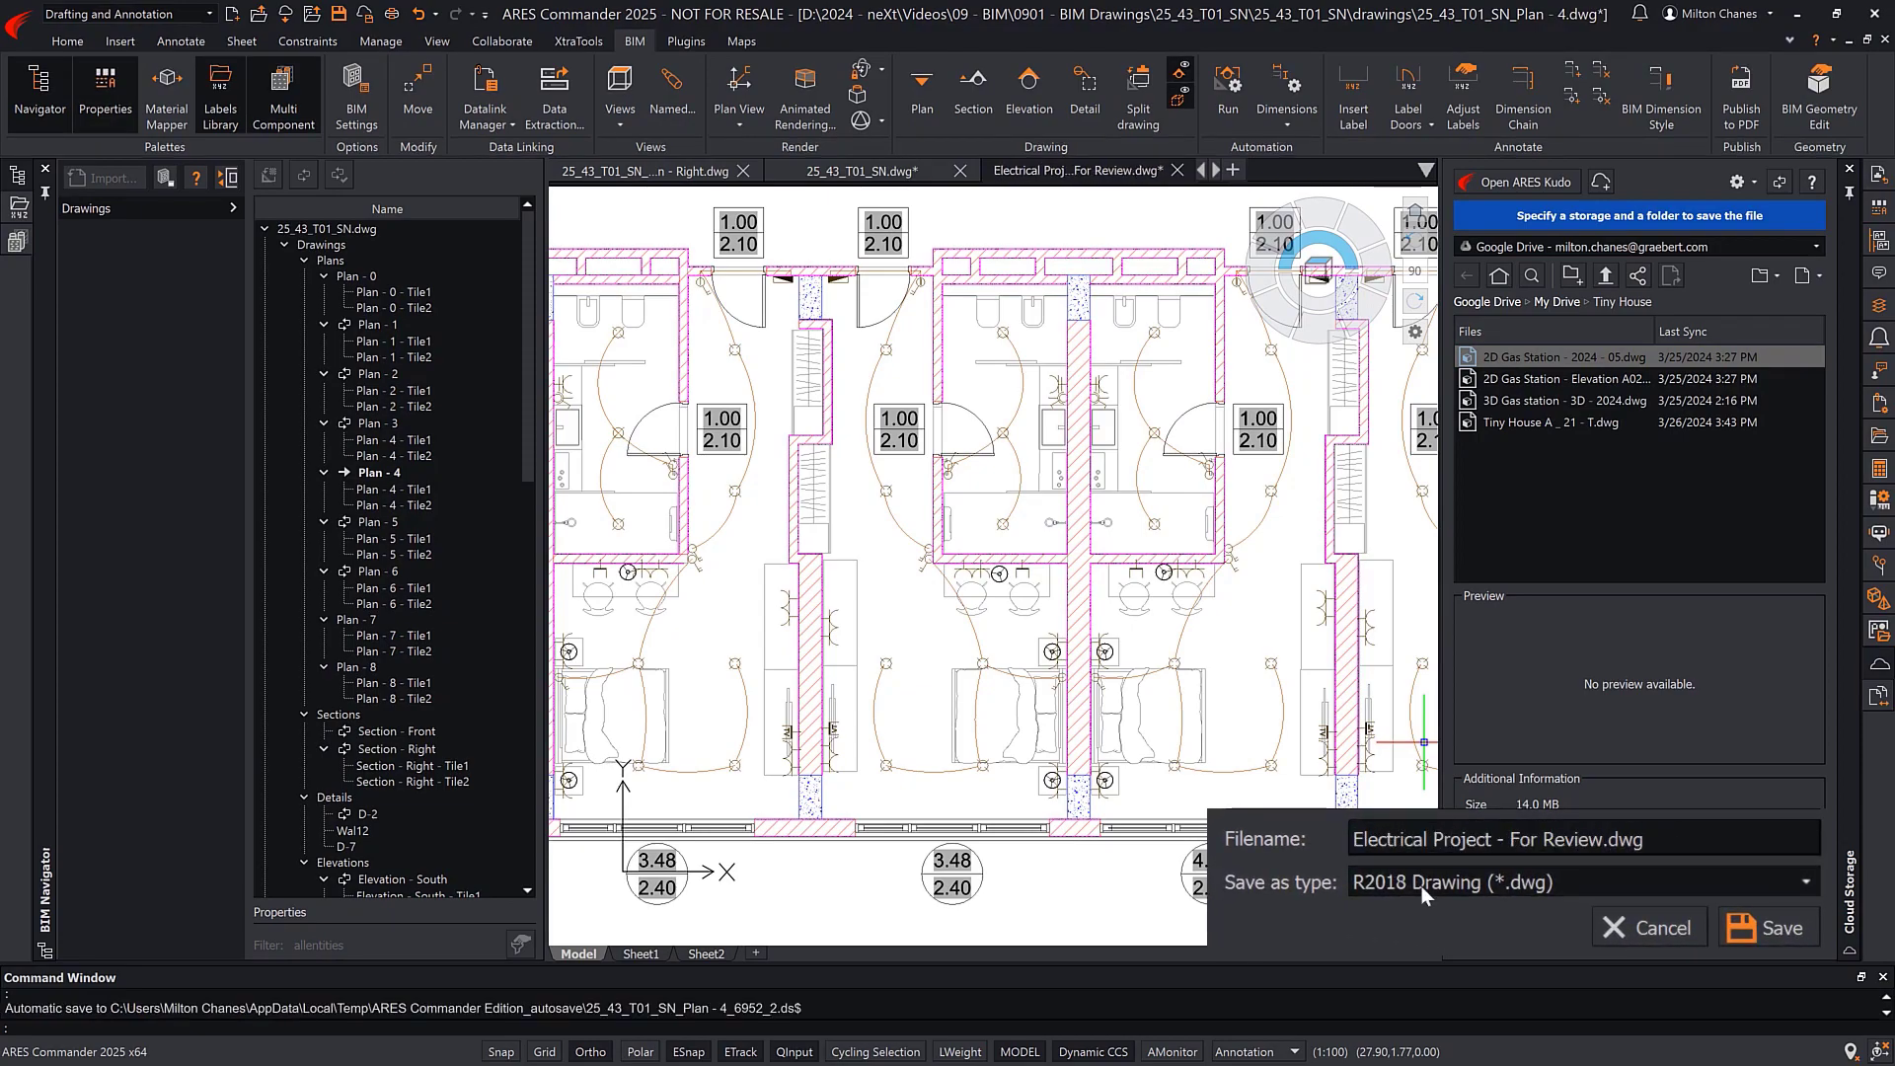
{"action": "left_click", "coordinate": [1766, 927]}
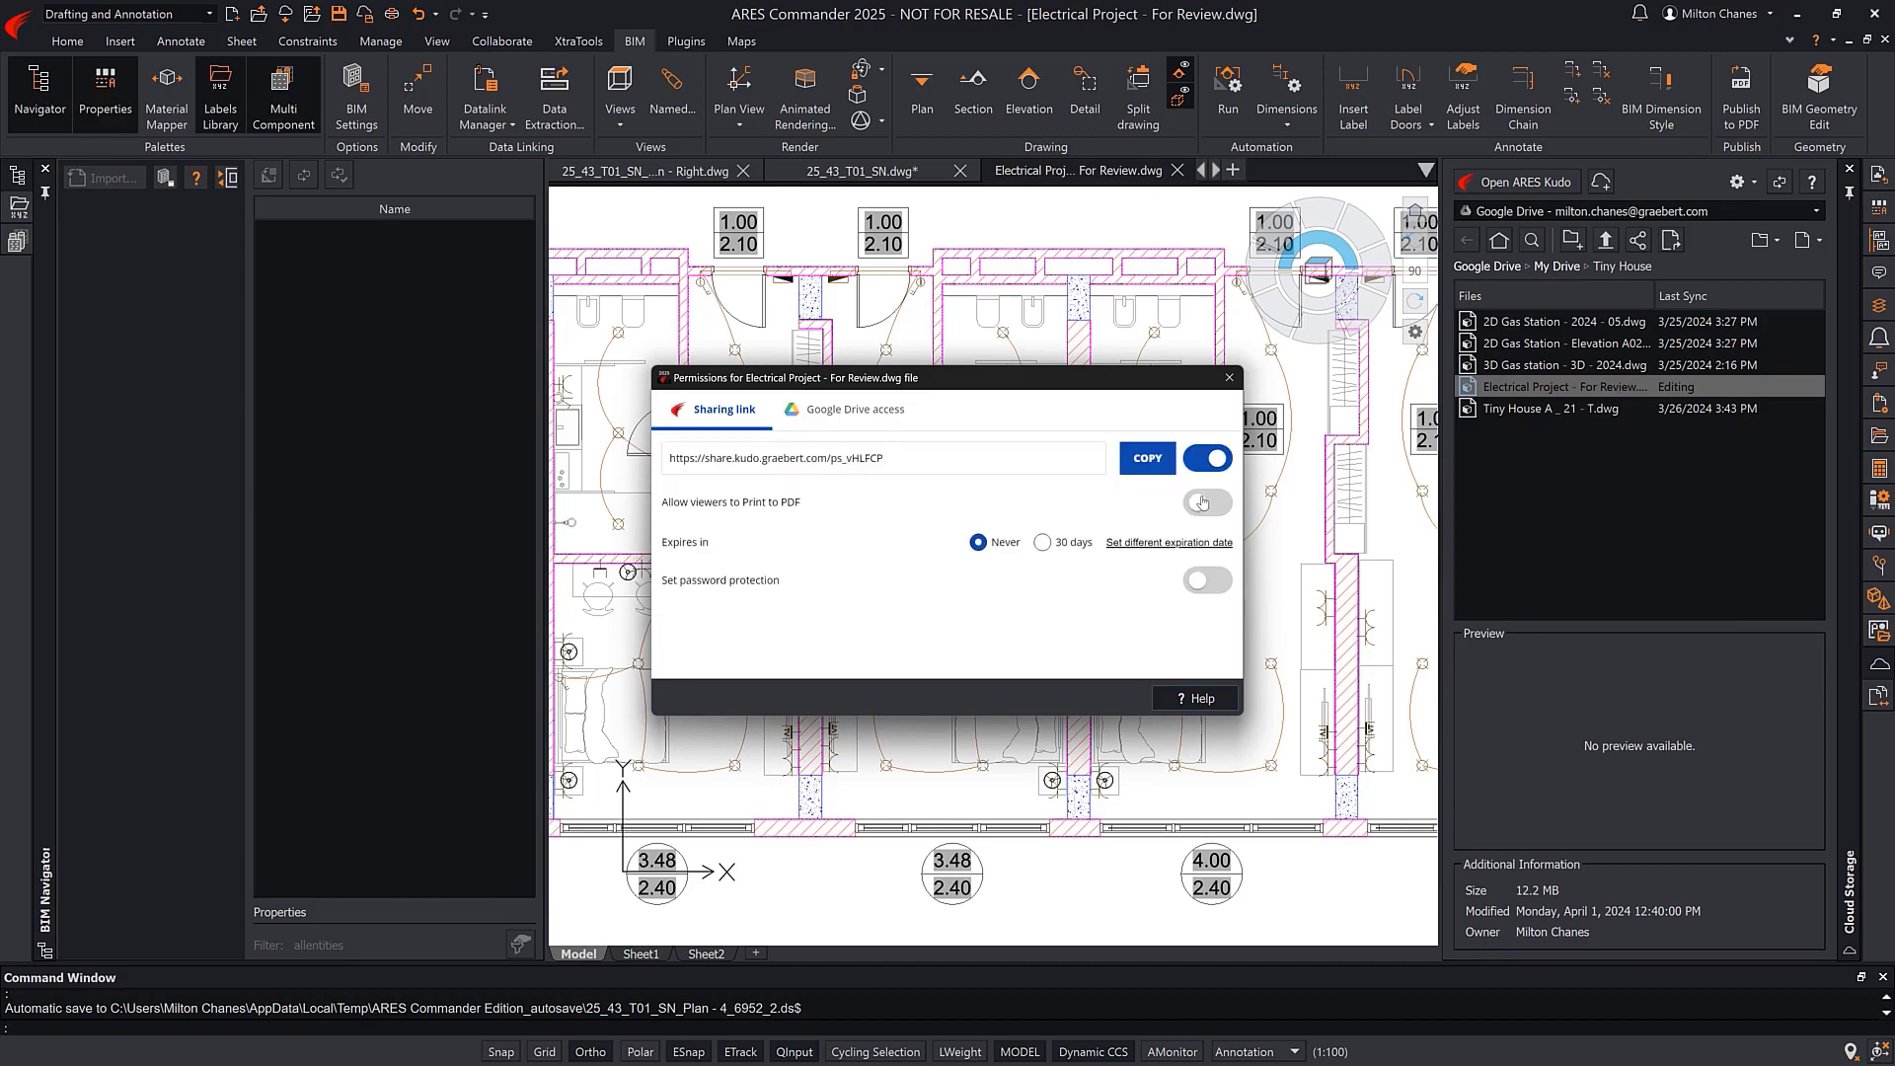
- Share the file with the suggested colleague address and grant Editor access
{"action": "left_click", "coordinate": [1146, 458]}
{"action": "type", "text": "andr"}
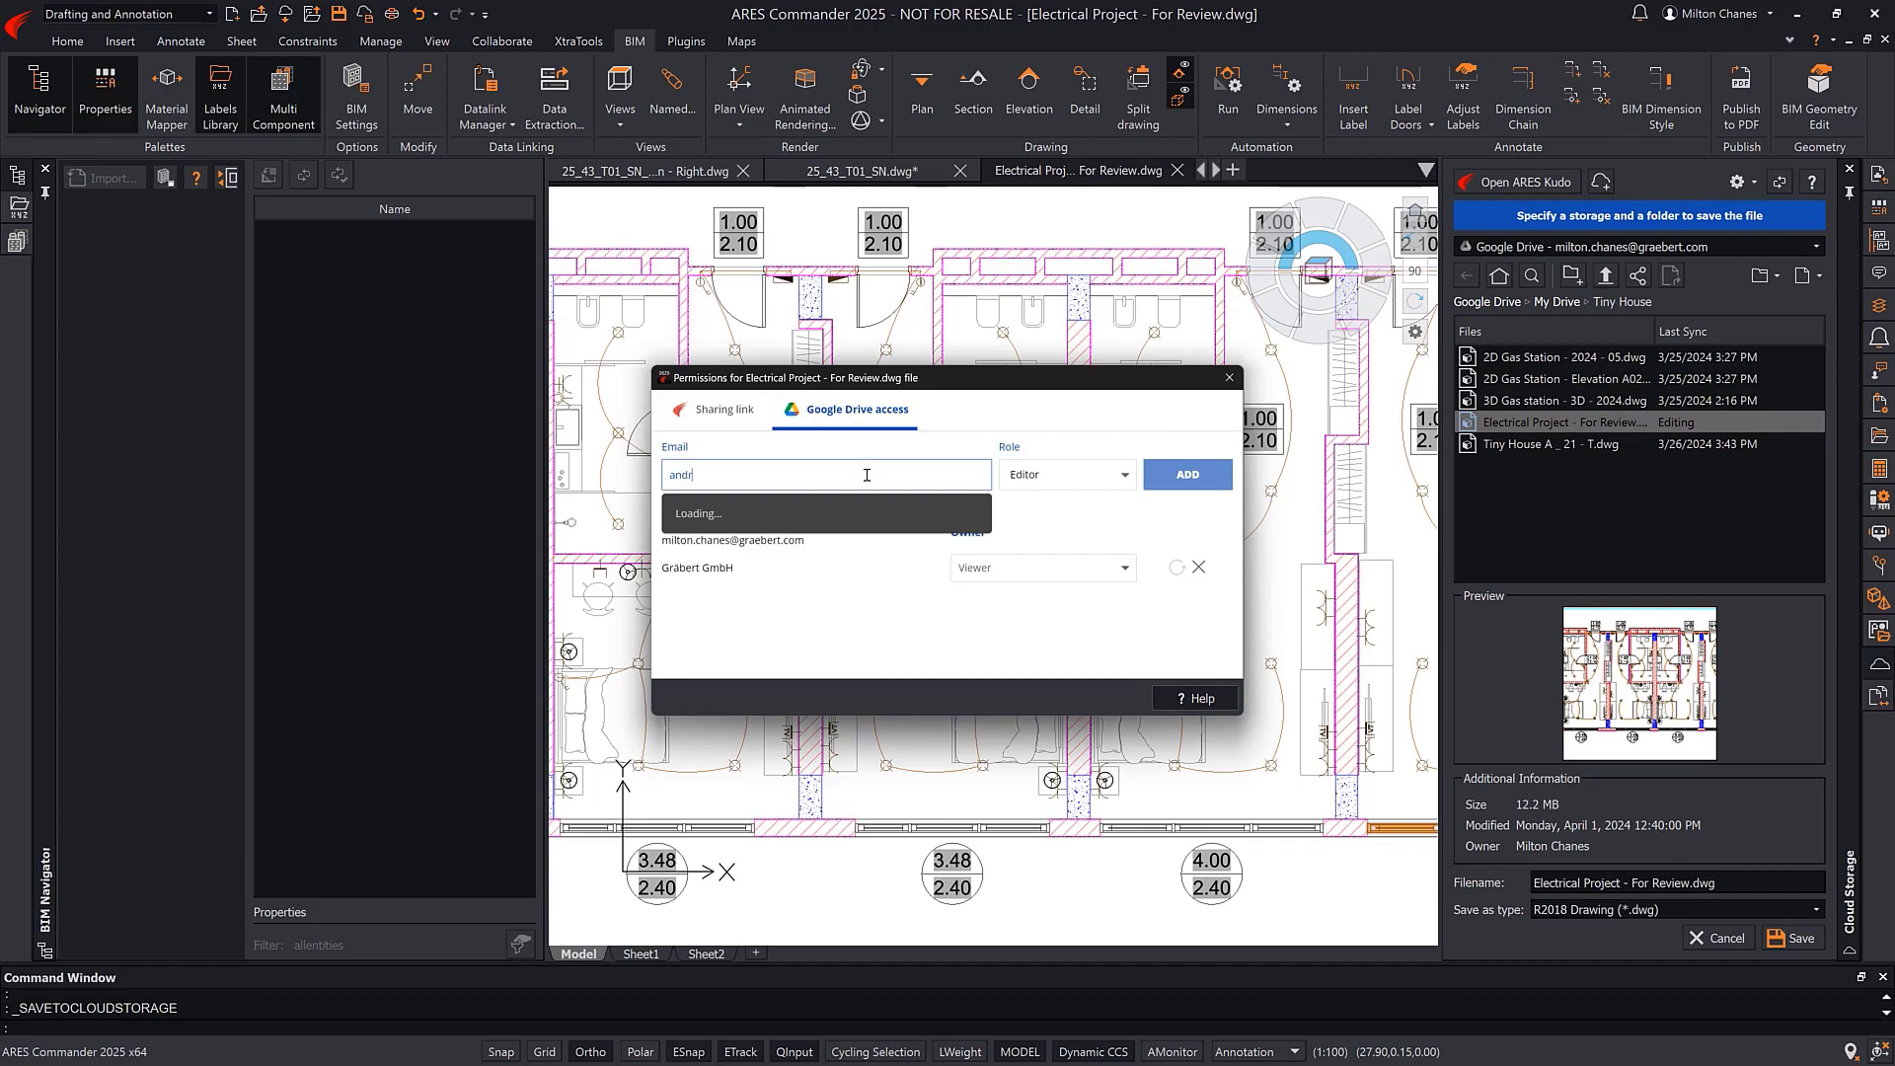
{"action": "left_click", "coordinate": [824, 513]}
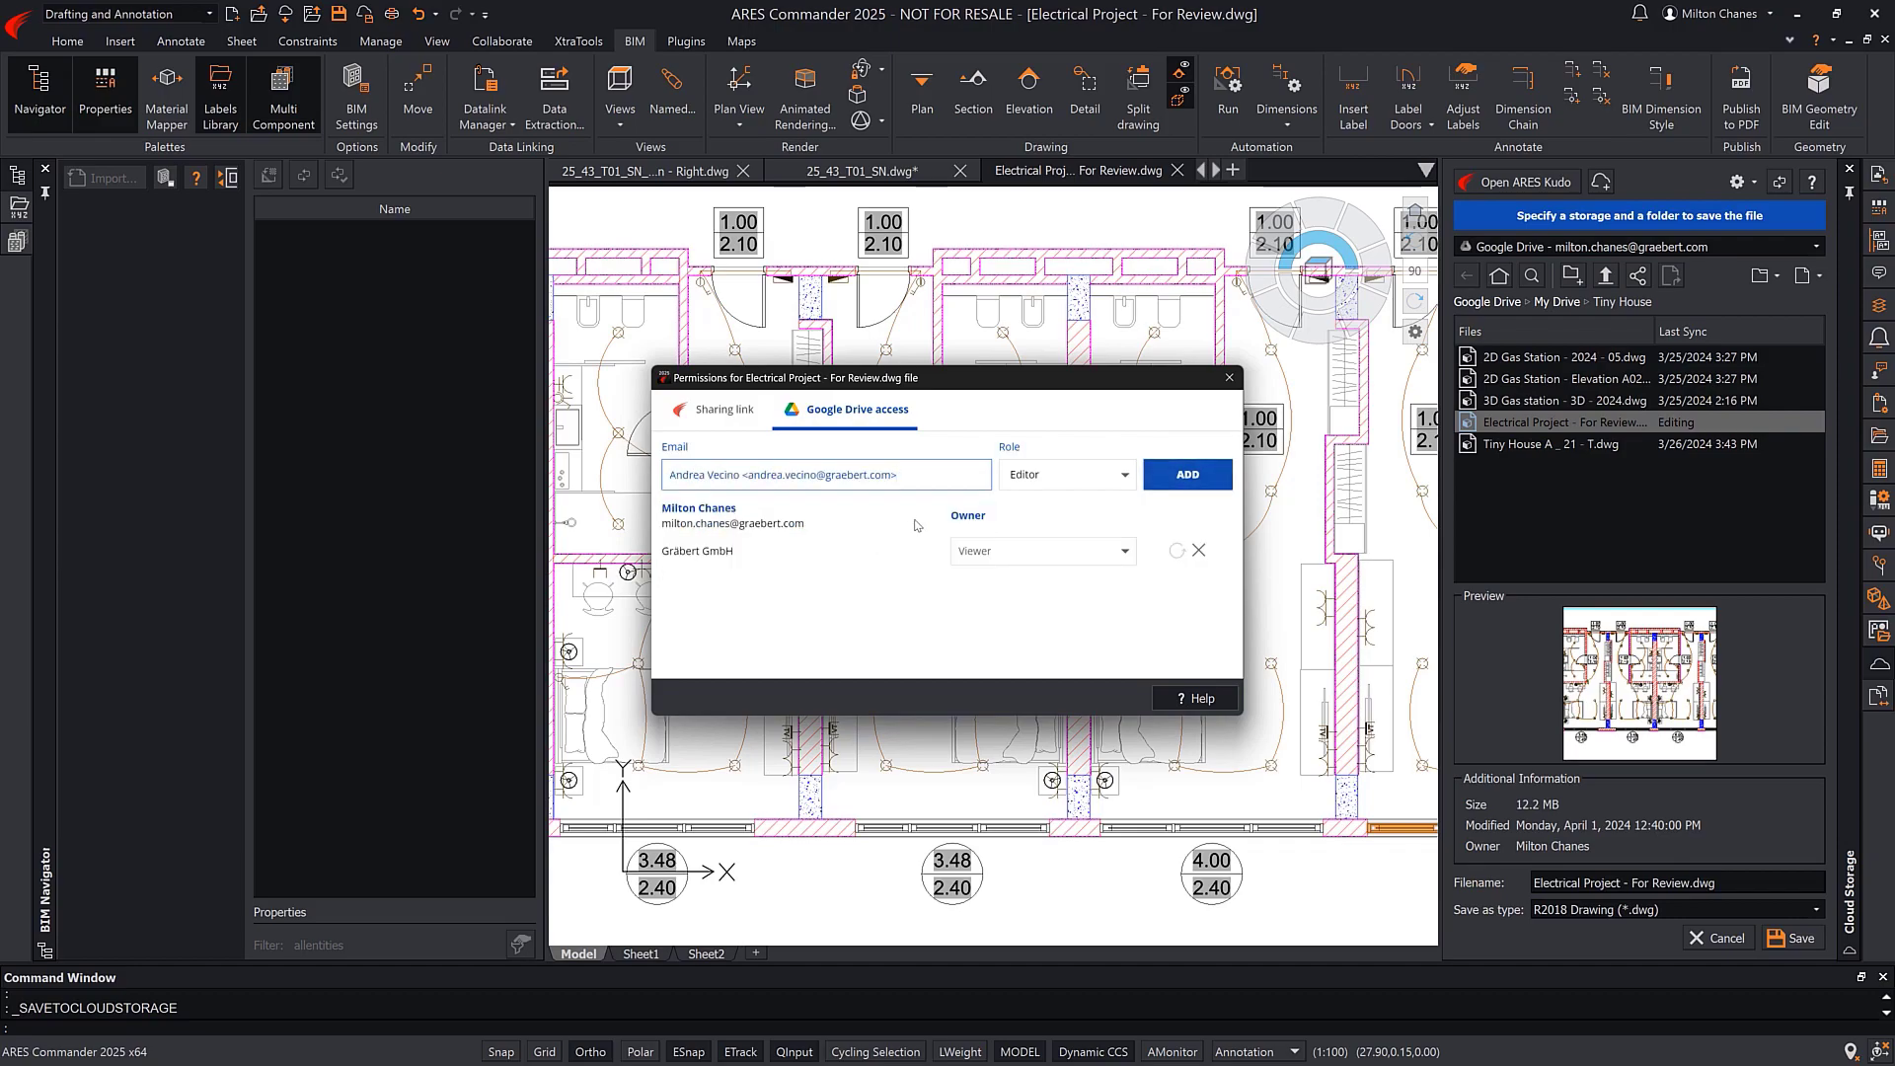
{"action": "left_click", "coordinate": [1186, 474]}
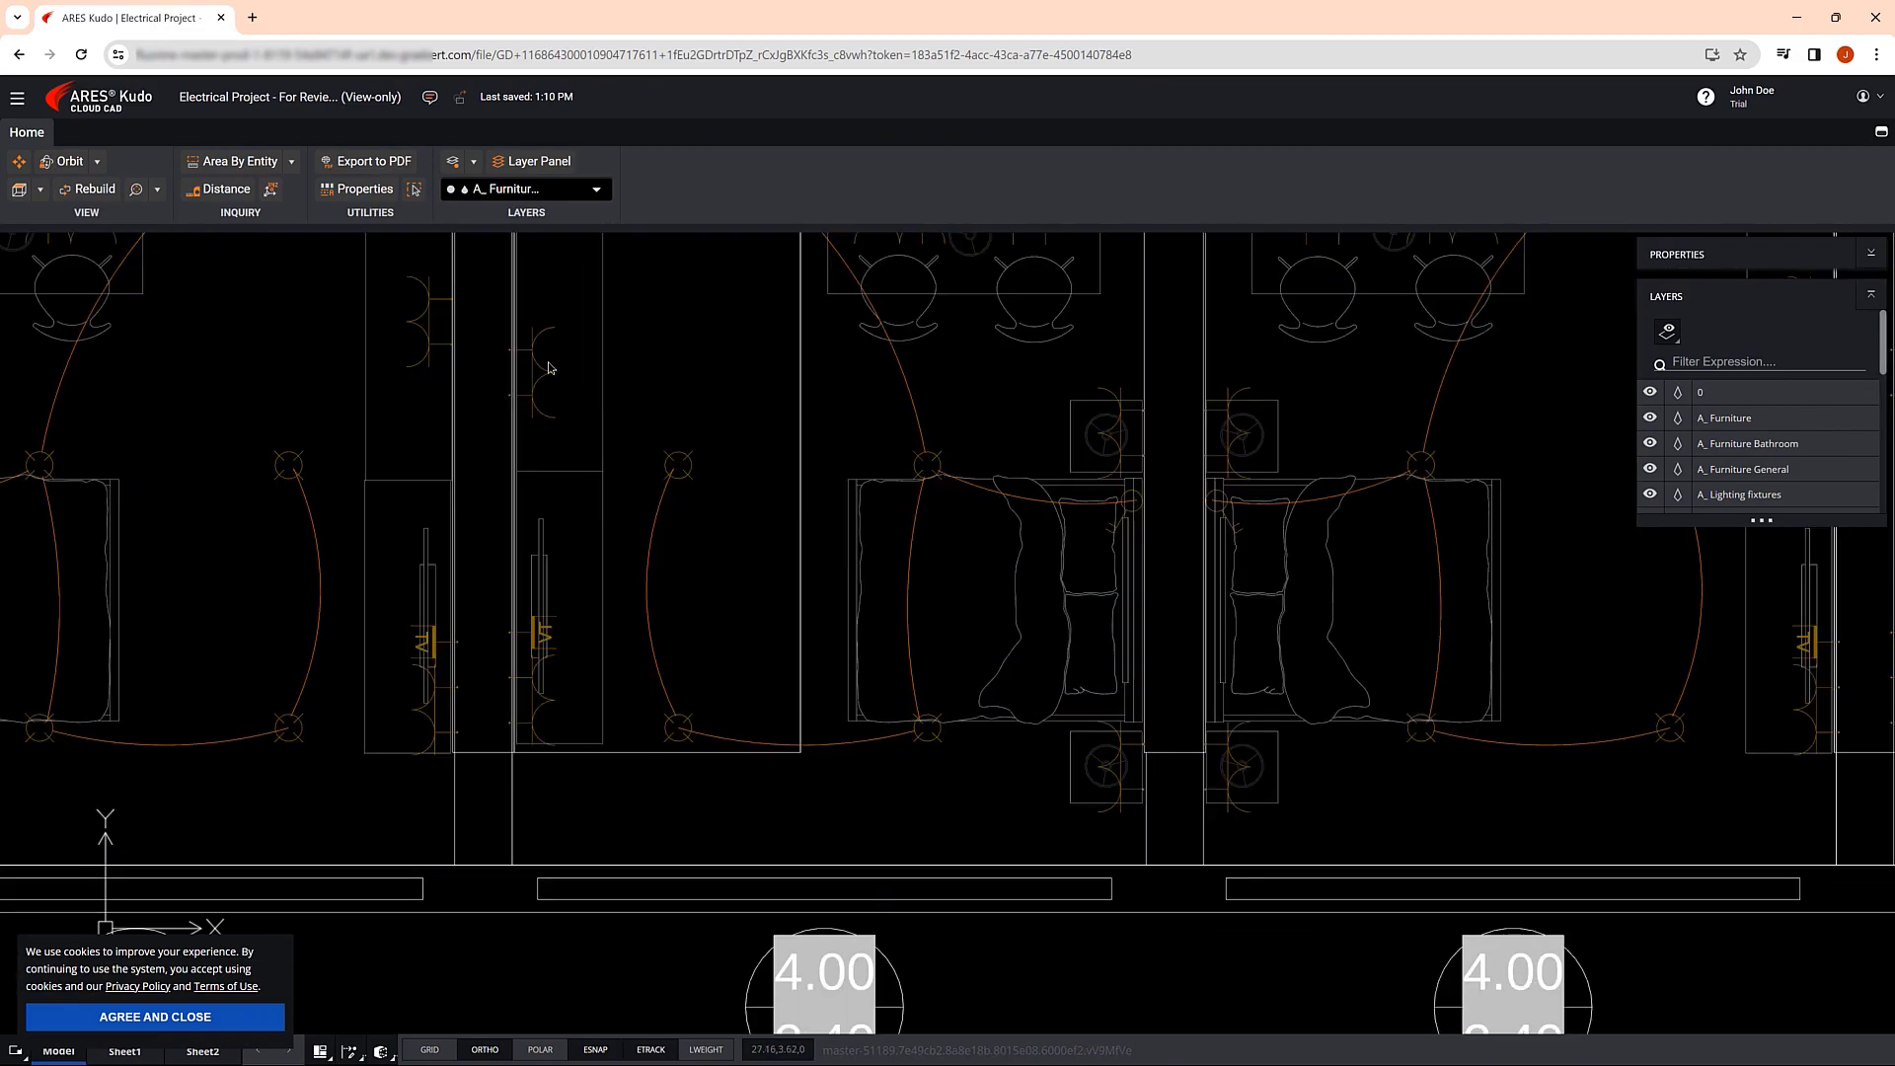
- Save an entity comment 'Double beds.' noting rooms with separate beds are ignored
{"action": "left_click", "coordinate": [428, 97]}
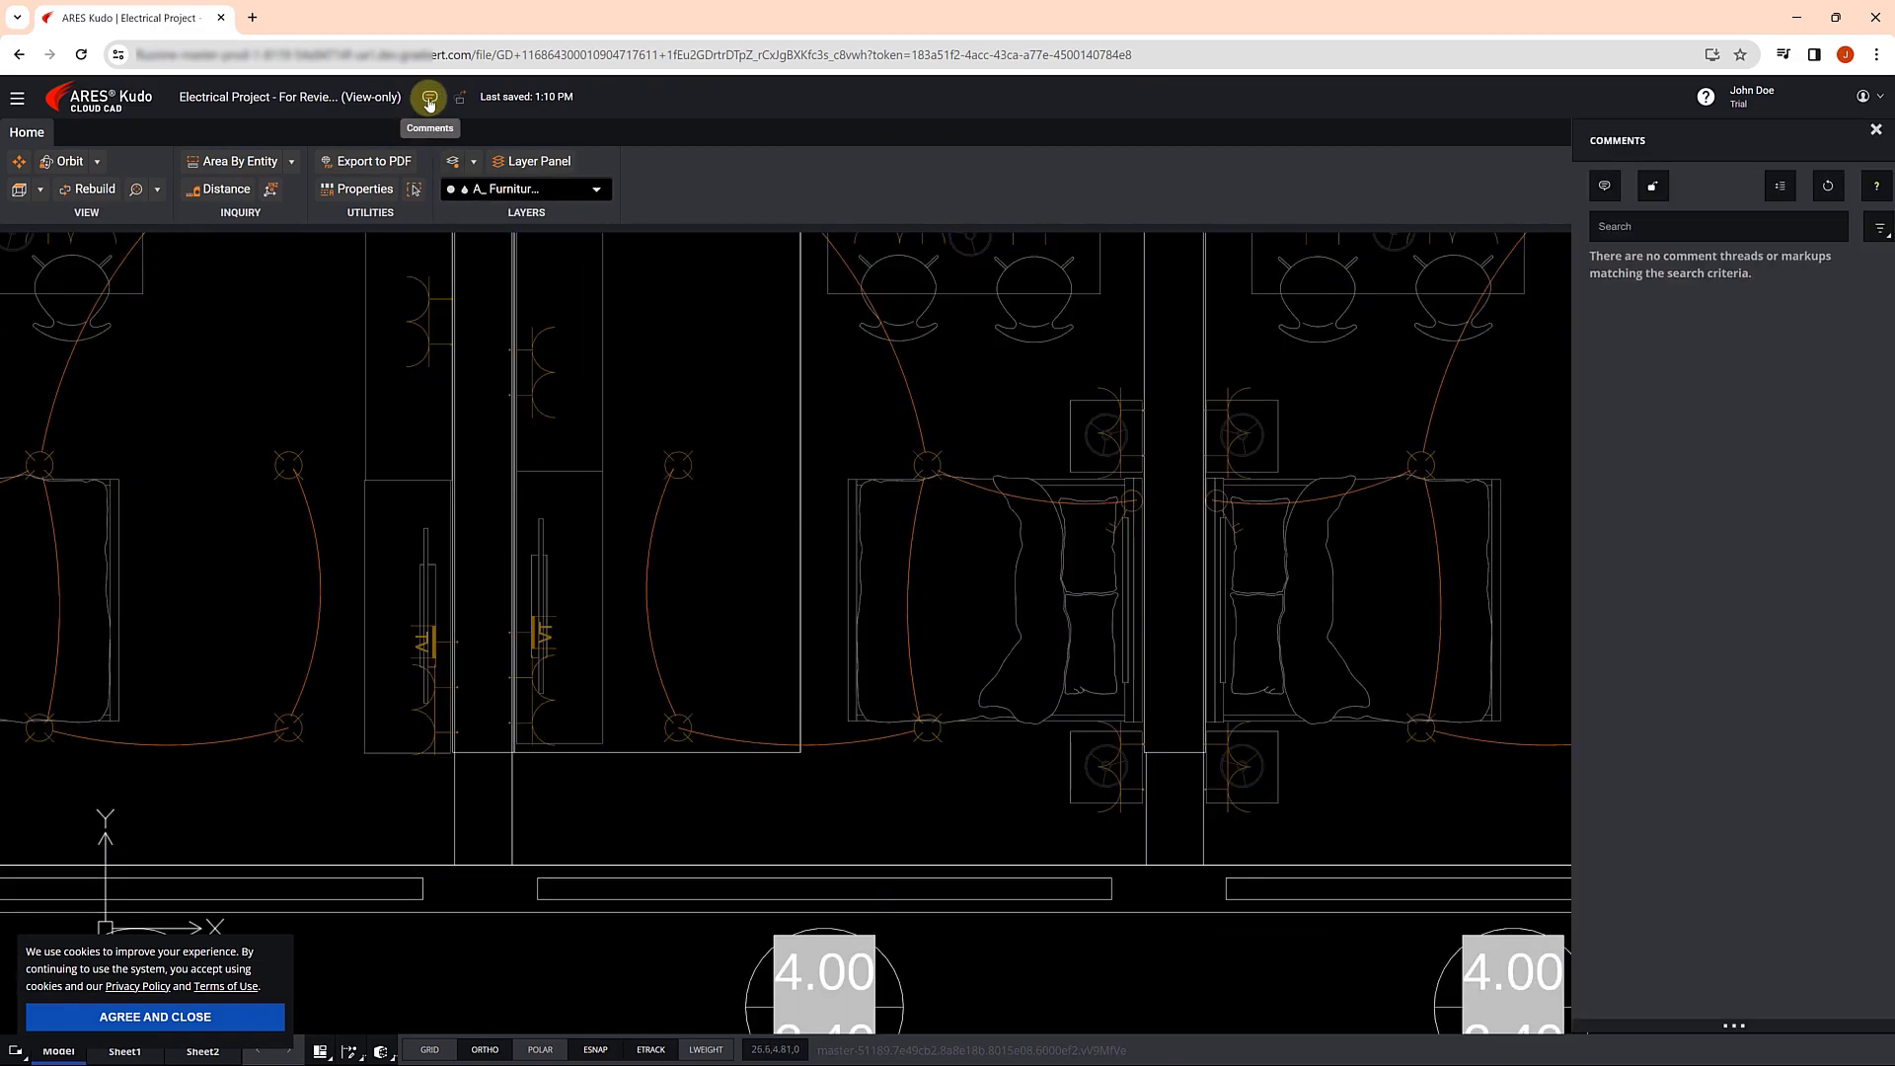
{"action": "left_click", "coordinate": [1605, 186]}
{"action": "type", "text": "The electrical installation designed does not contemplate the possibility"}
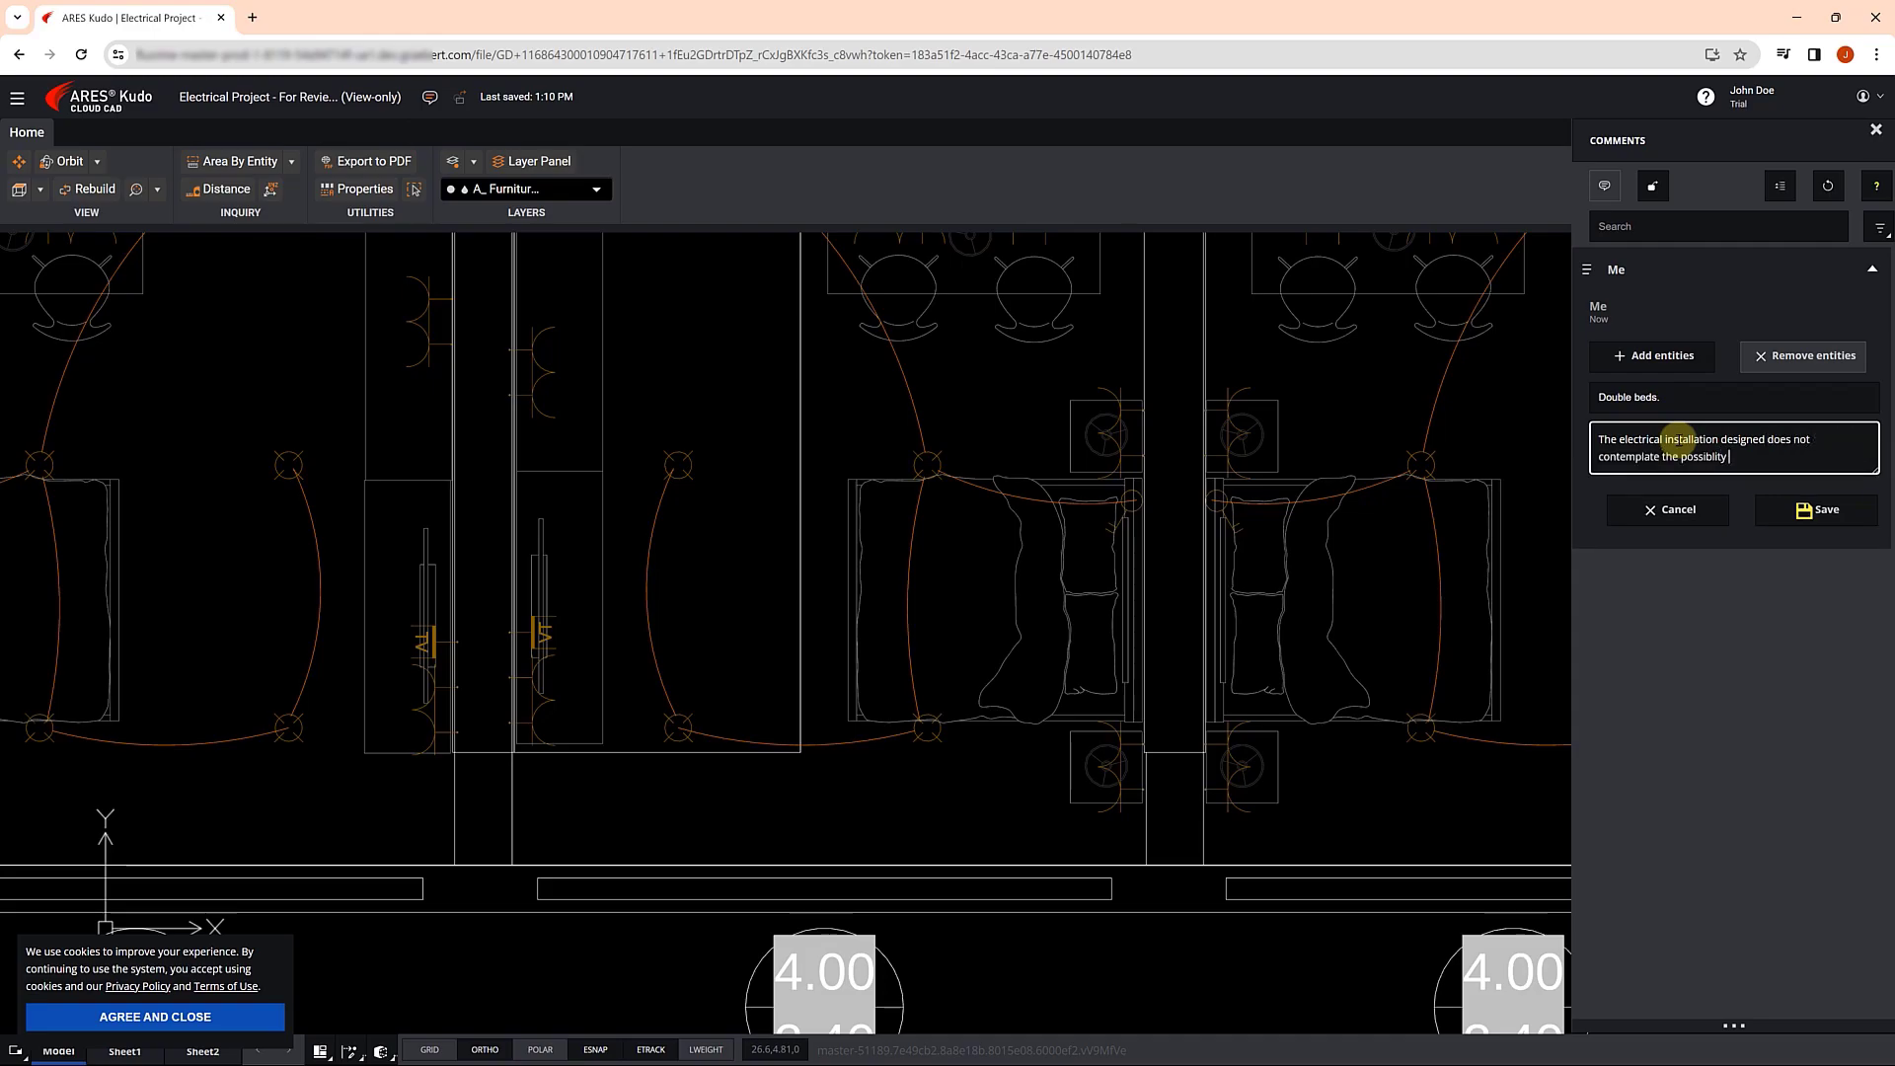
{"action": "type", "text": "of having rooms with separate beds."}
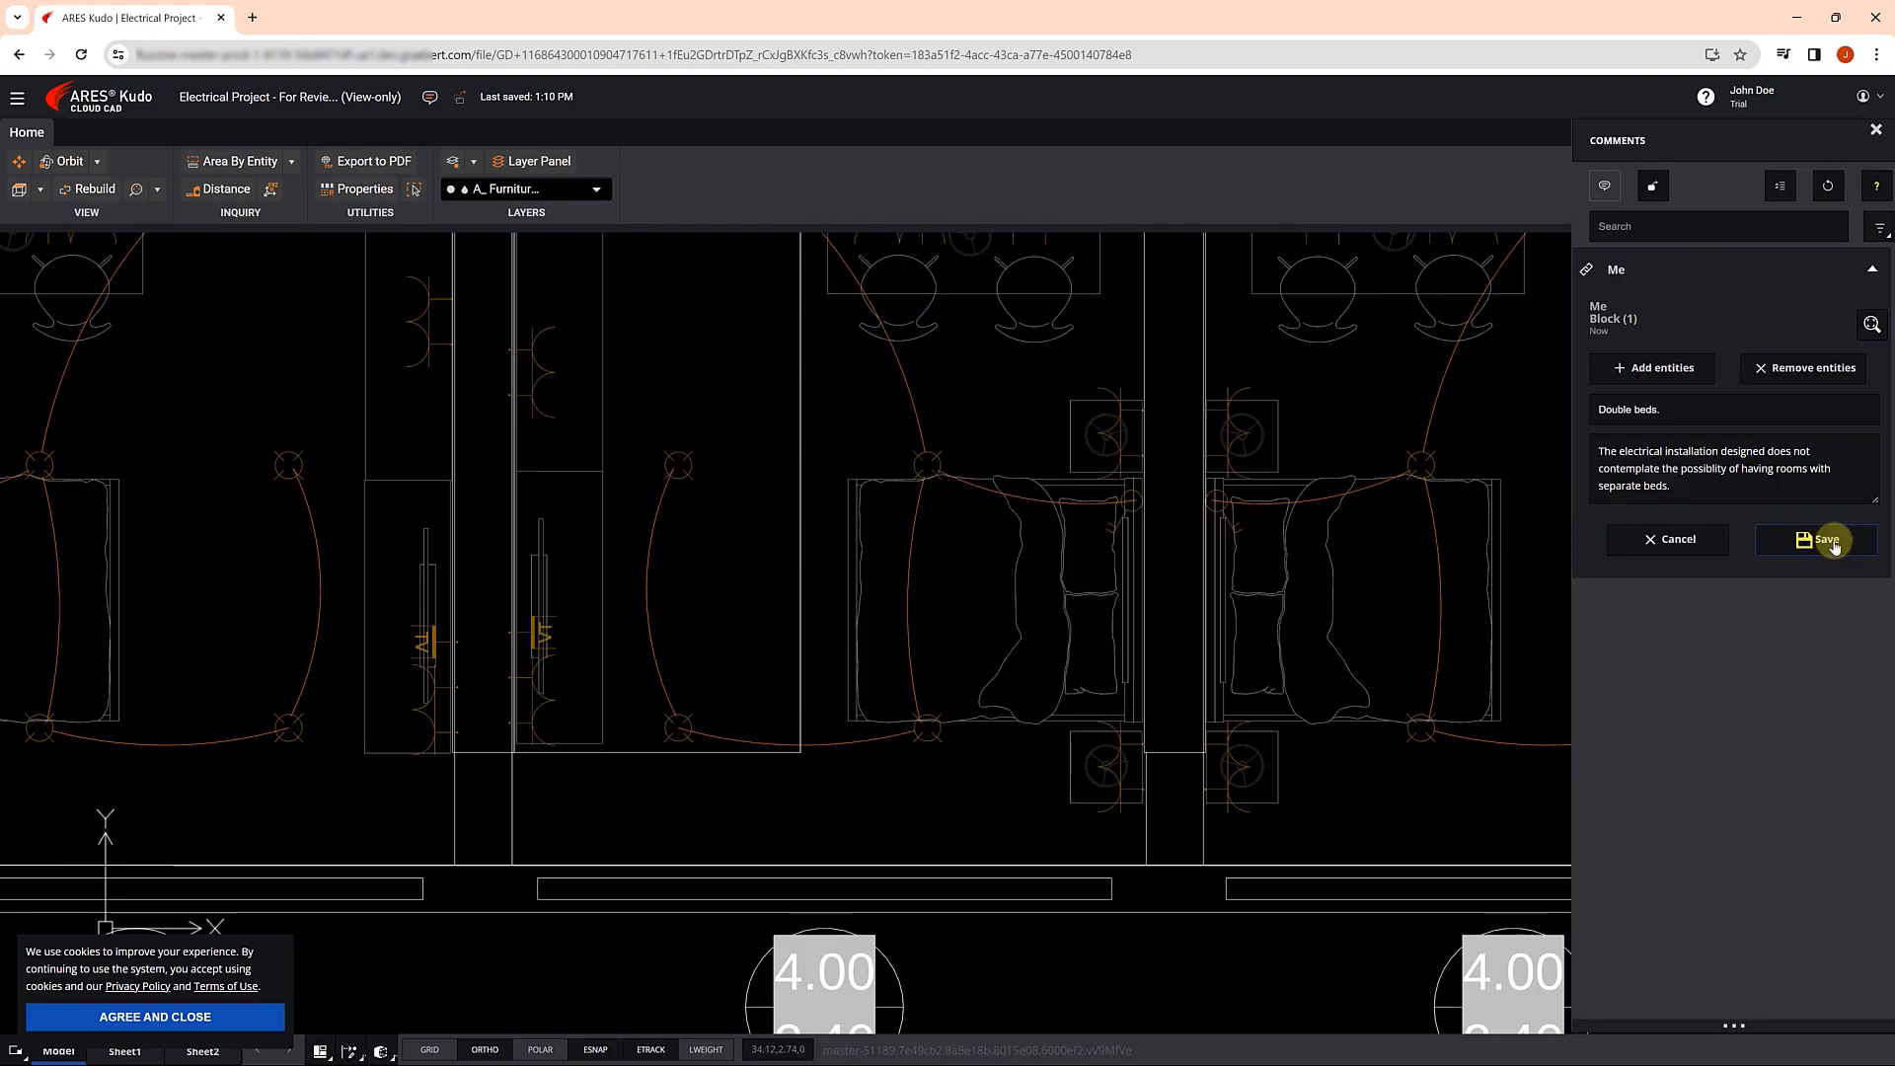
{"action": "left_click", "coordinate": [1654, 185]}
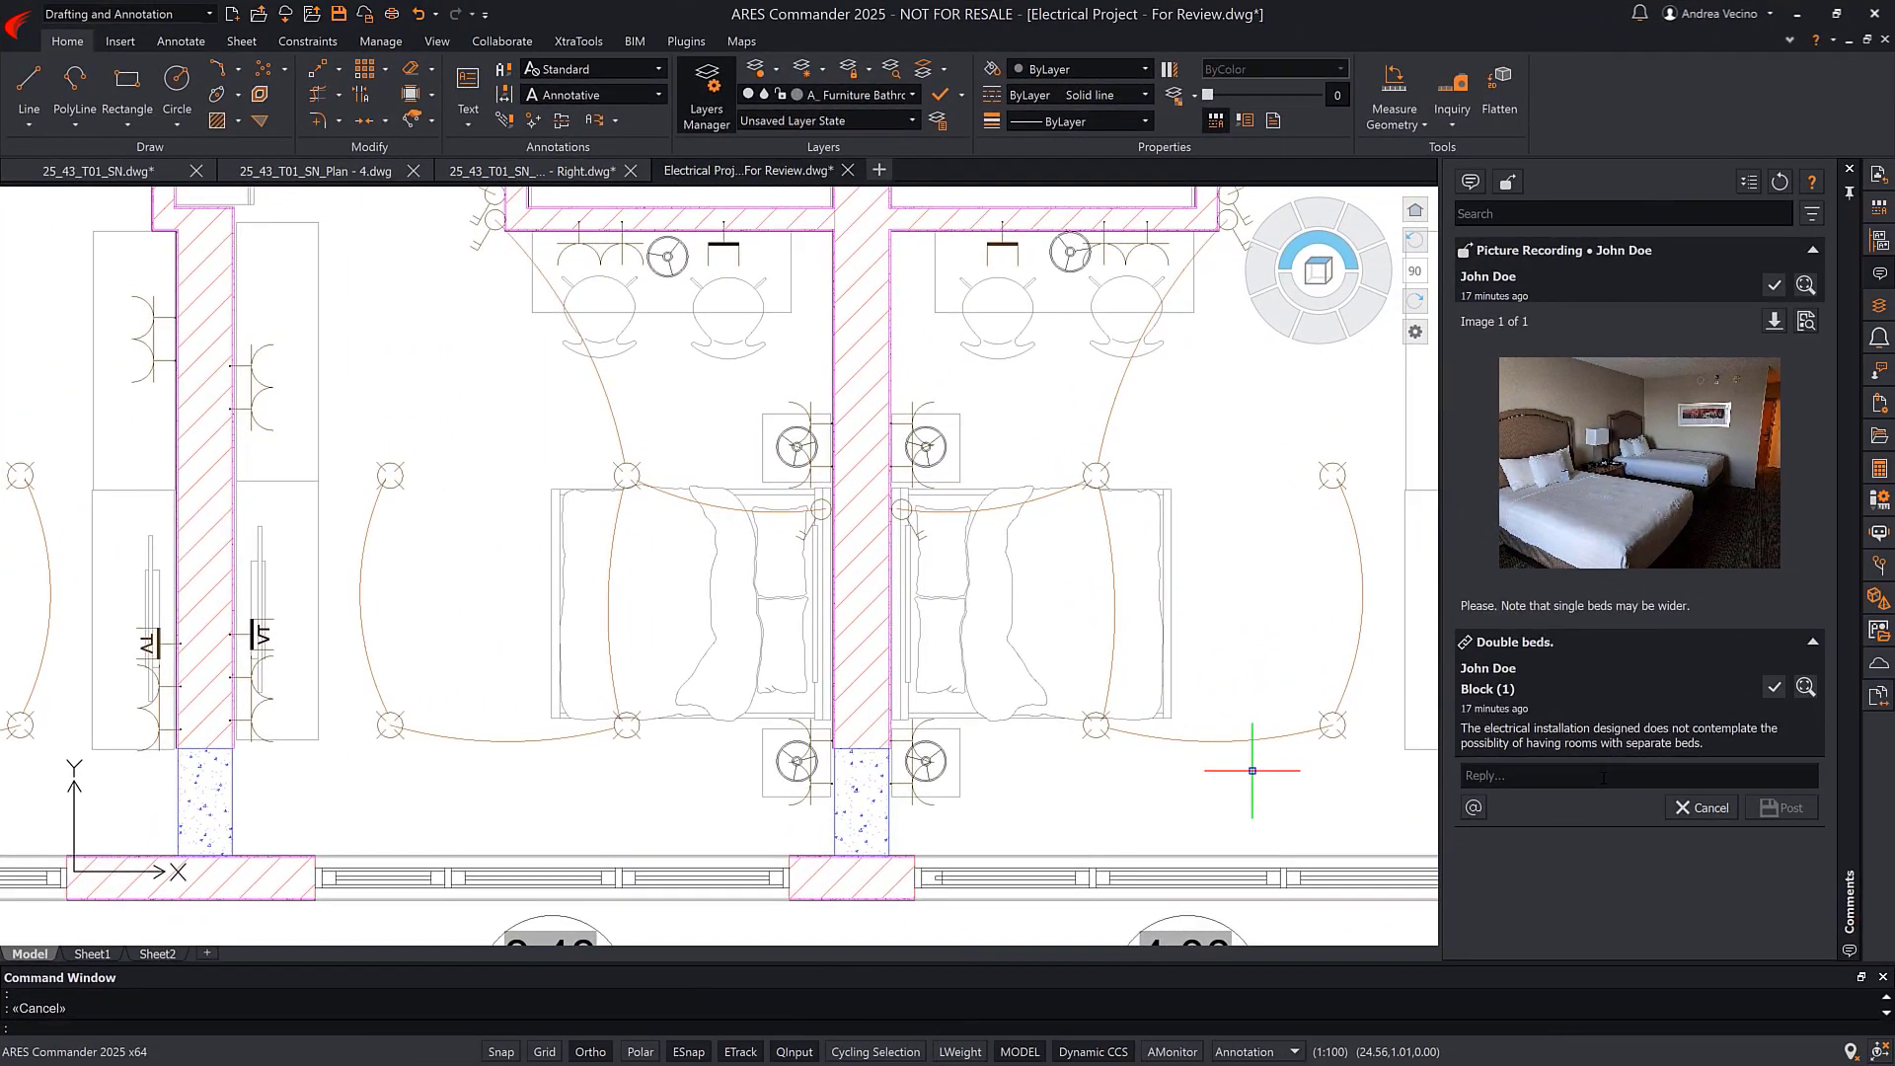
{"action": "type", "text": "Ok, no problem. With having a soluti"}
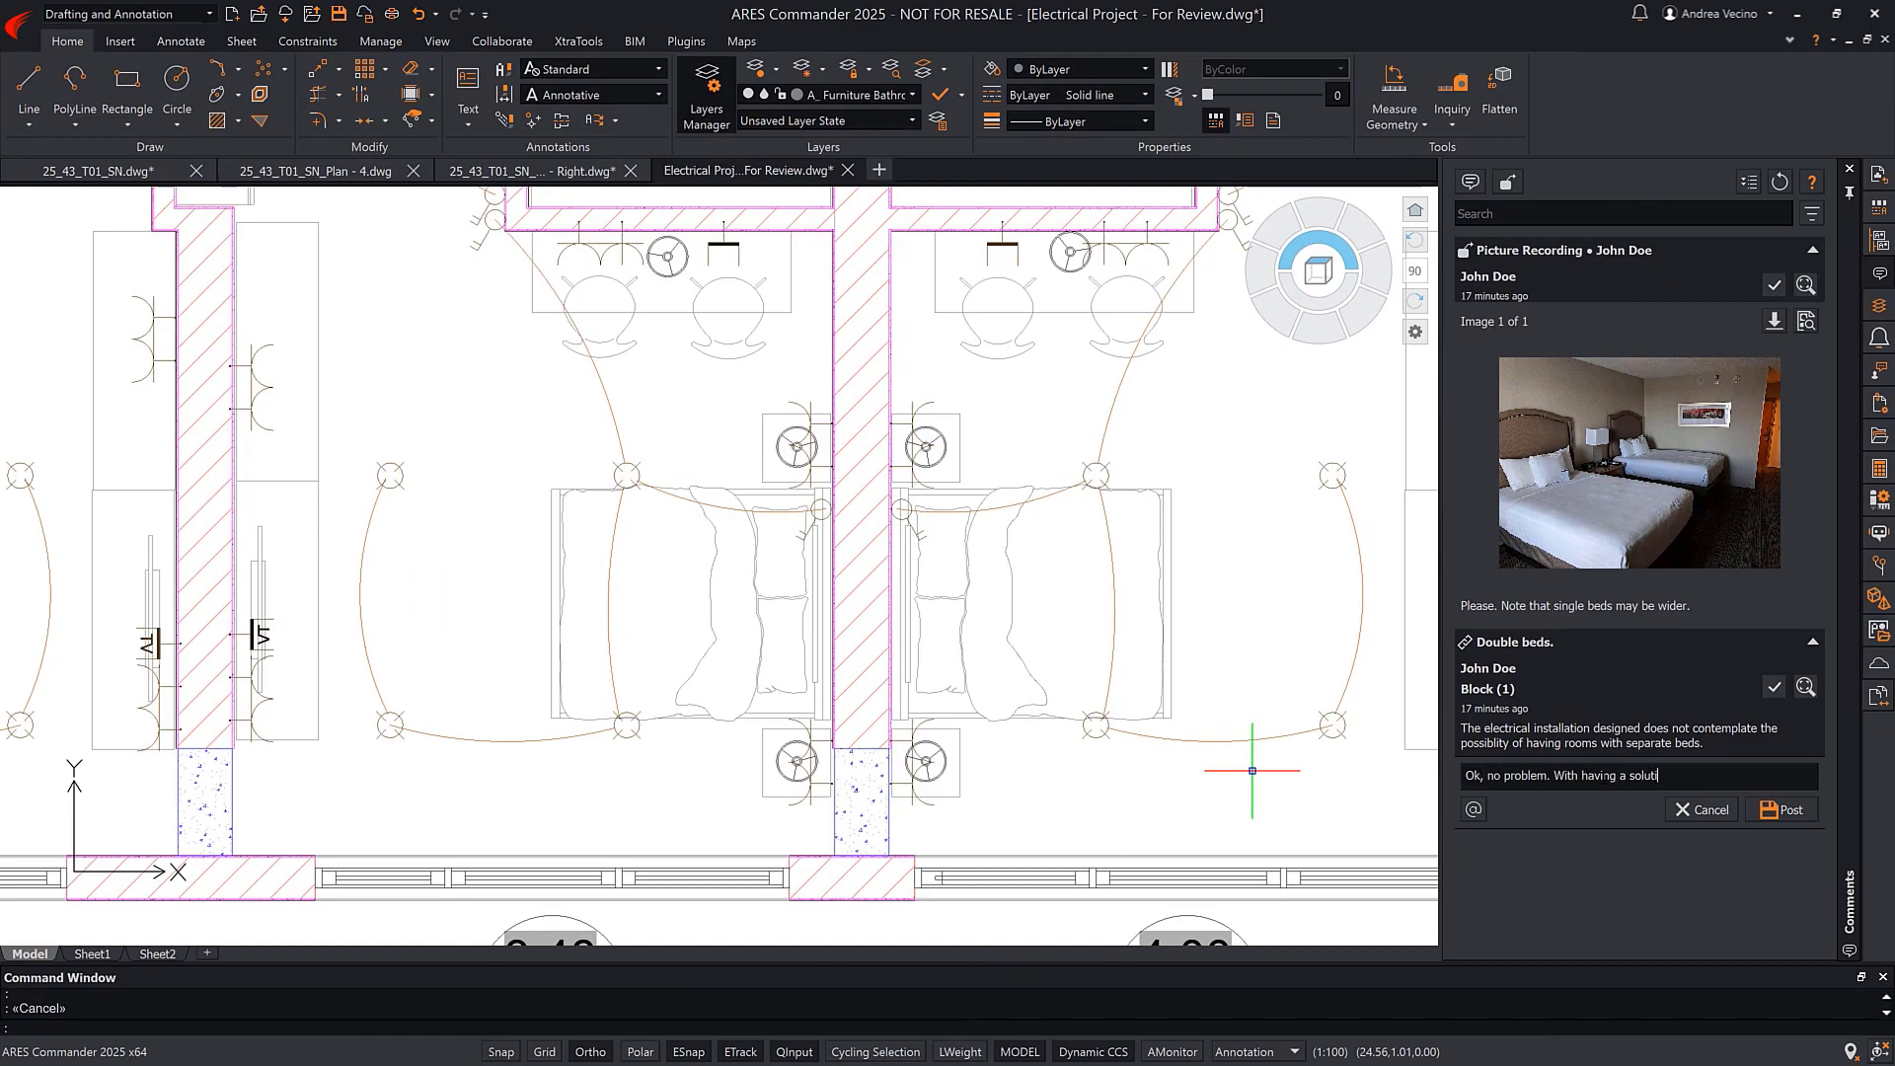
{"action": "type", "text": "for this @Milton Chanes"}
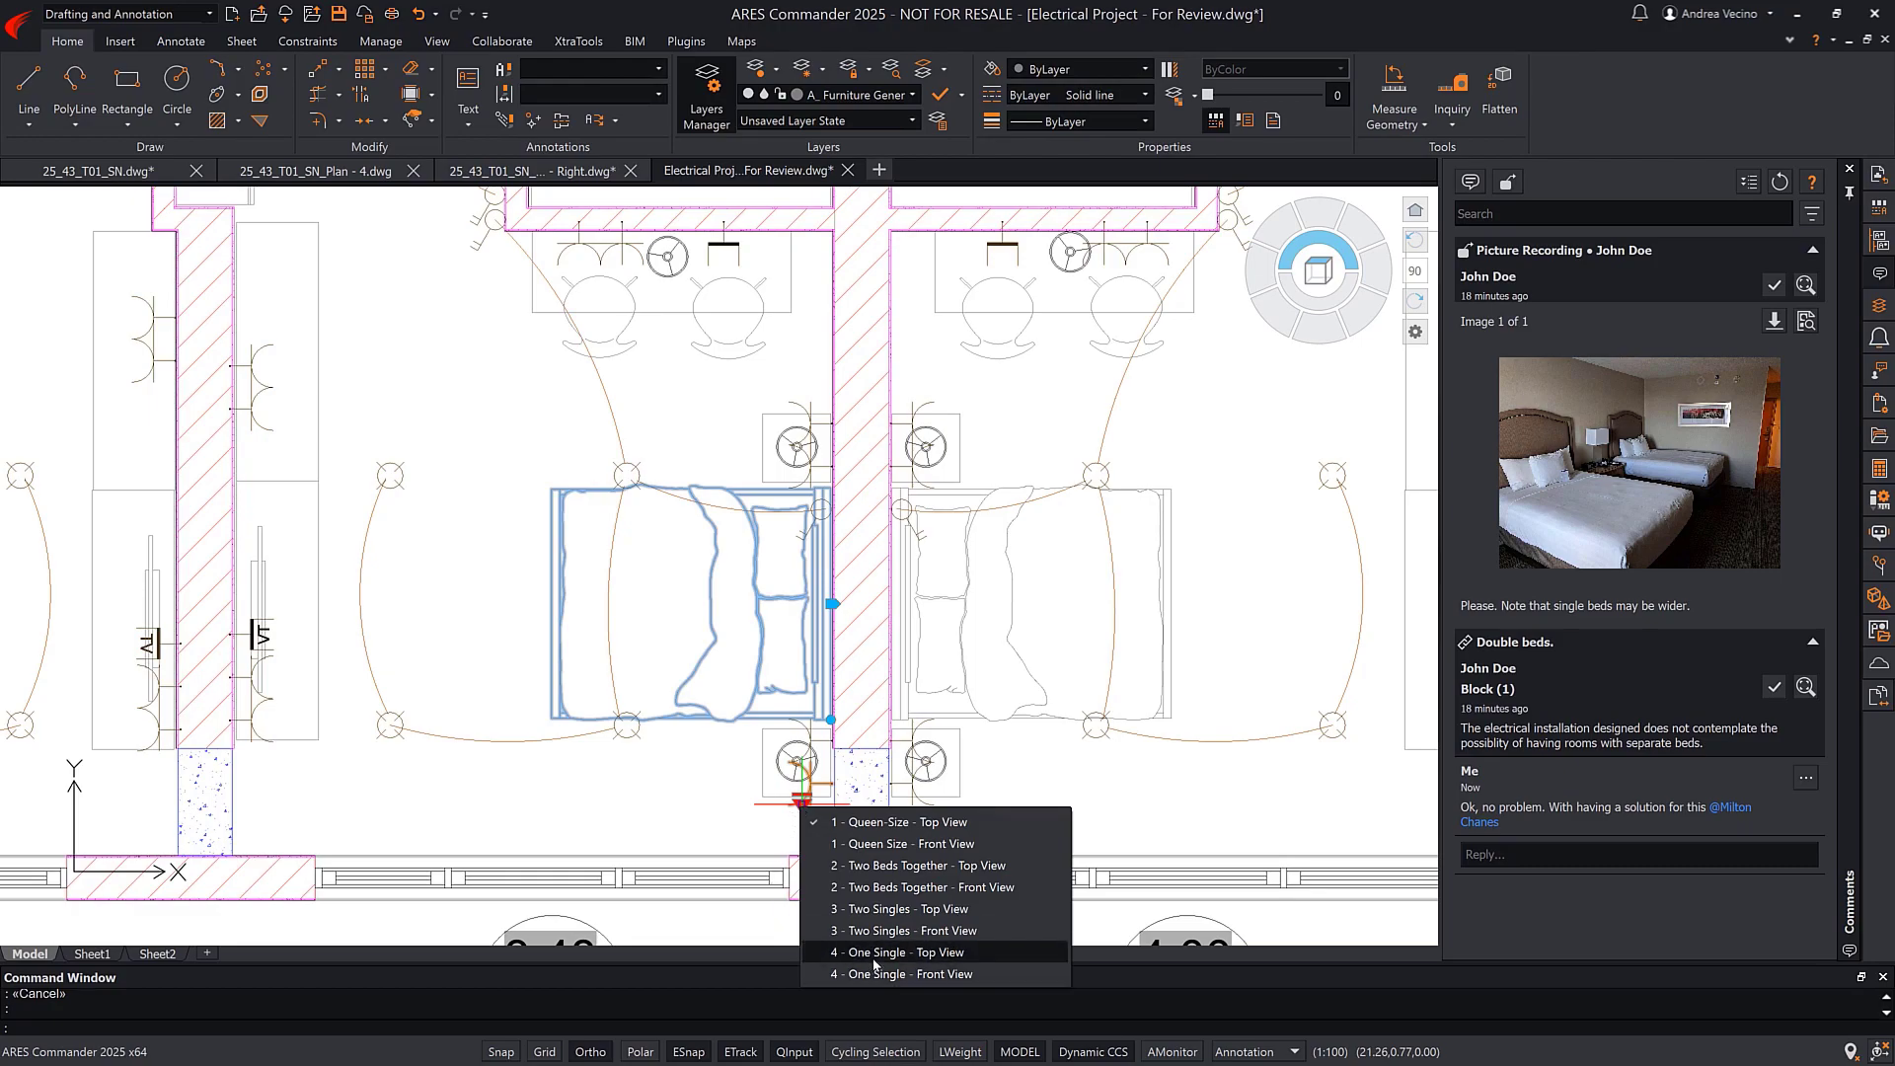
{"action": "left_click", "coordinate": [884, 951]}
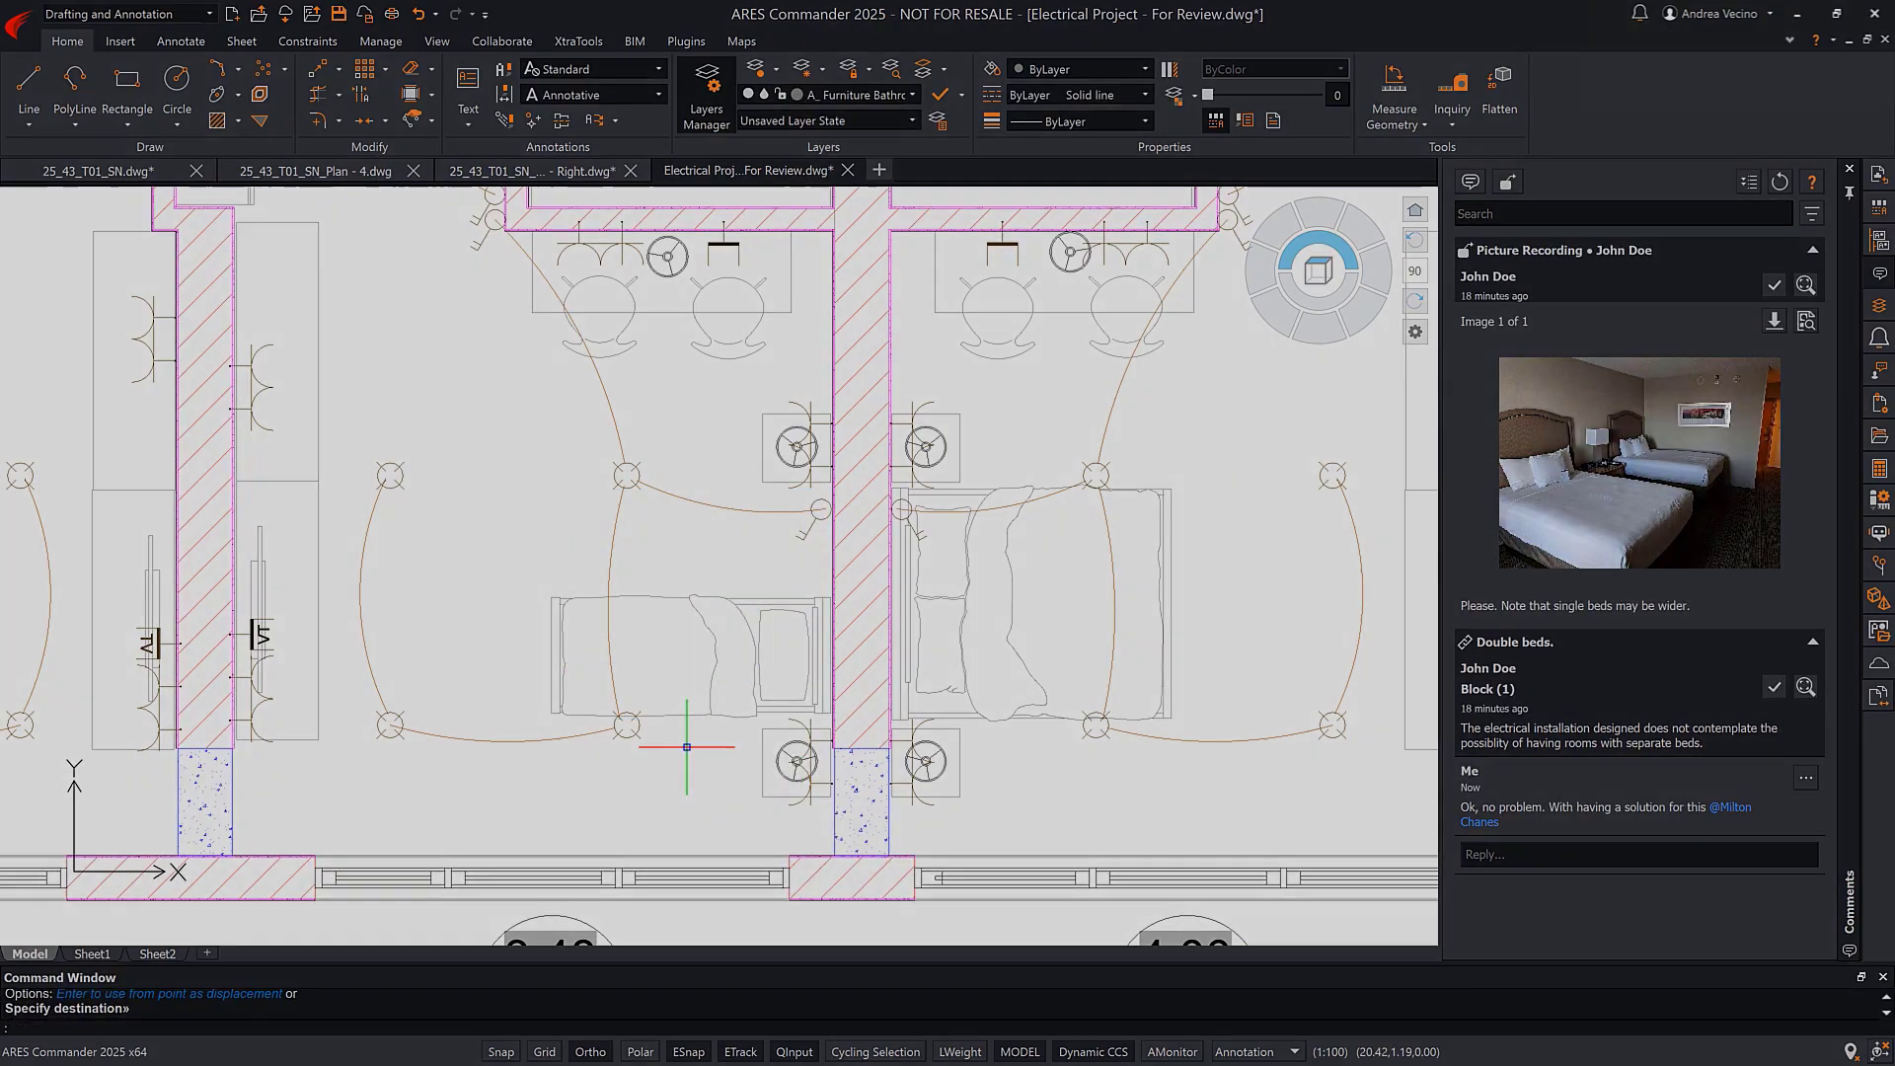